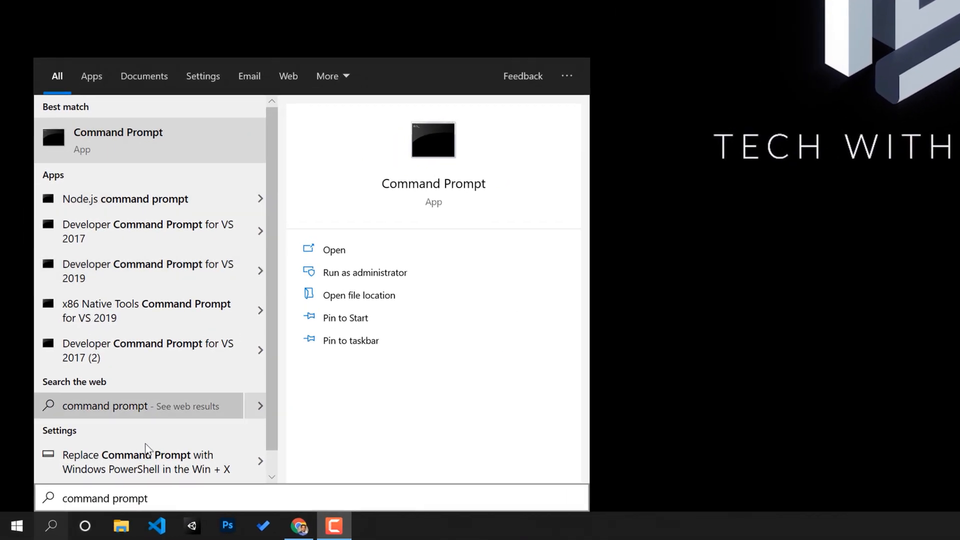
pyautogui.moveTo(410, 262)
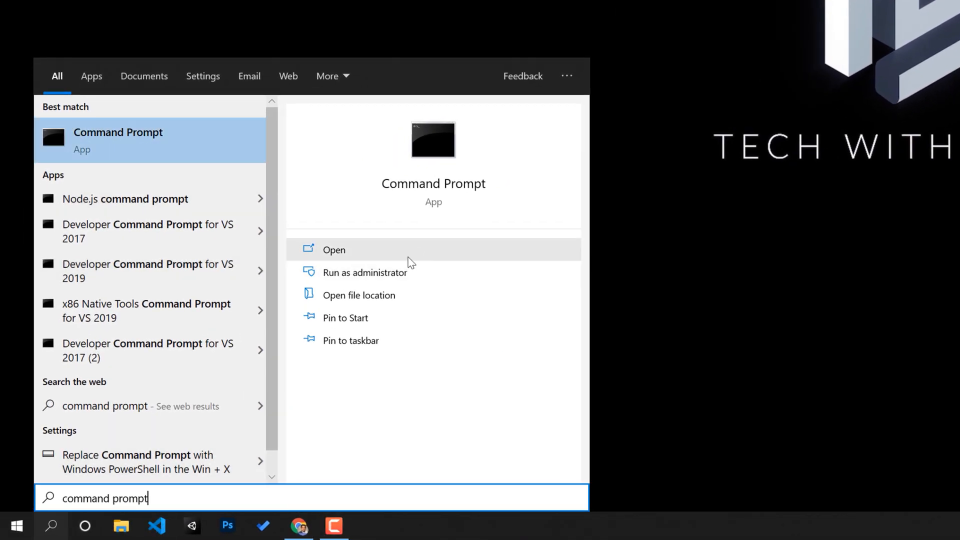
# - Run git clone of the codelab-start-beta branch into the codelab 02 folder on D:
pyautogui.click(360, 272)
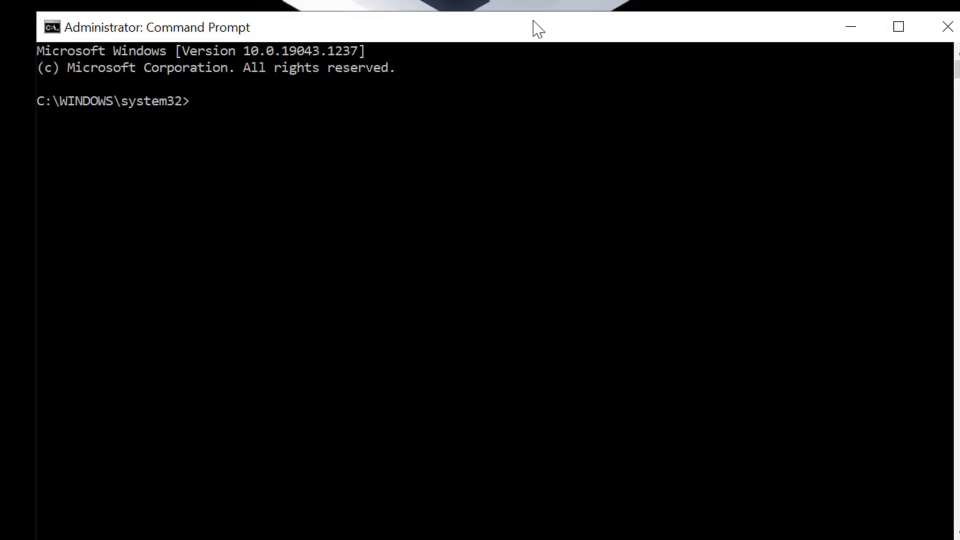
pyautogui.write('D:')
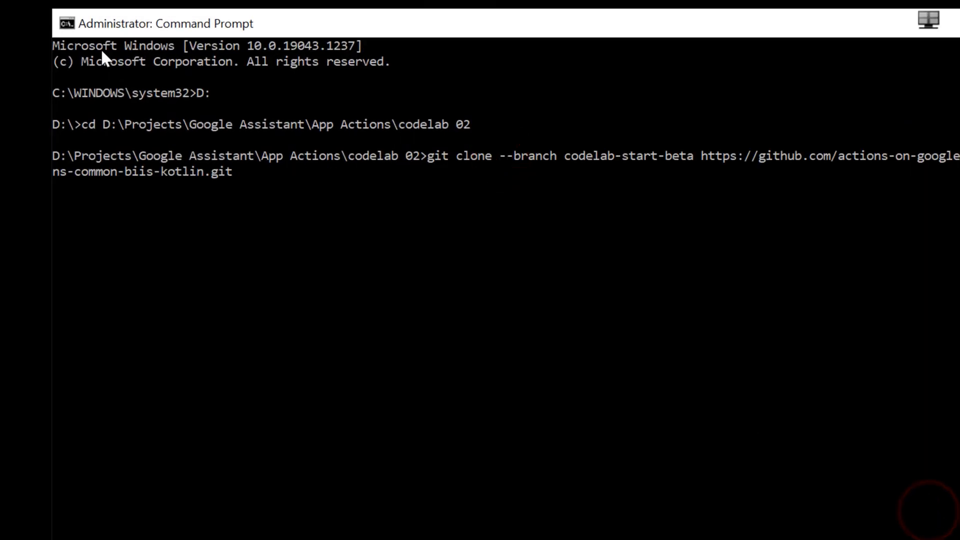
pyautogui.press('Return')
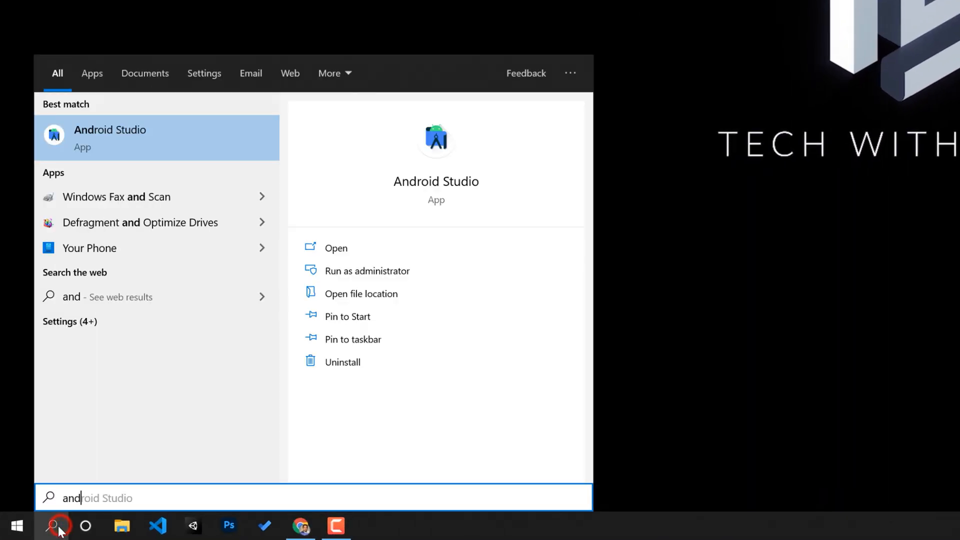
# - Launch Android Studio and start importing an existing Gradle project
pyautogui.click(336, 248)
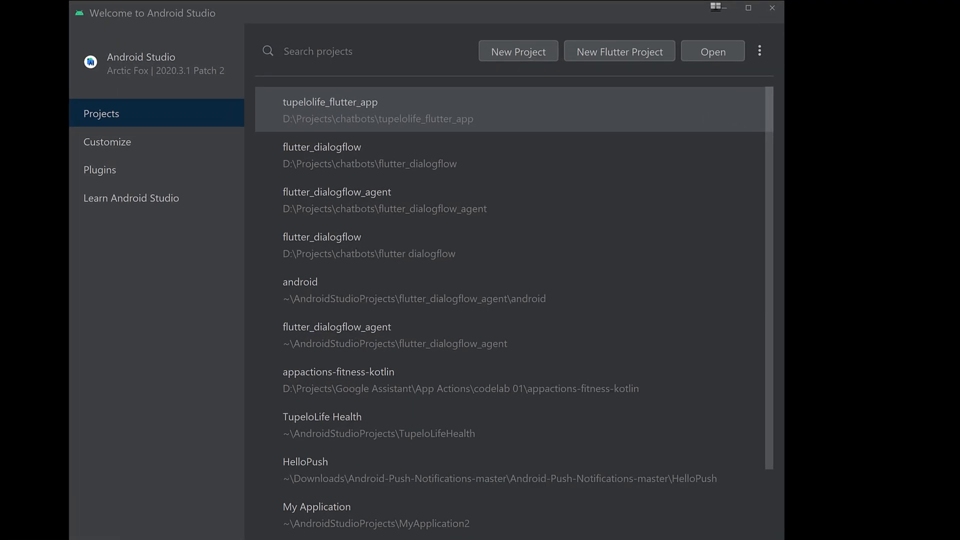
pyautogui.moveTo(677, 70)
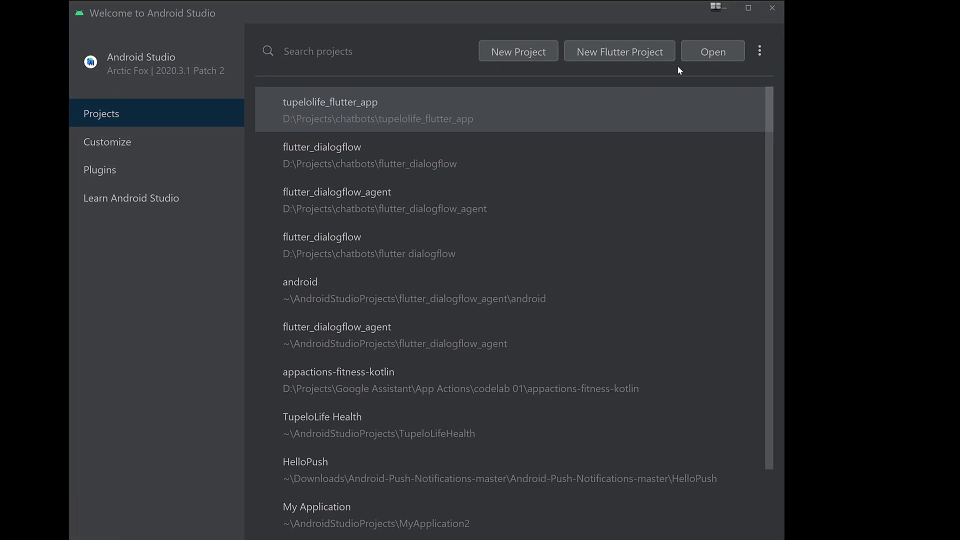
pyautogui.click(759, 51)
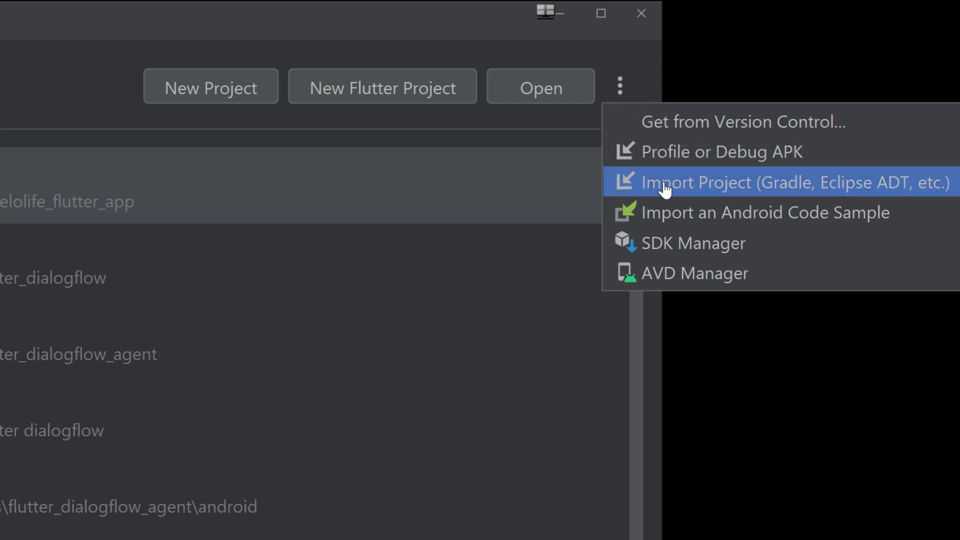
pyautogui.moveTo(663, 187)
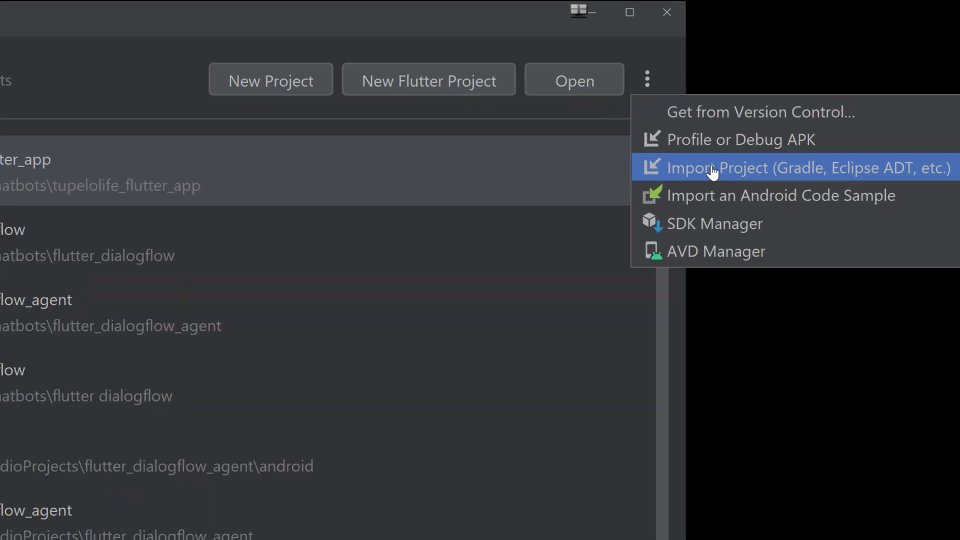
pyautogui.click(710, 168)
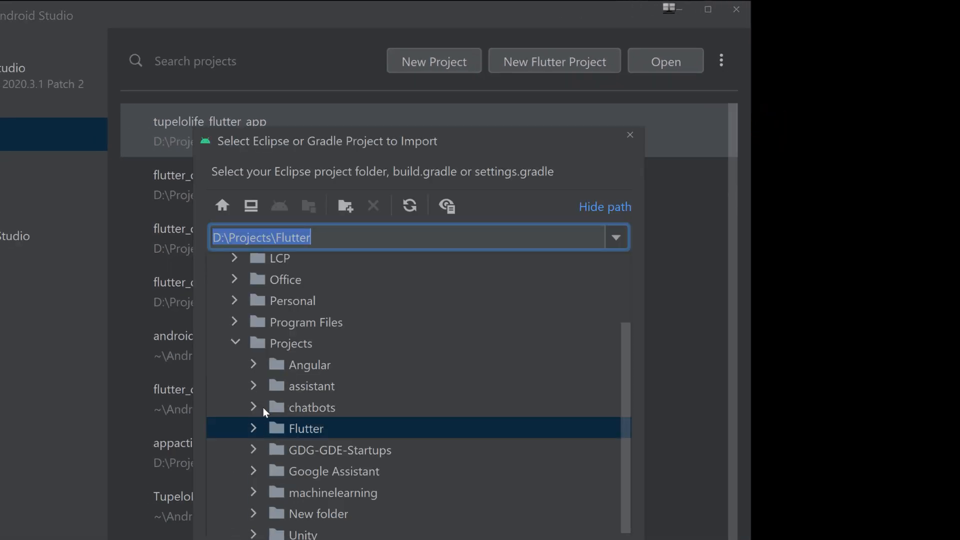
# - Import appactions-common-biis-kotlin from the codelab 02 folder, accepting the whitespace warning
pyautogui.click(253, 471)
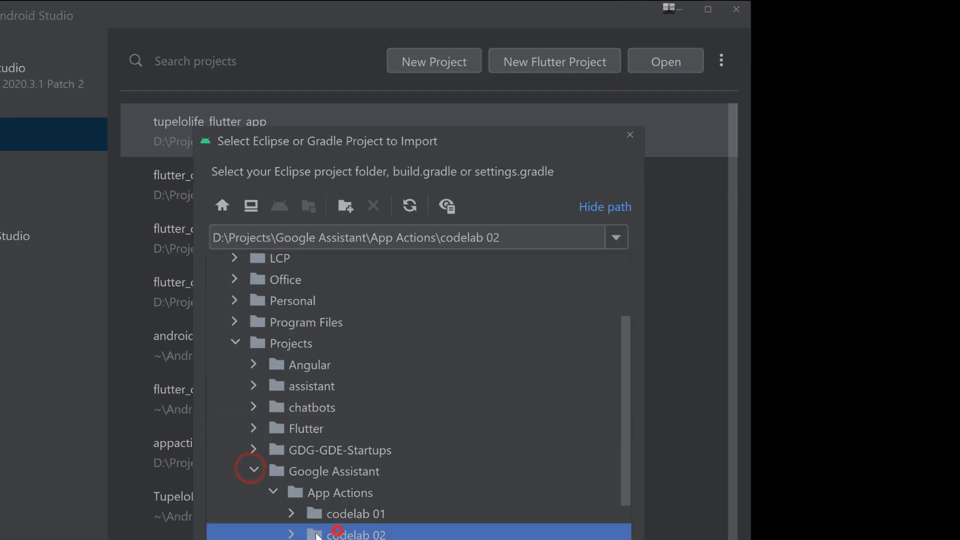
pyautogui.click(292, 533)
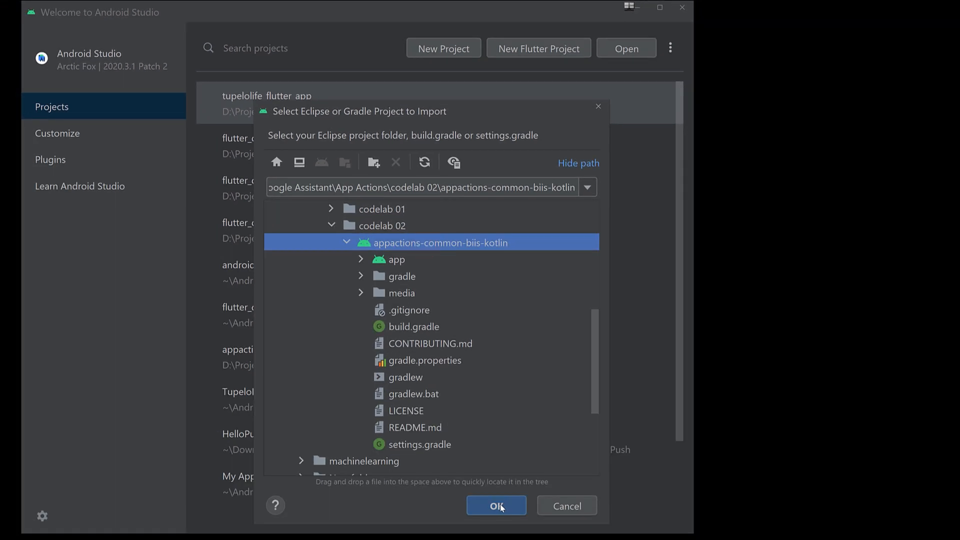
pyautogui.click(496, 505)
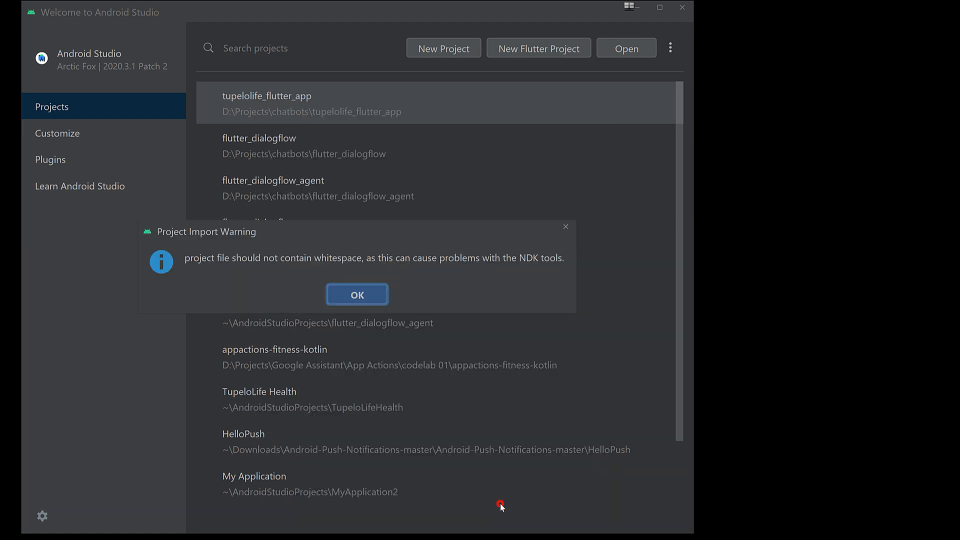
pyautogui.moveTo(370, 301)
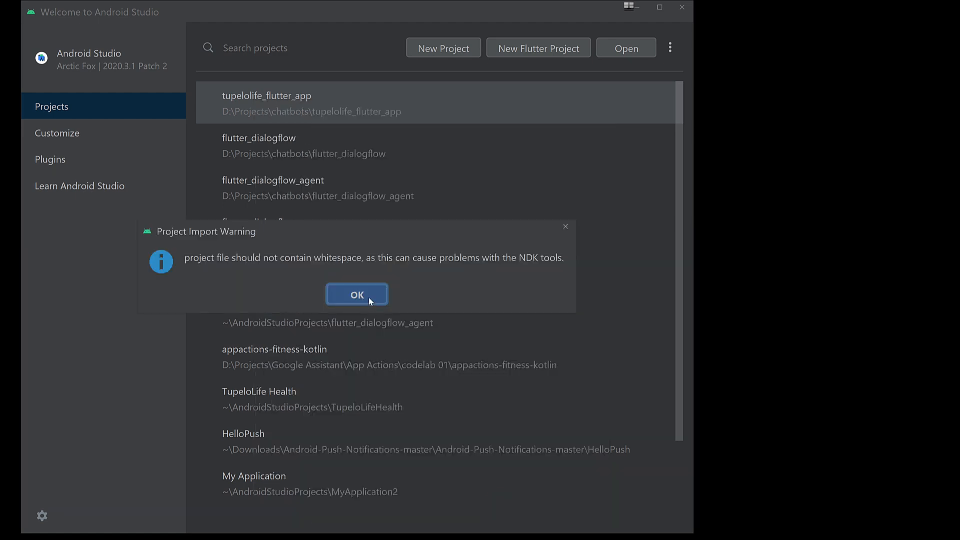
pyautogui.click(357, 293)
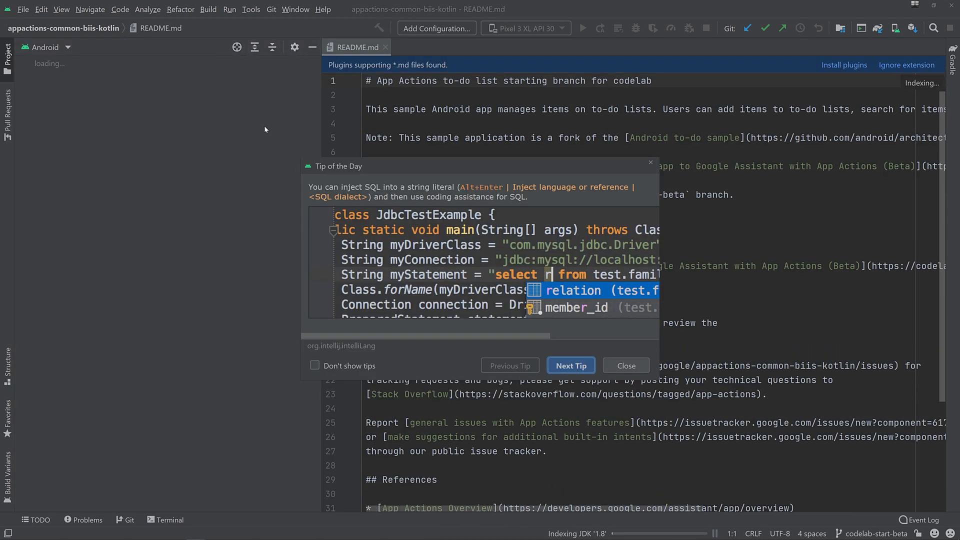
# - Close the Tip of the Day and expand the app module's manifests folder after sync
pyautogui.click(625, 366)
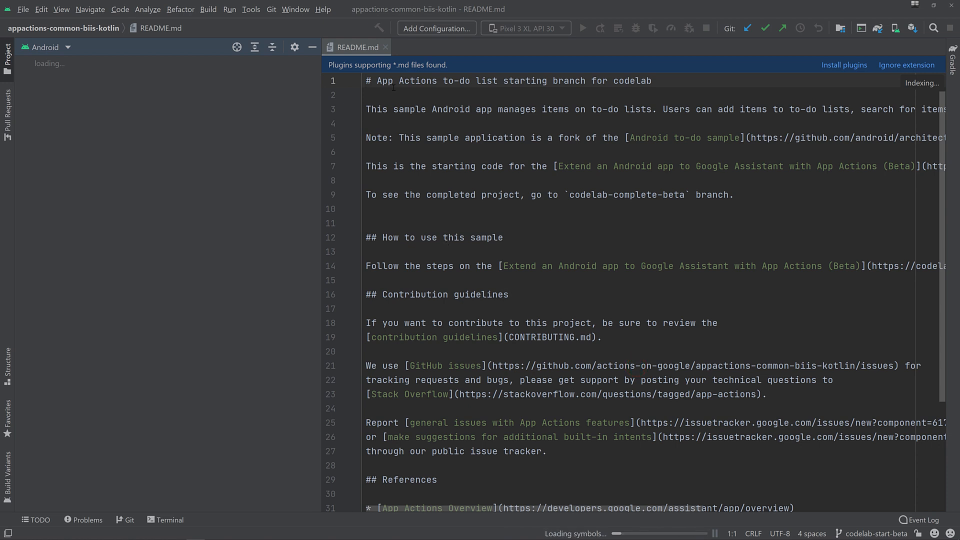
pyautogui.click(687, 28)
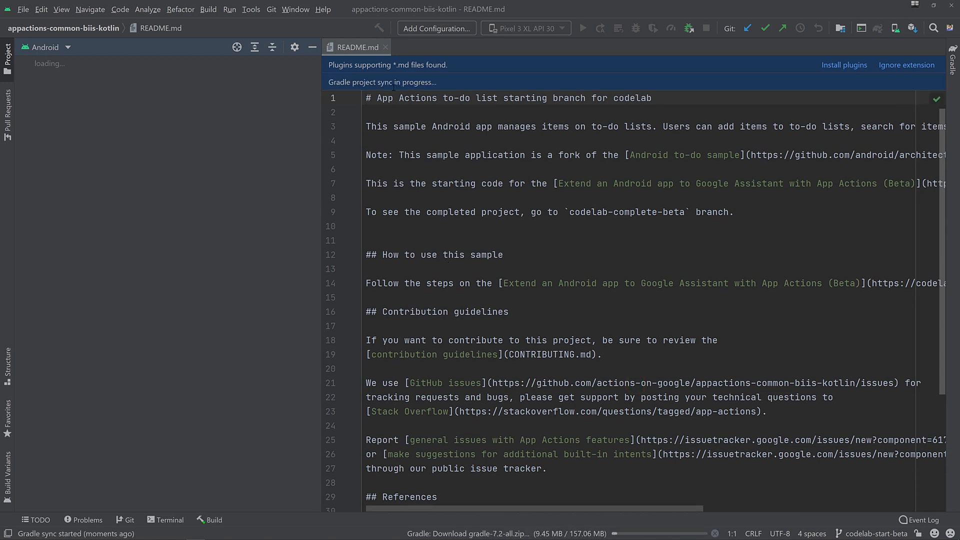
pyautogui.click(386, 47)
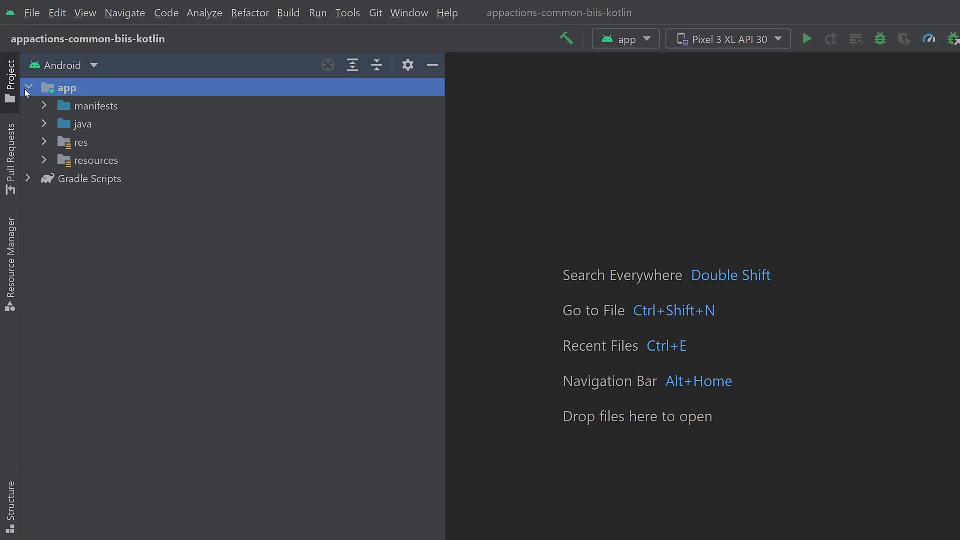
pyautogui.click(44, 105)
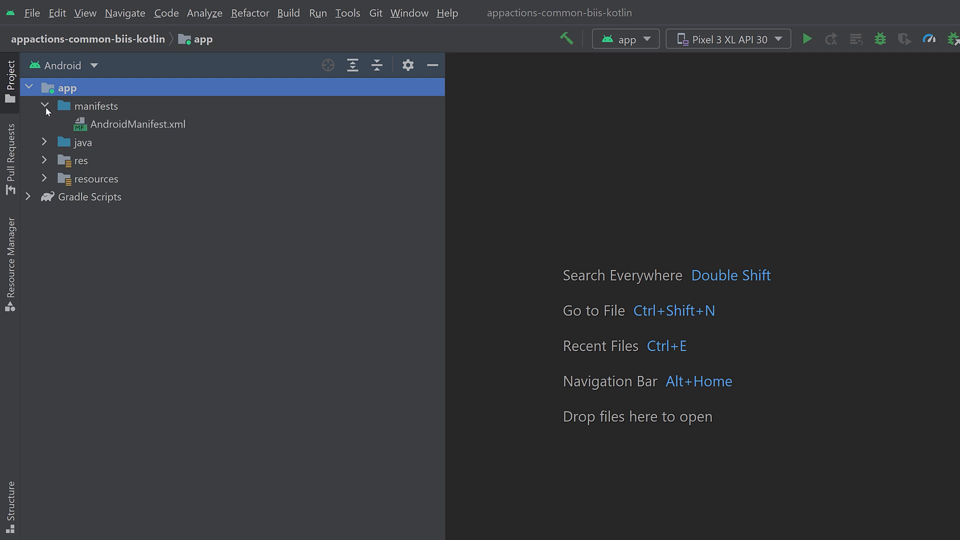
pyautogui.click(44, 105)
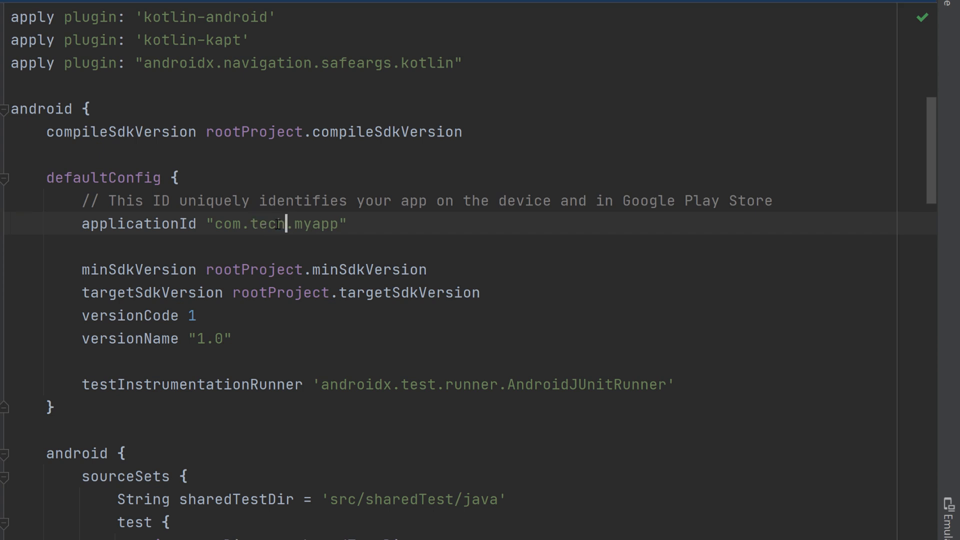
# - Change applicationId to com.techwithsach.tasksapp in app/build.gradle
pyautogui.write('withsach')
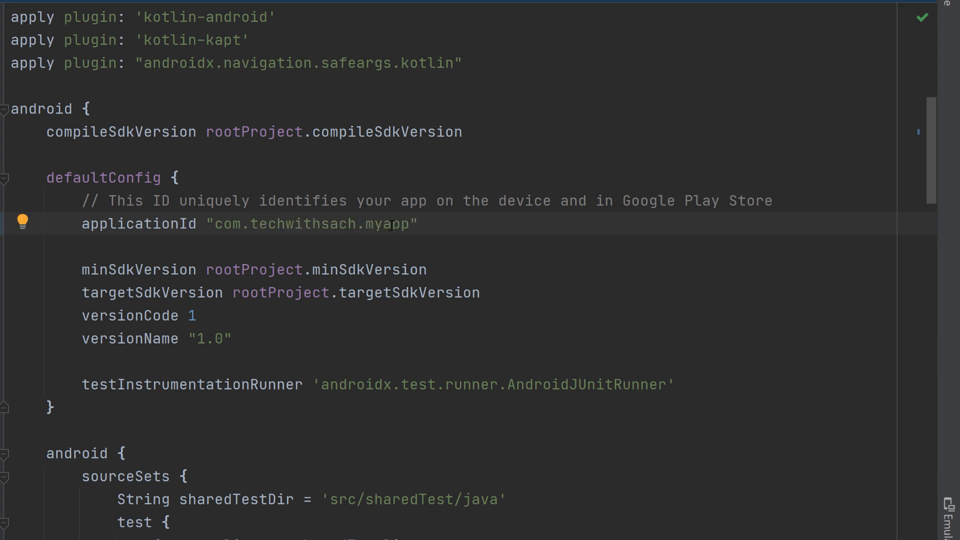
pyautogui.write('tasksa')
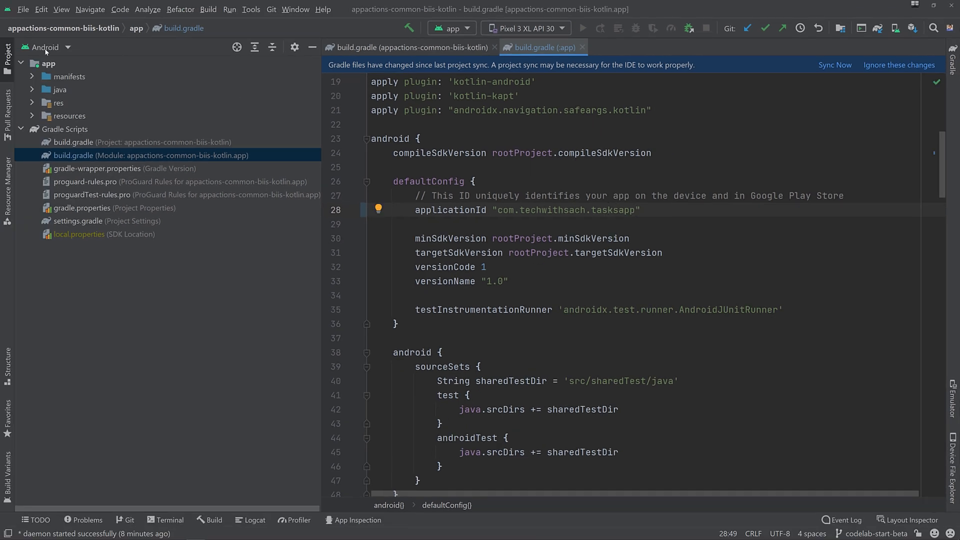
# - Switch to Project view, reopen app/build.gradle and sync the Gradle changes
pyautogui.click(44, 47)
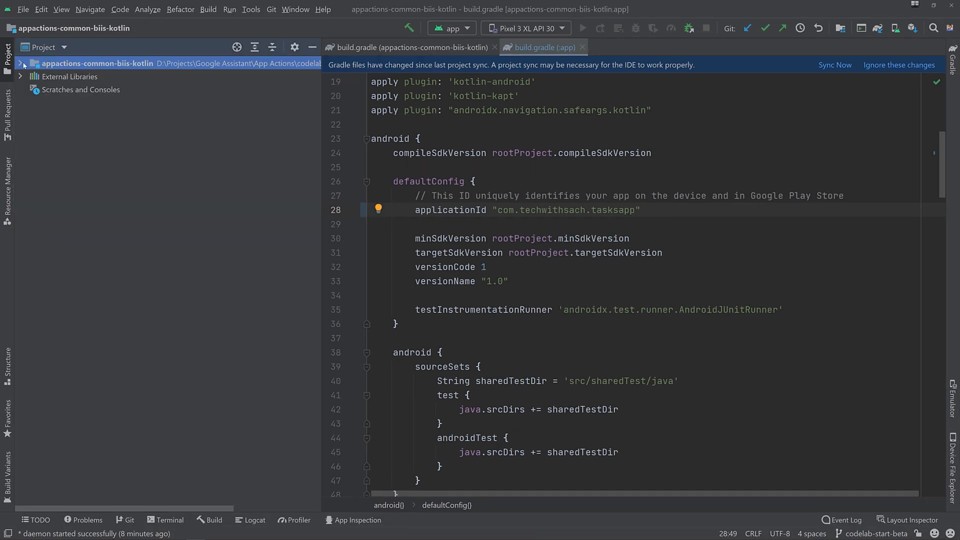
pyautogui.click(23, 62)
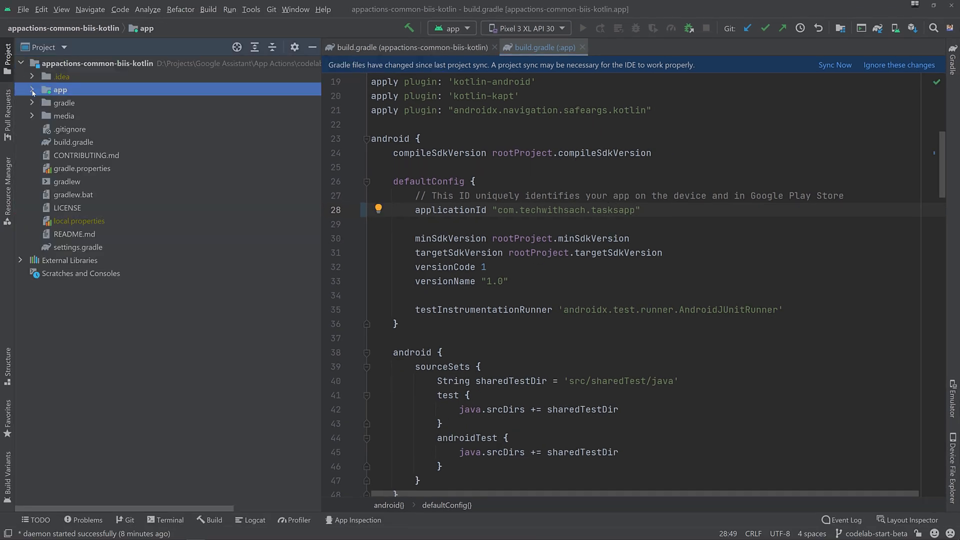
pyautogui.click(32, 89)
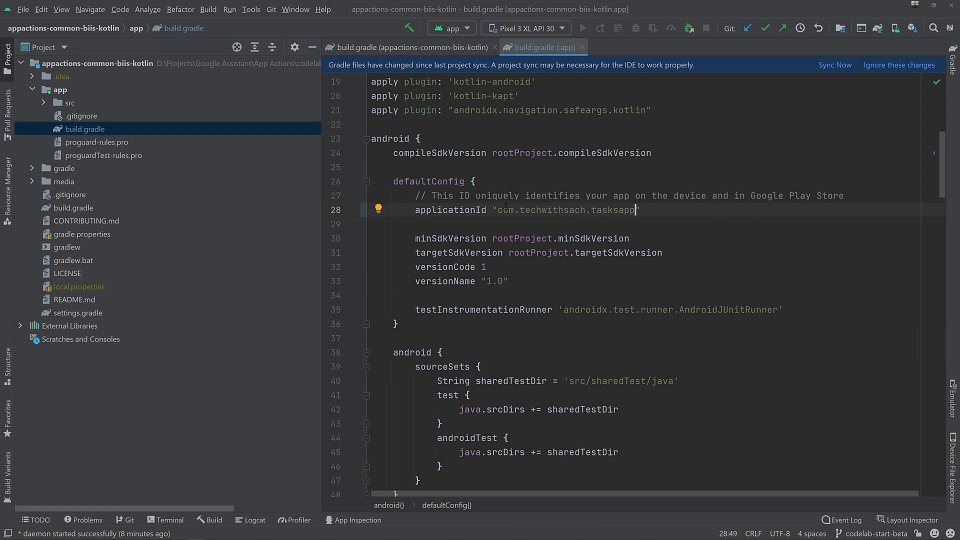
pyautogui.doubleClick(563, 209)
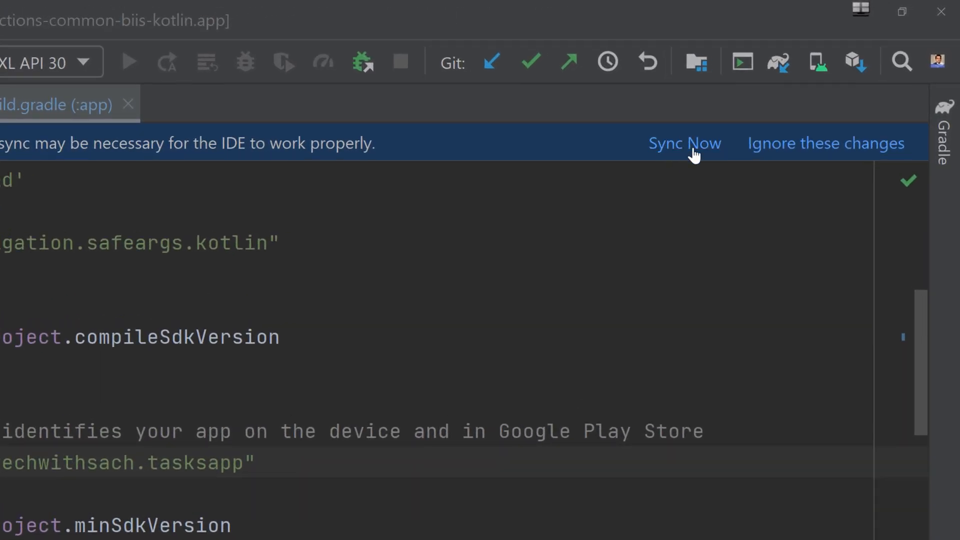
pyautogui.click(683, 143)
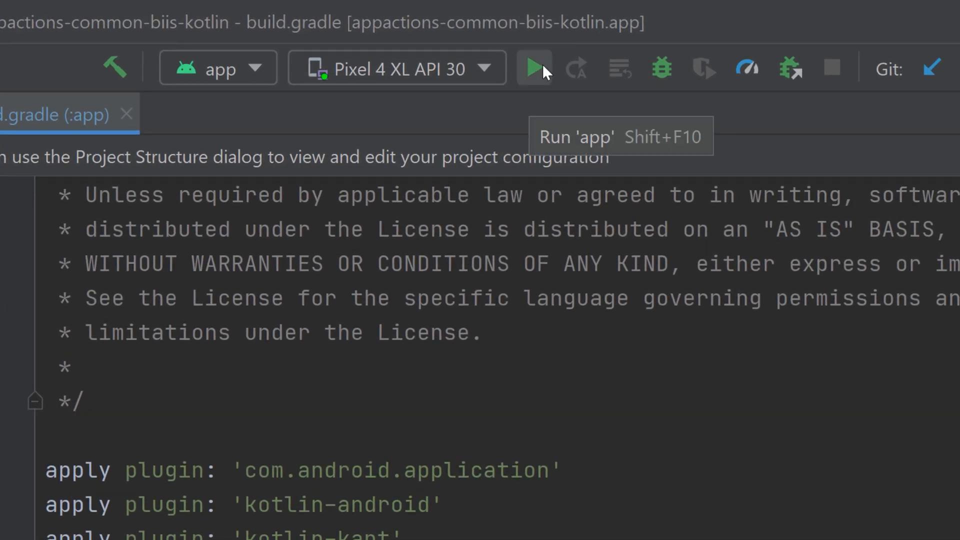
# - Run the Tasks app on the Pixel 4 XL emulator
pyautogui.click(534, 67)
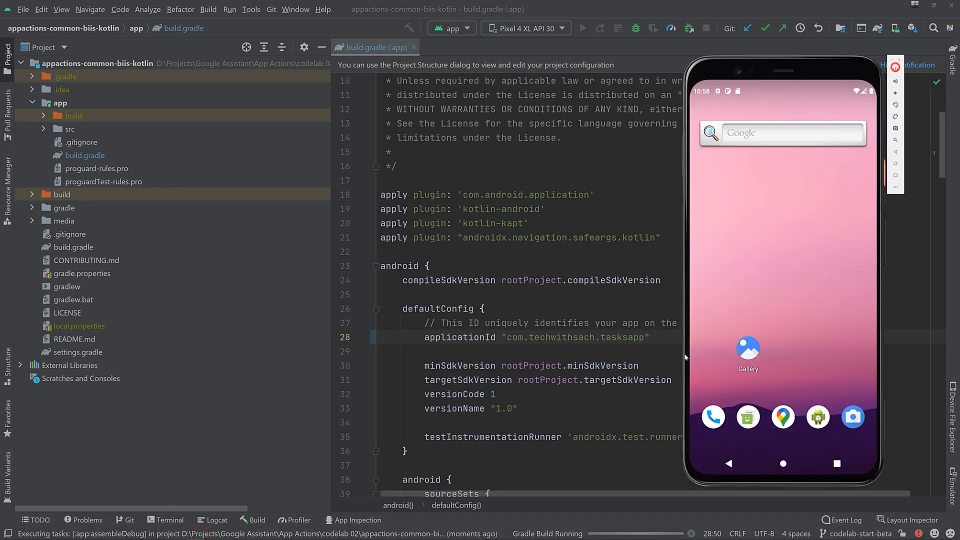
pyautogui.click(582, 28)
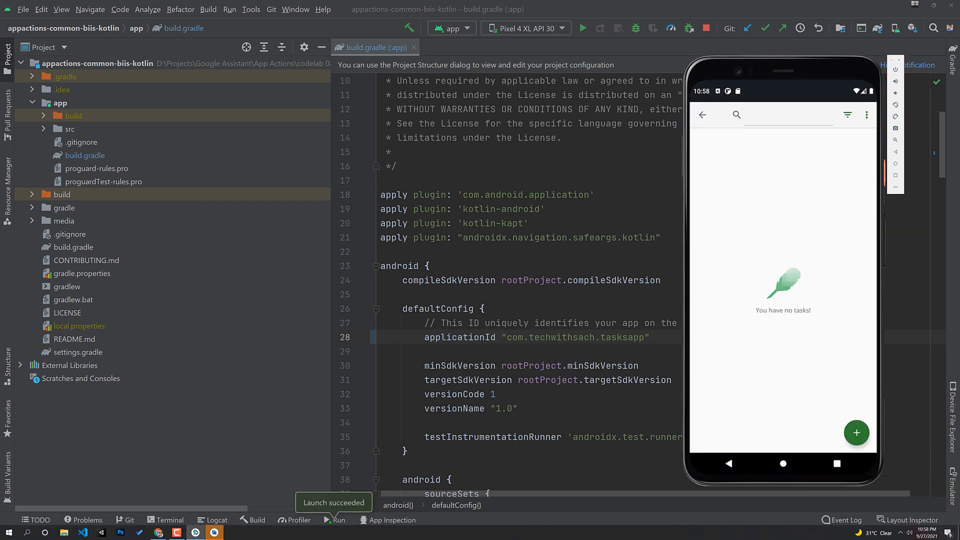
# - Add a task titled Tech With Sach with its description and save it
pyautogui.click(856, 432)
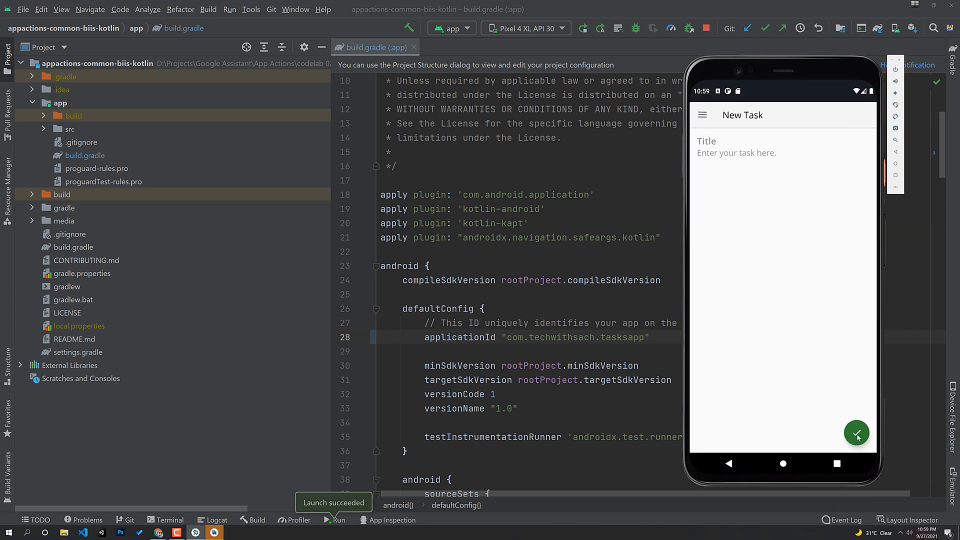
pyautogui.write('MENAA')
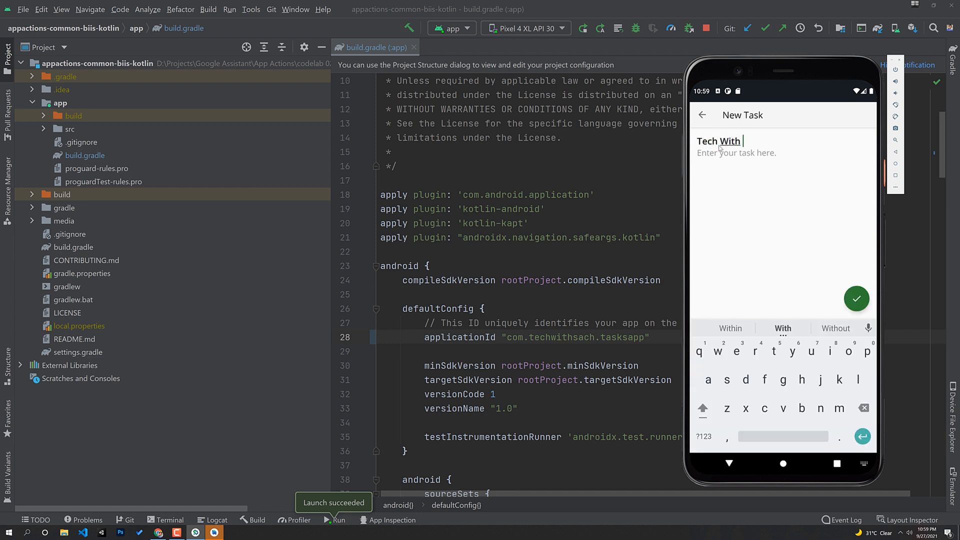
pyautogui.write('Sach')
pyautogui.click(783, 153)
pyautogui.write('Create App Actions Tut')
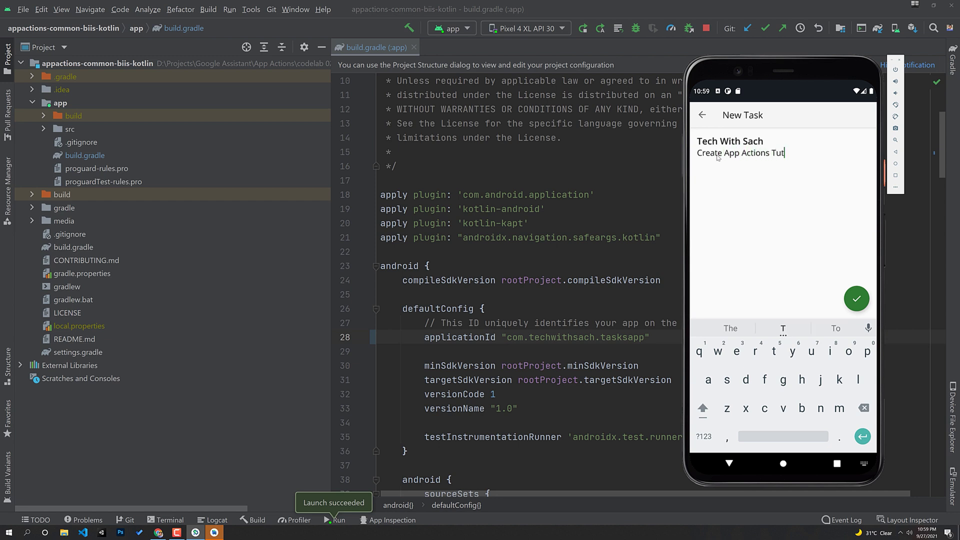
pyautogui.click(857, 299)
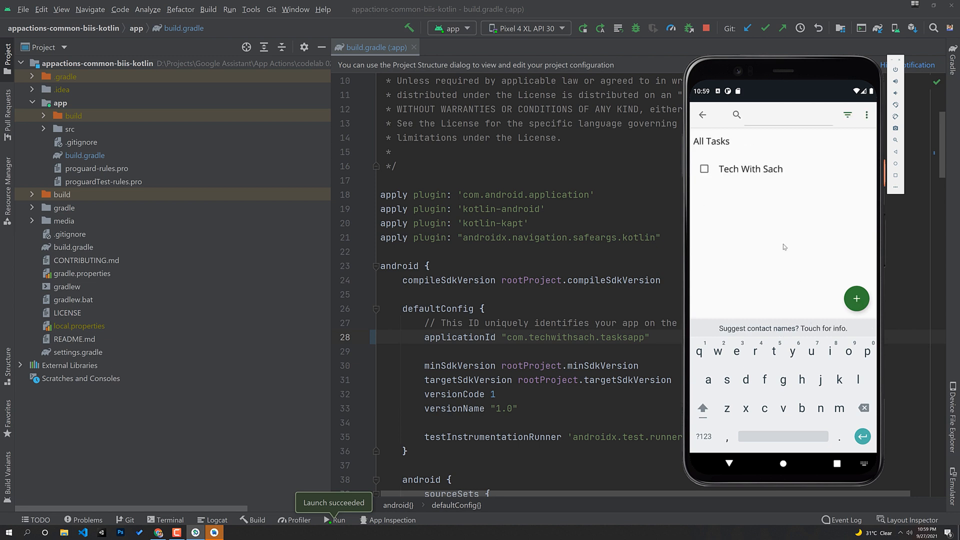
# - Add the MENA Digital Days Talk task with a 'Speak at MENA...' description and save it
pyautogui.write('Men')
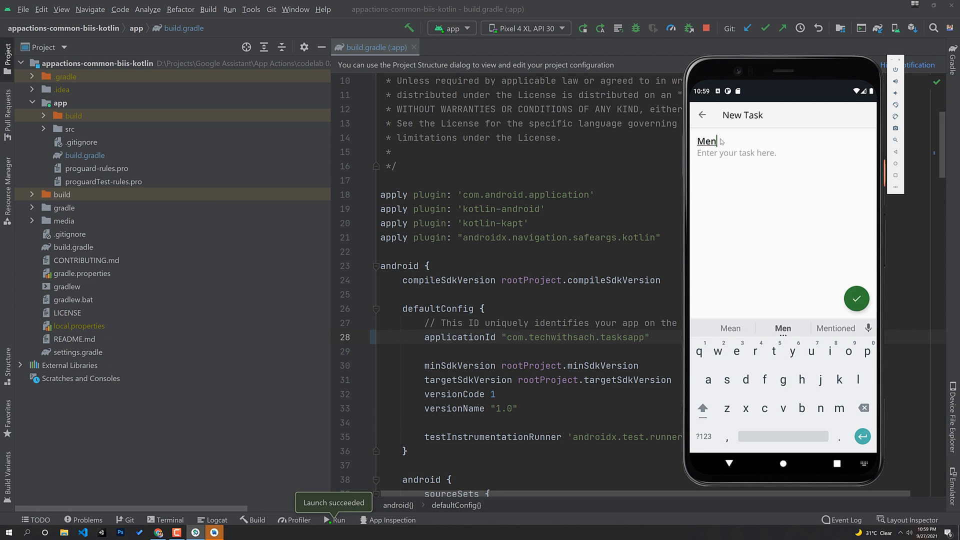
pyautogui.write('MENA Digital Days Talk')
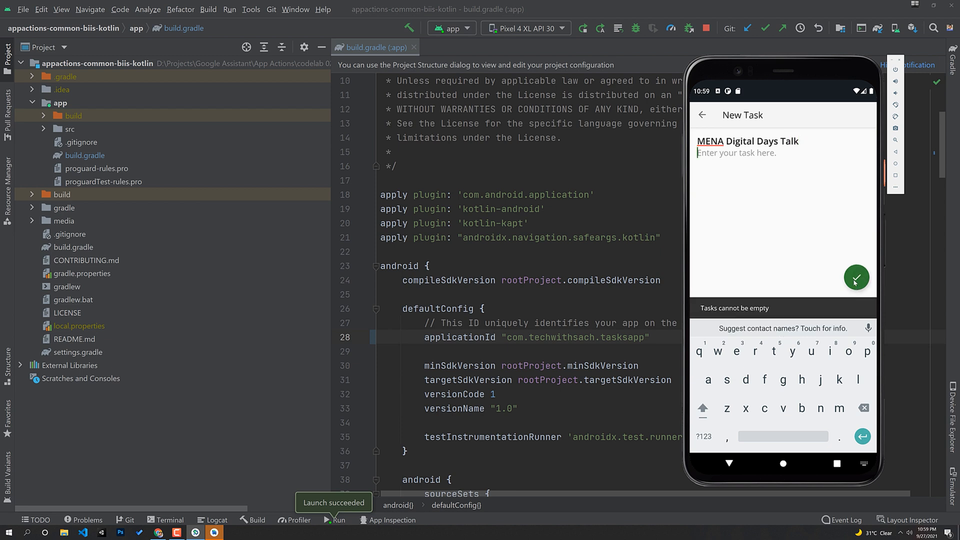
pyautogui.write('Speak at MENA D')
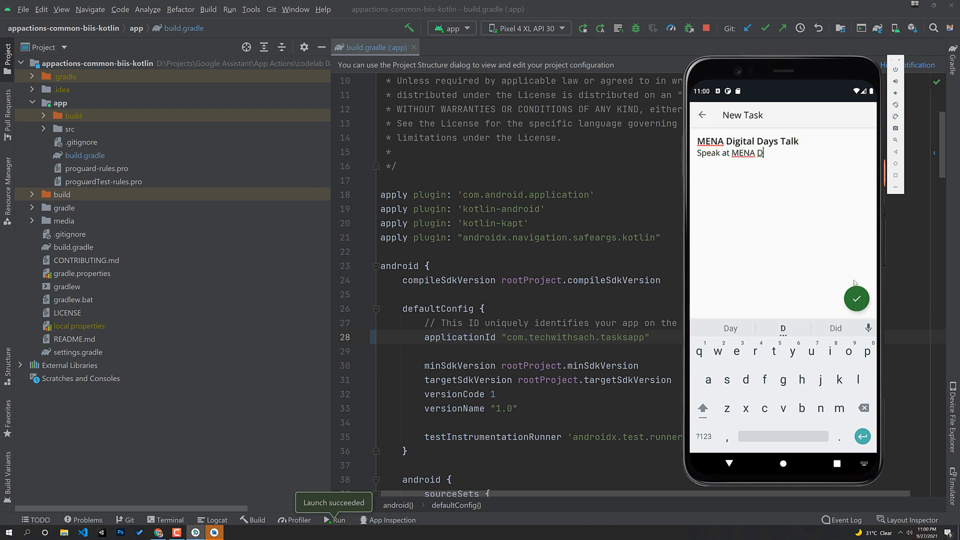
pyautogui.click(857, 299)
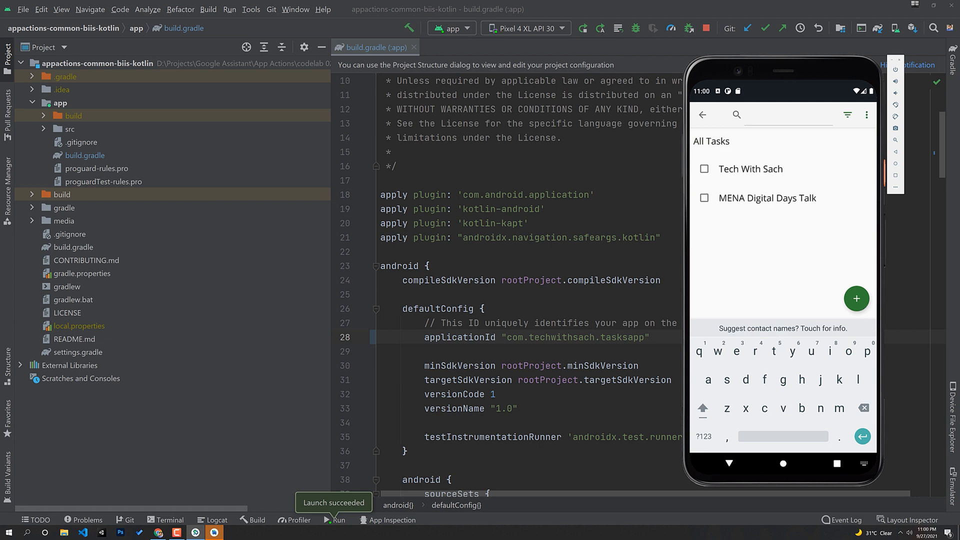
# - Add the Boy toys for my son task with description 'buy toys' and save it
pyautogui.click(856, 298)
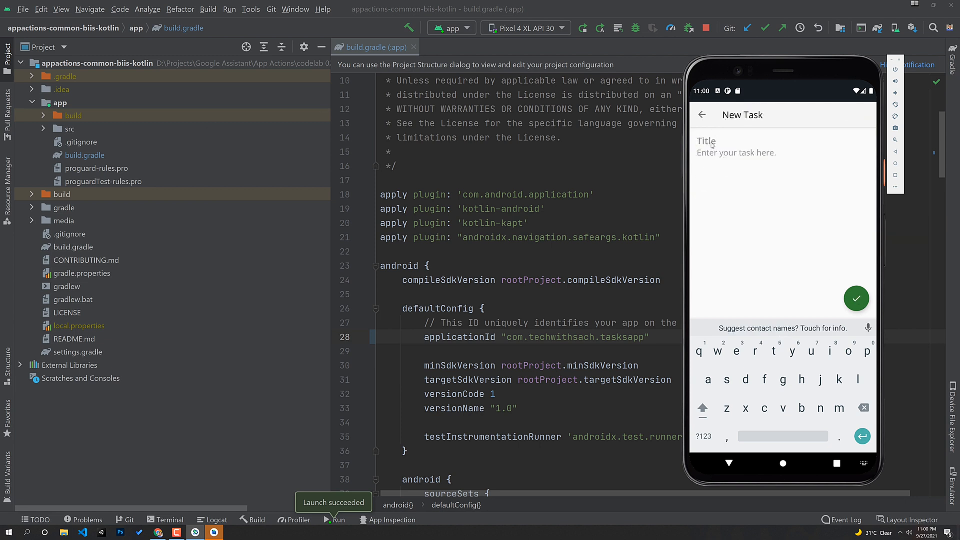
pyautogui.write('Boy toys for my son')
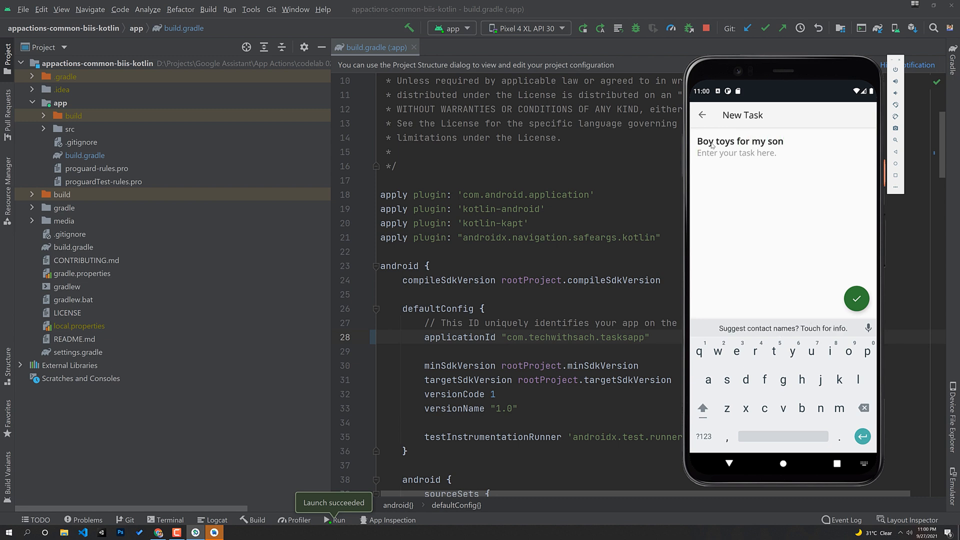
pyautogui.write('buy toys')
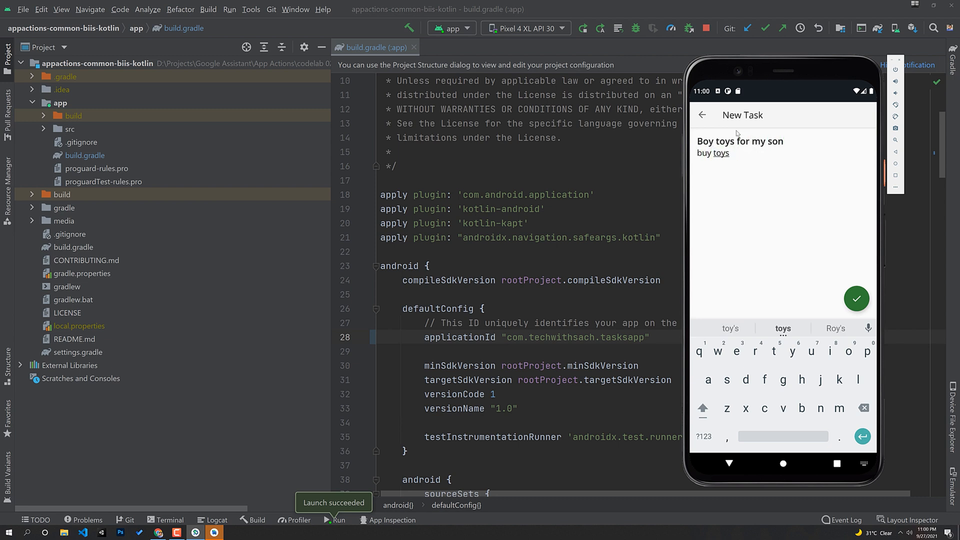
pyautogui.click(857, 299)
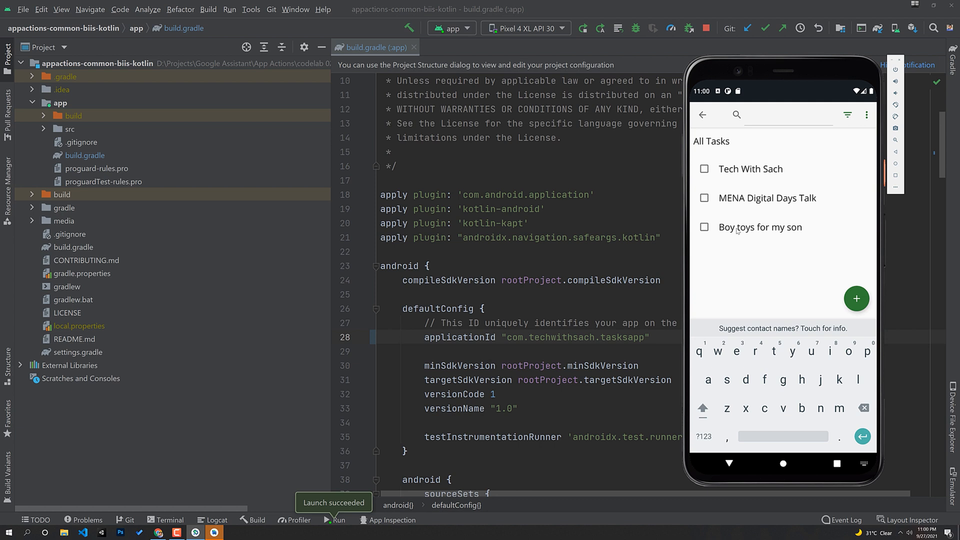
# - Mark Boy toys for my son complete and refresh the task list
pyautogui.click(703, 227)
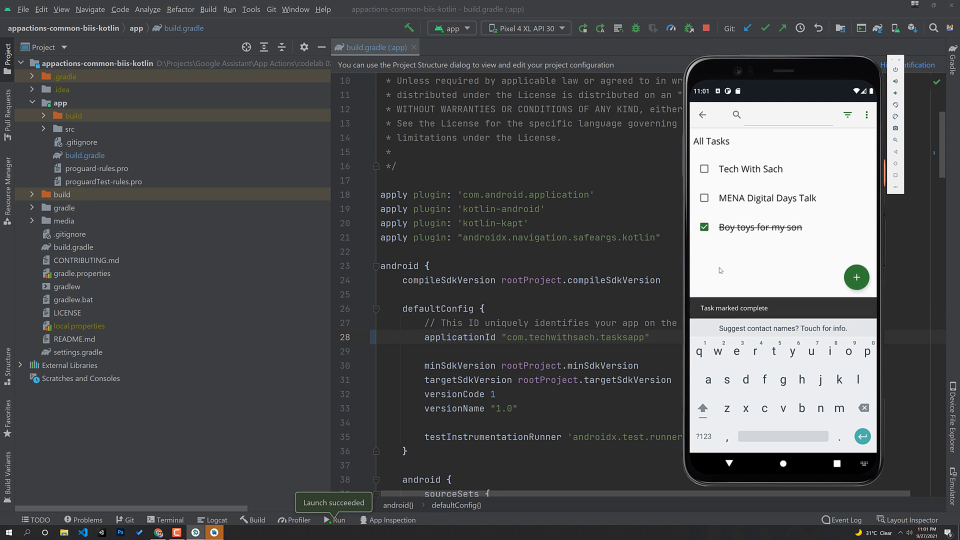
pyautogui.click(865, 114)
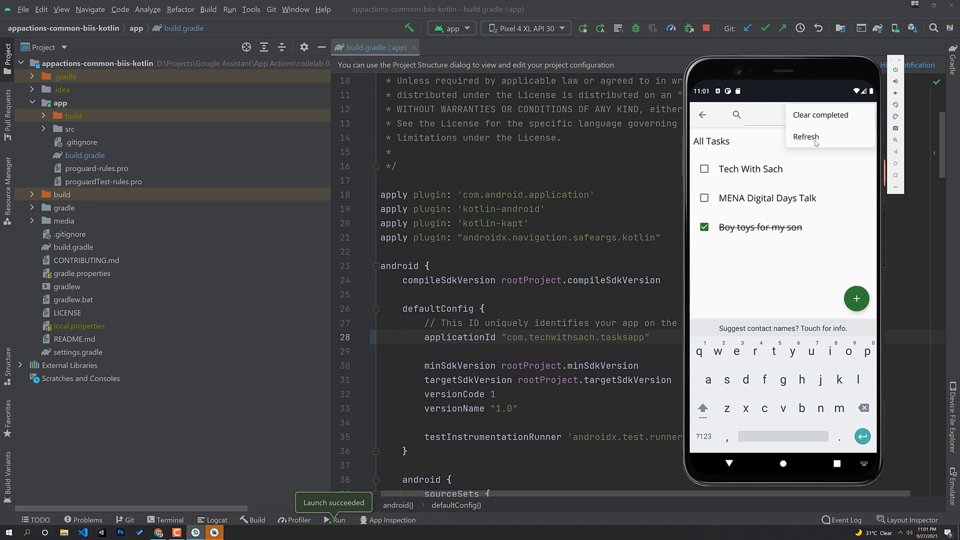
pyautogui.click(805, 137)
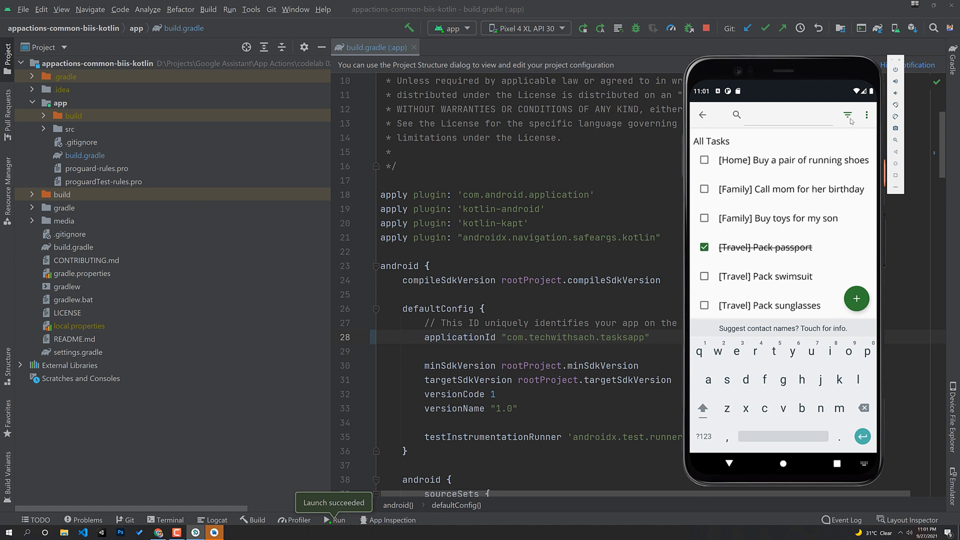
# - Filter the list to Active, then to Completed tasks
pyautogui.click(848, 115)
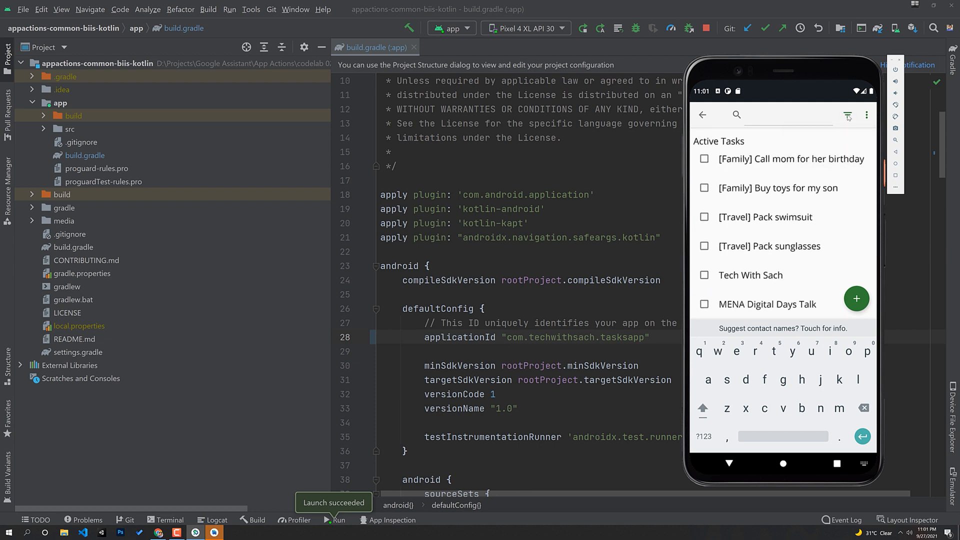
pyautogui.click(847, 114)
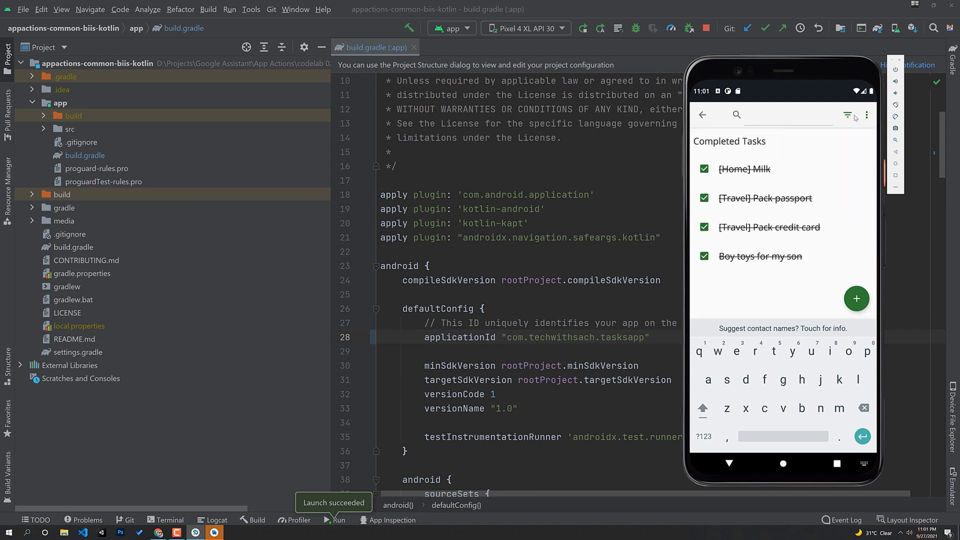
pyautogui.click(703, 256)
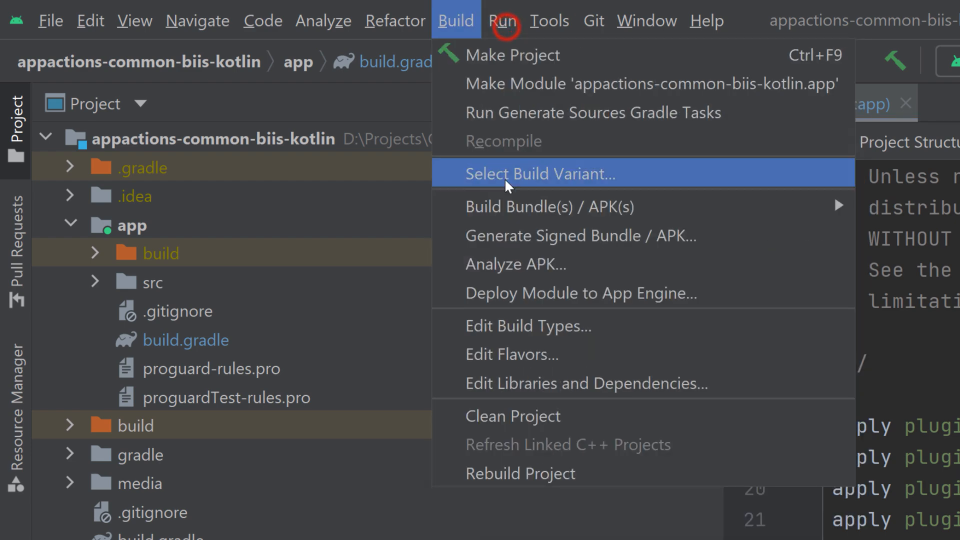
# - Generate a signed release build using the tasksapp.jks key store
pyautogui.click(580, 236)
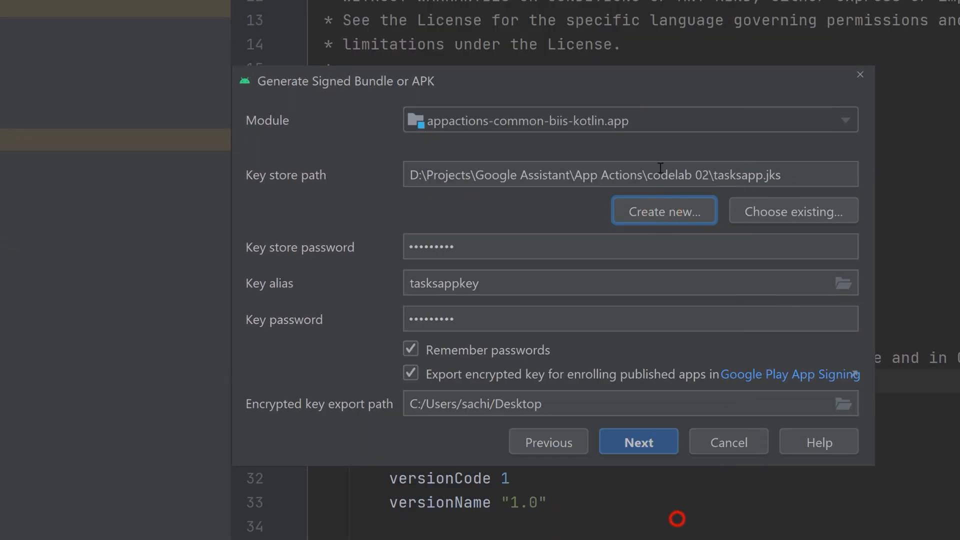
pyautogui.click(637, 440)
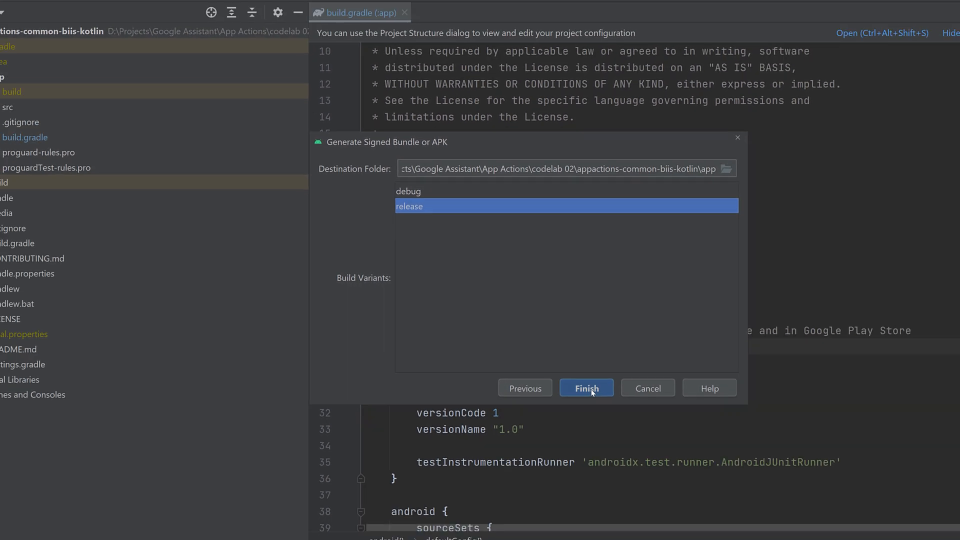
pyautogui.click(585, 388)
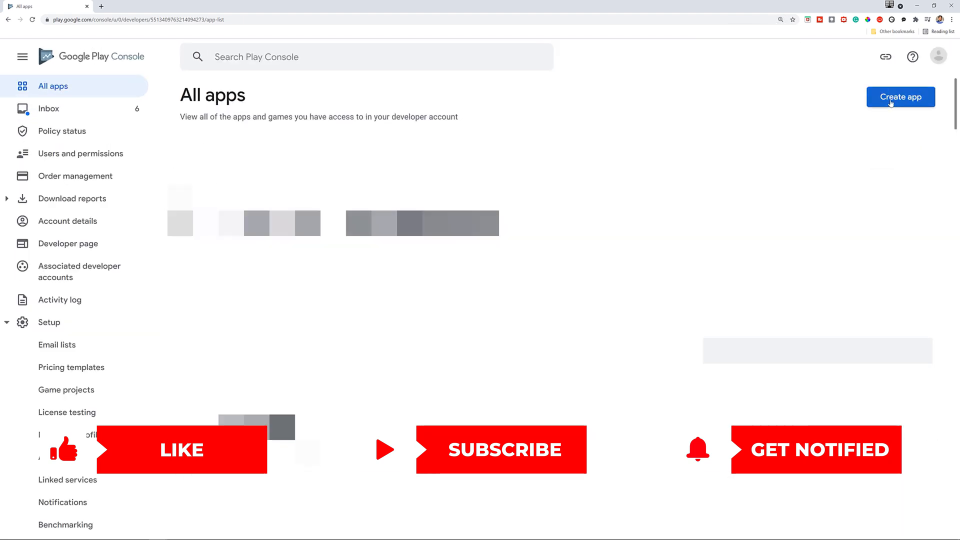
# - Start a new Play Console app named Tasks App
pyautogui.click(899, 97)
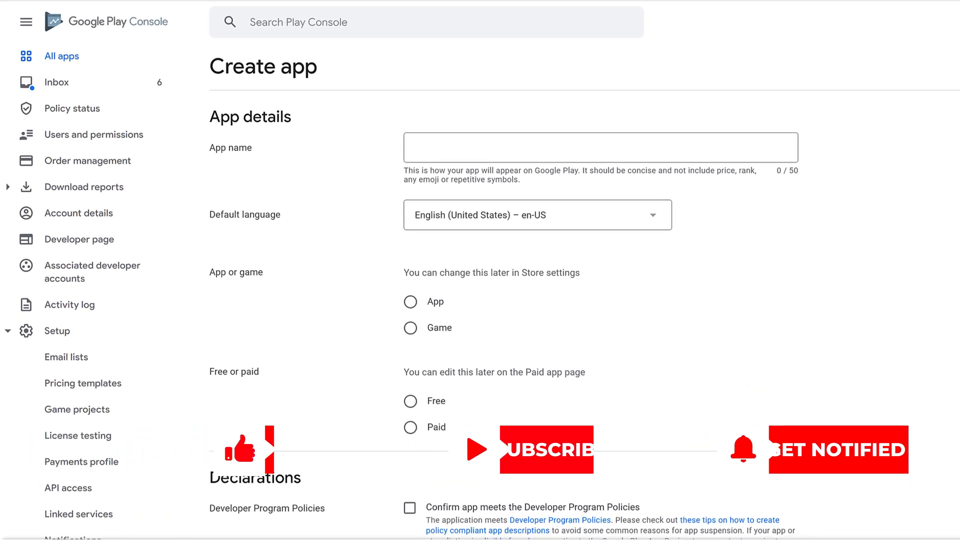
pyautogui.write('T')
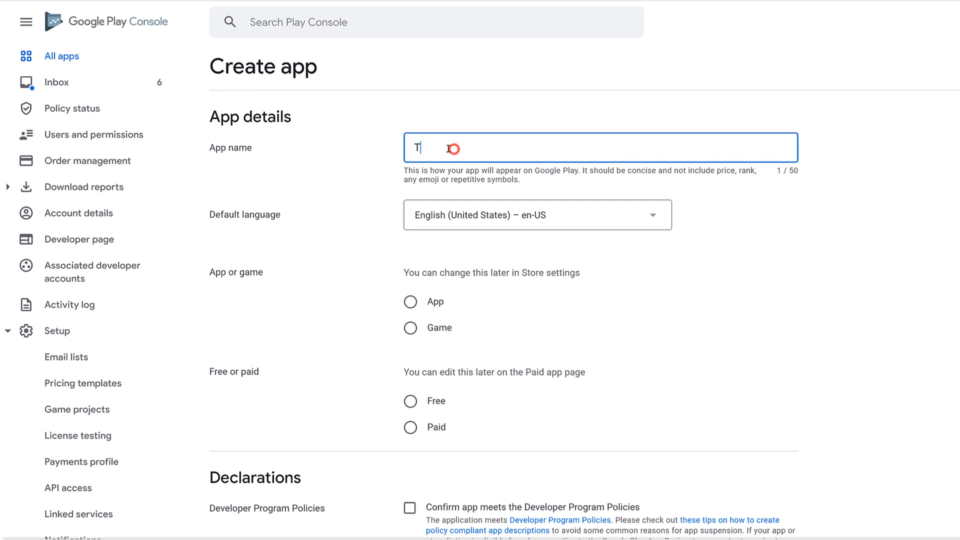
pyautogui.write('Tasks App')
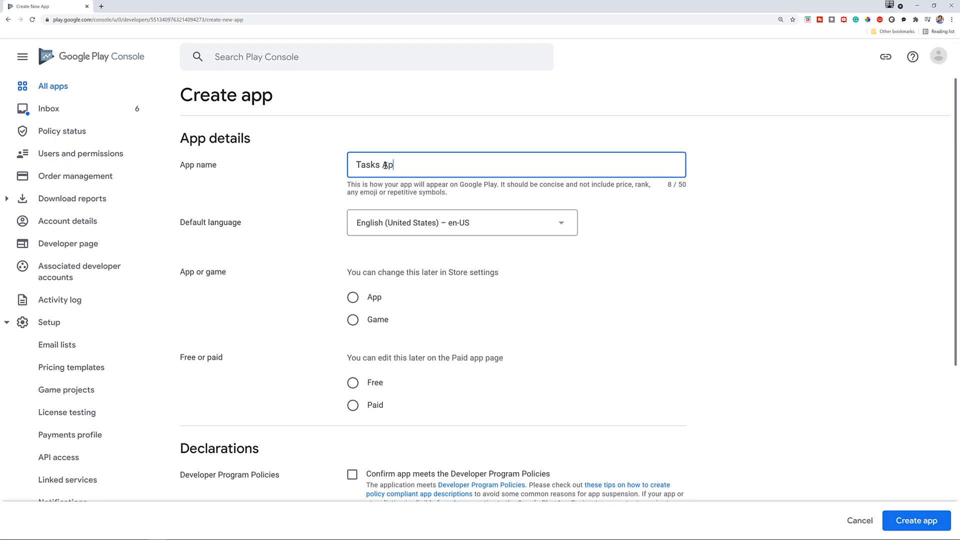
pyautogui.write('p')
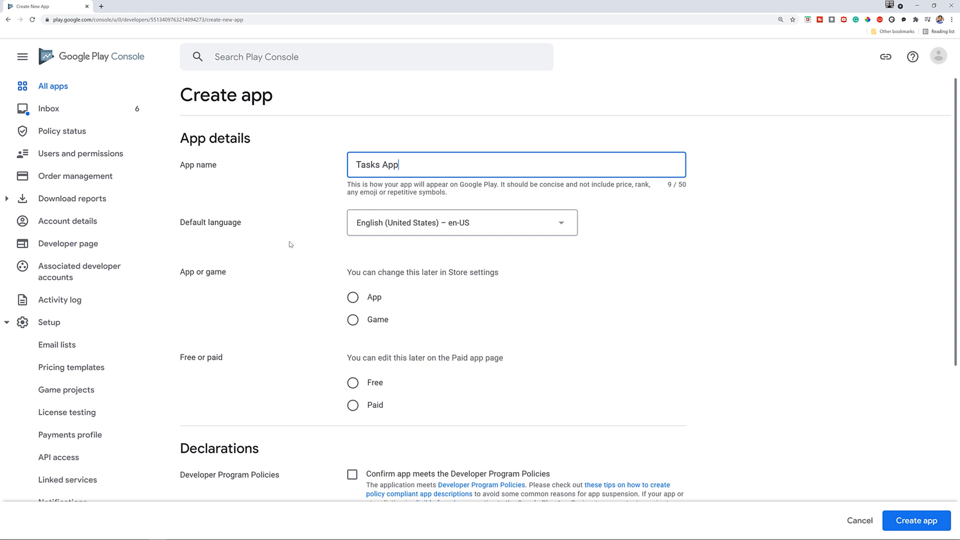
# - Mark it as a free App, accept the declarations and create the app
pyautogui.click(353, 297)
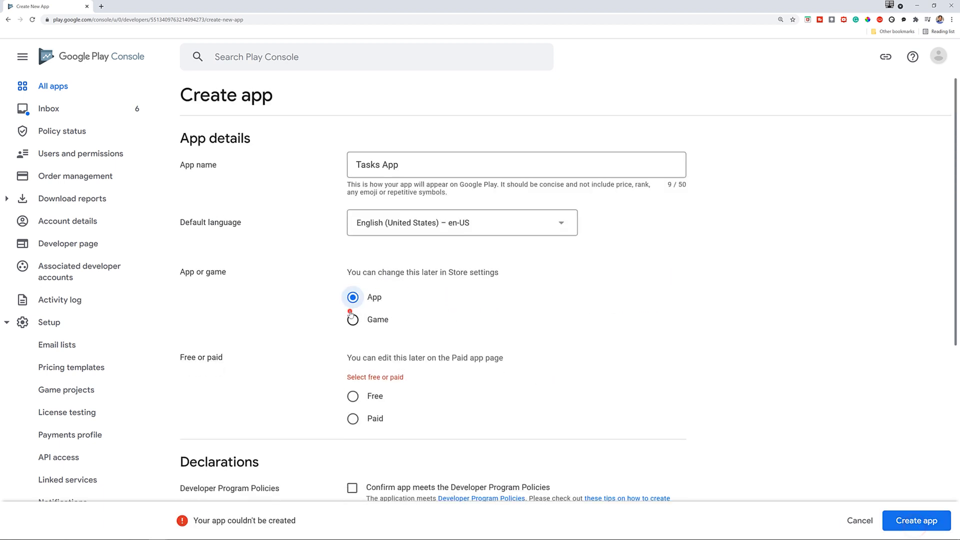
pyautogui.click(352, 396)
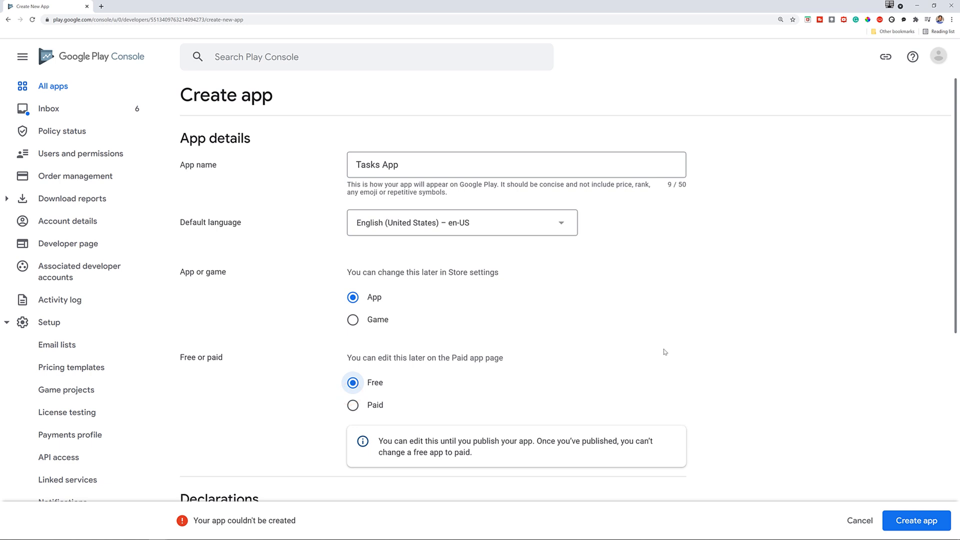
pyautogui.moveTo(753, 404)
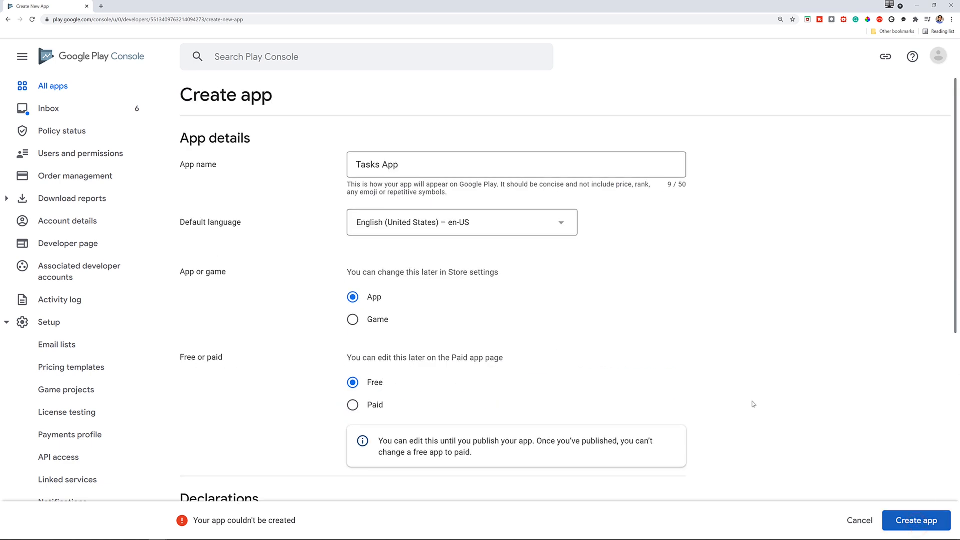
pyautogui.click(353, 382)
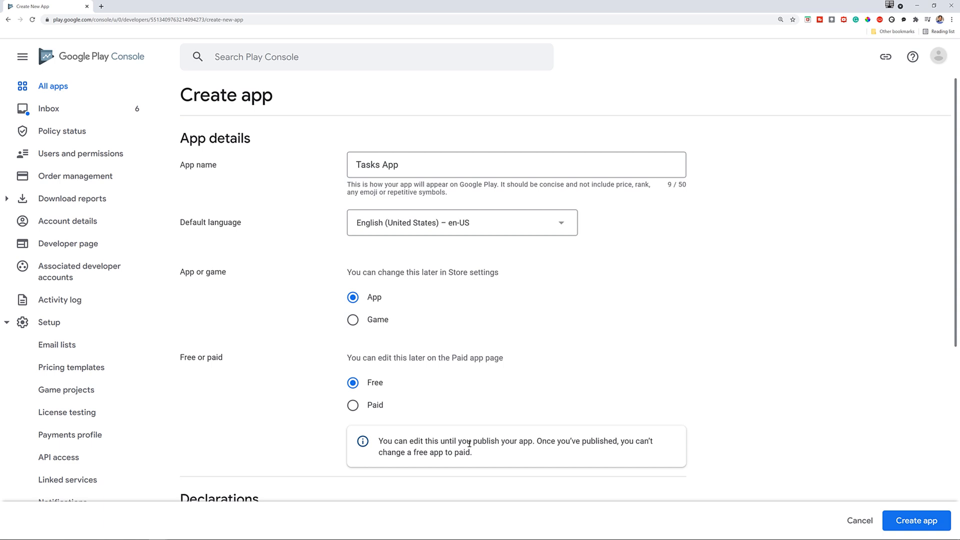
pyautogui.click(917, 520)
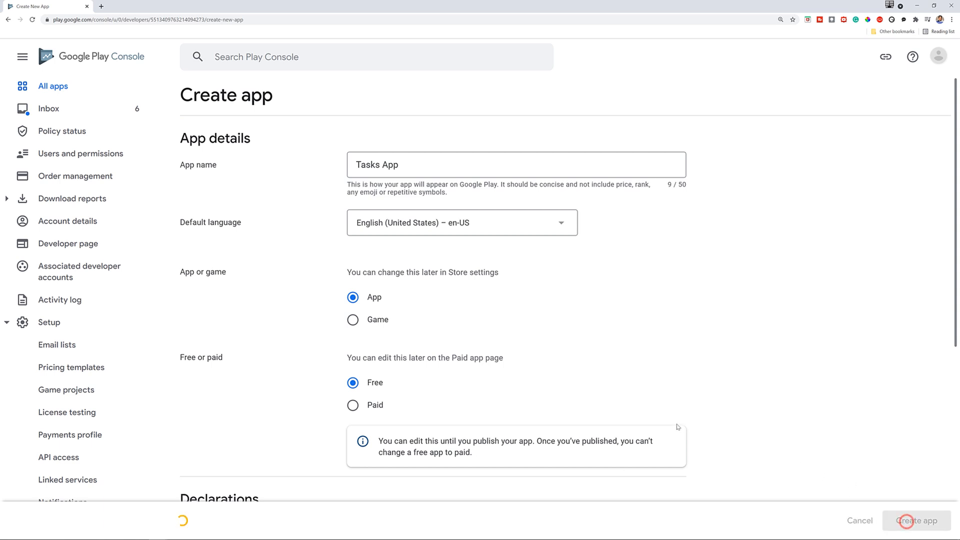
pyautogui.click(917, 520)
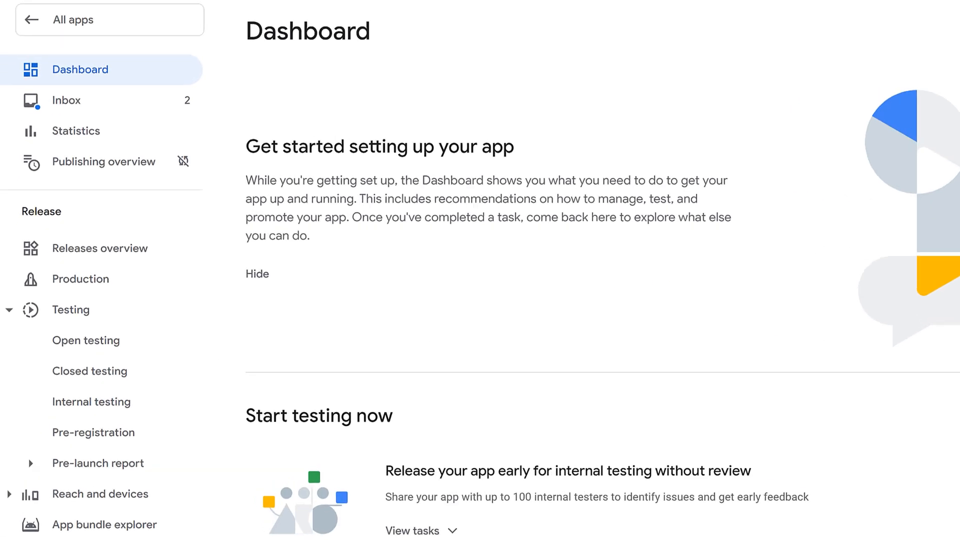
# - Create a new release on the Internal testing track for Tasks App
pyautogui.click(70, 308)
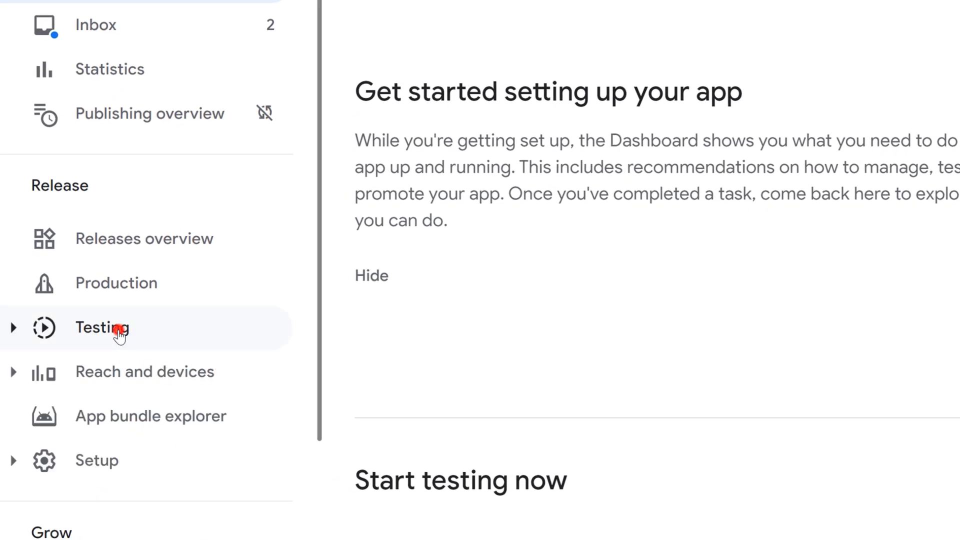
pyautogui.click(102, 328)
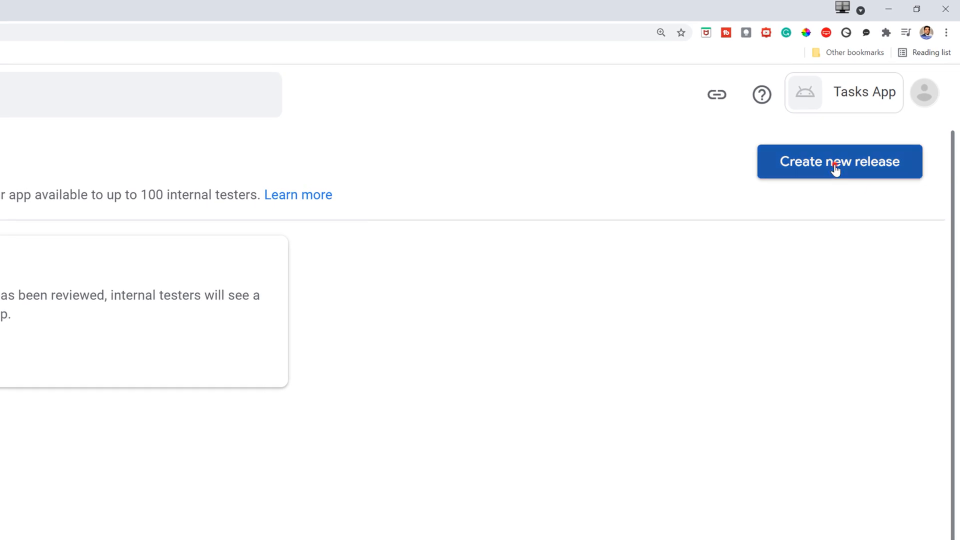
pyautogui.click(839, 161)
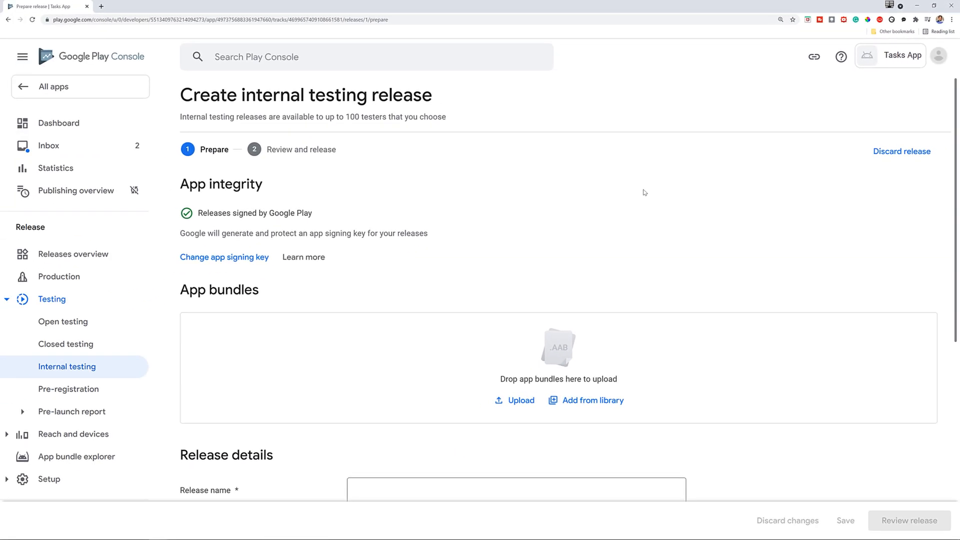
# - Open the file browser to upload an app bundle for the release
pyautogui.scroll(-3)
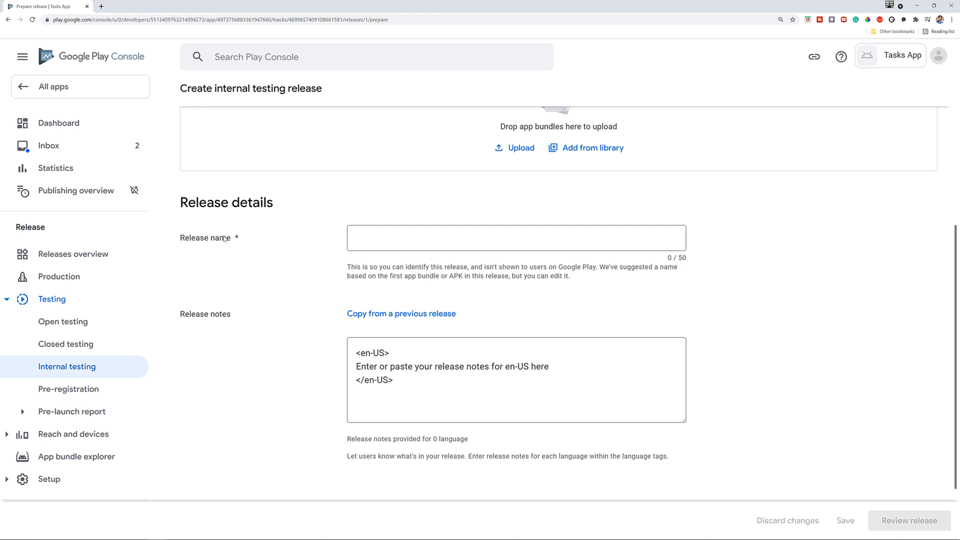
pyautogui.scroll(3)
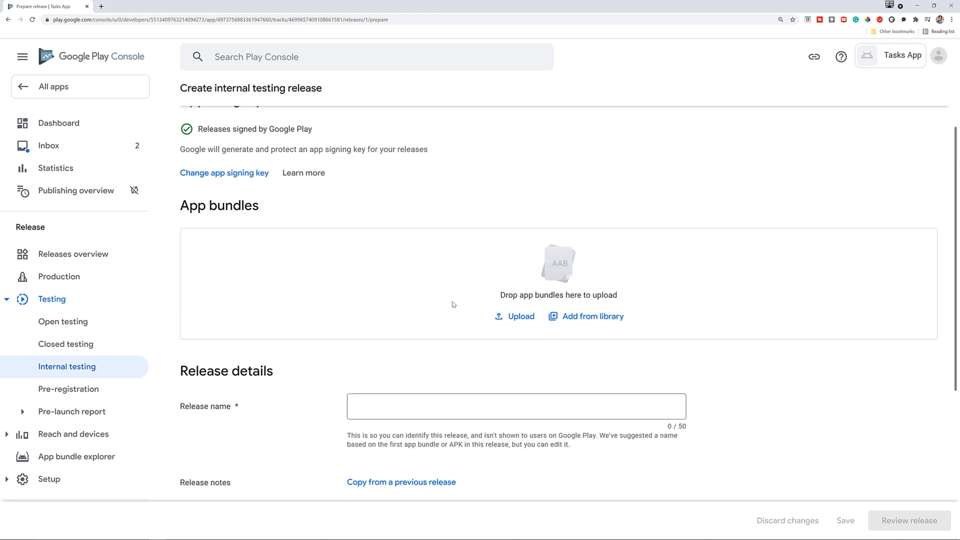
pyautogui.click(519, 316)
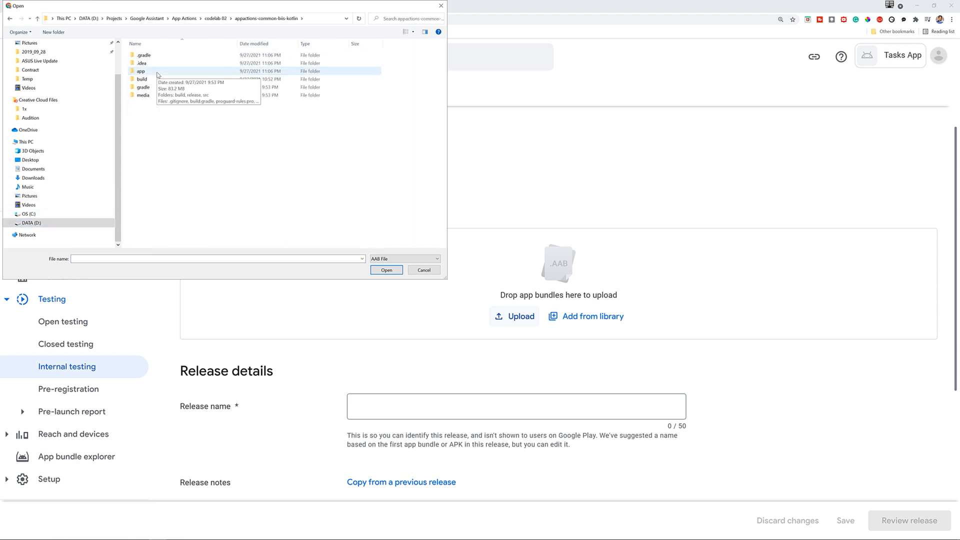
# - Browse the Open dialog into the appactions-common-biis-kotlin project's app folder to pick the bundle
pyautogui.doubleClick(140, 71)
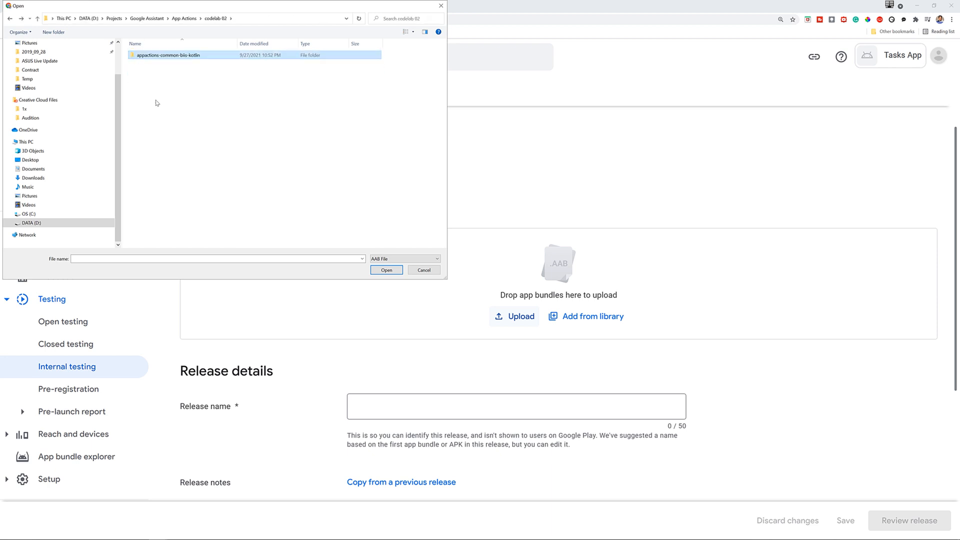
pyautogui.doubleClick(177, 54)
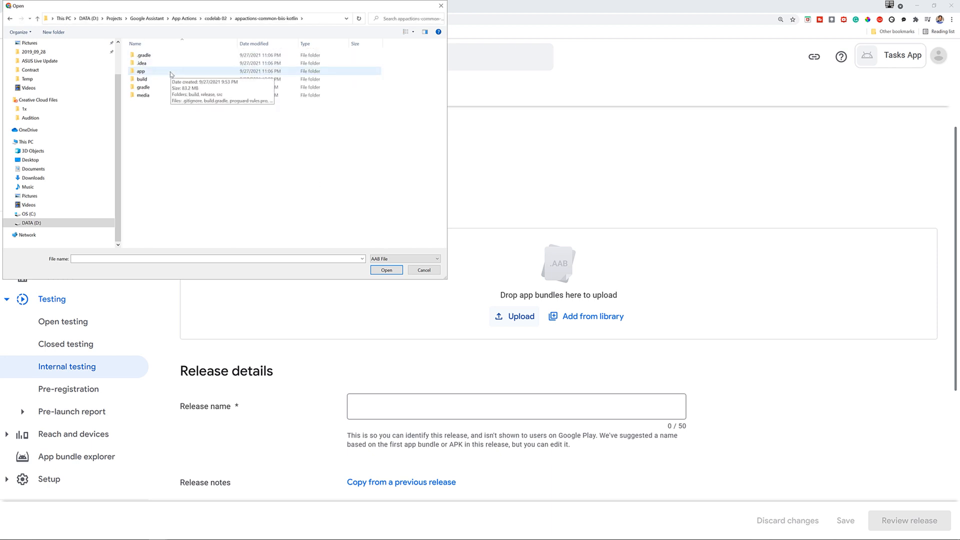
pyautogui.click(386, 269)
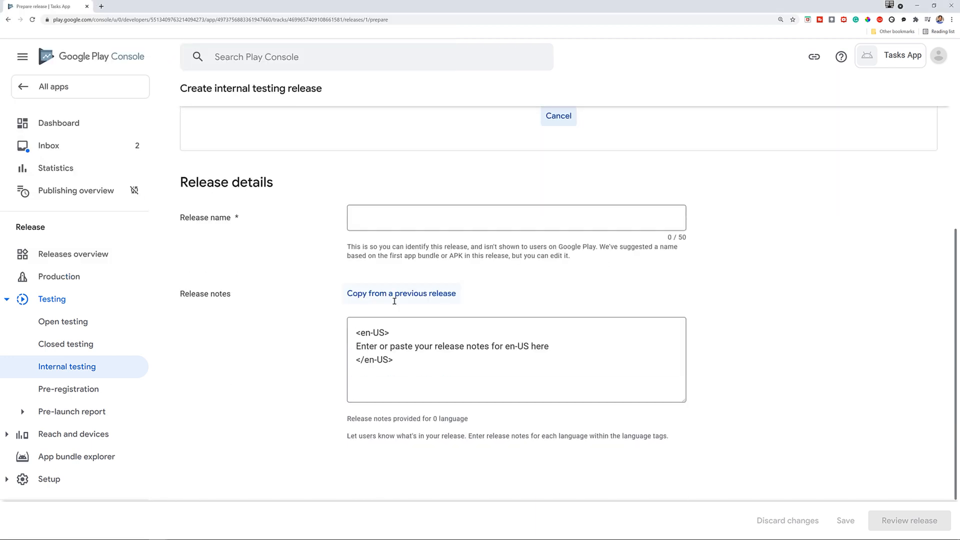
pyautogui.scroll(3)
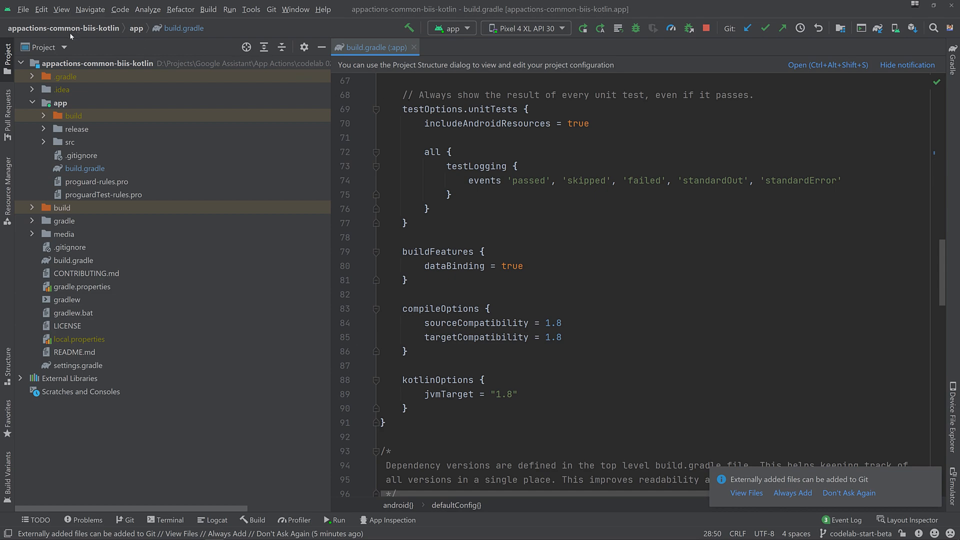
# - Search the Settings > Plugins Marketplace for 'Google Assistant'
pyautogui.click(23, 9)
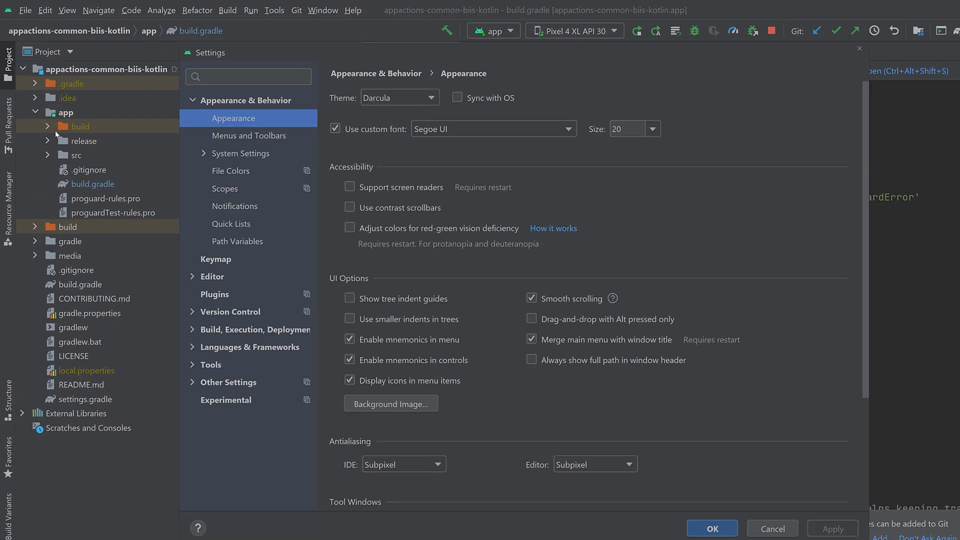
pyautogui.click(214, 294)
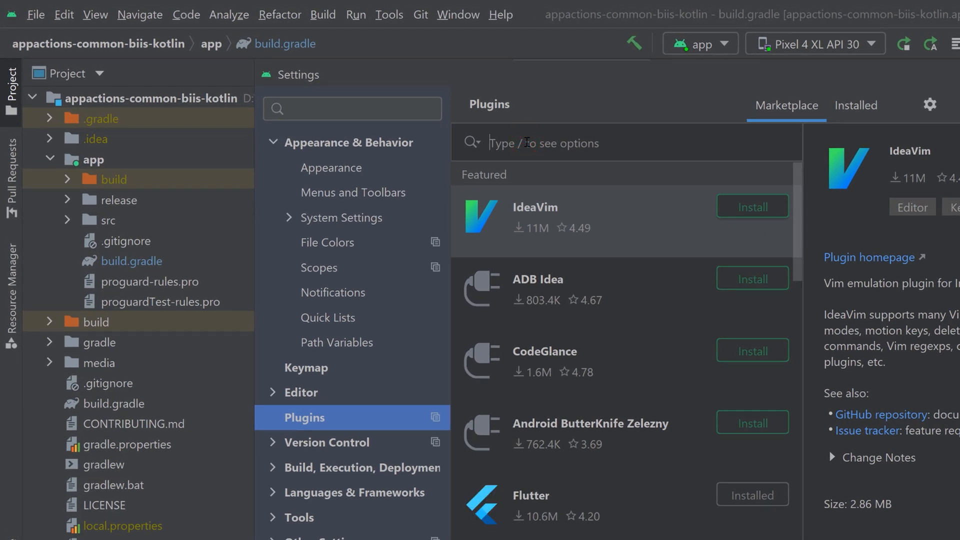
pyautogui.write('G')
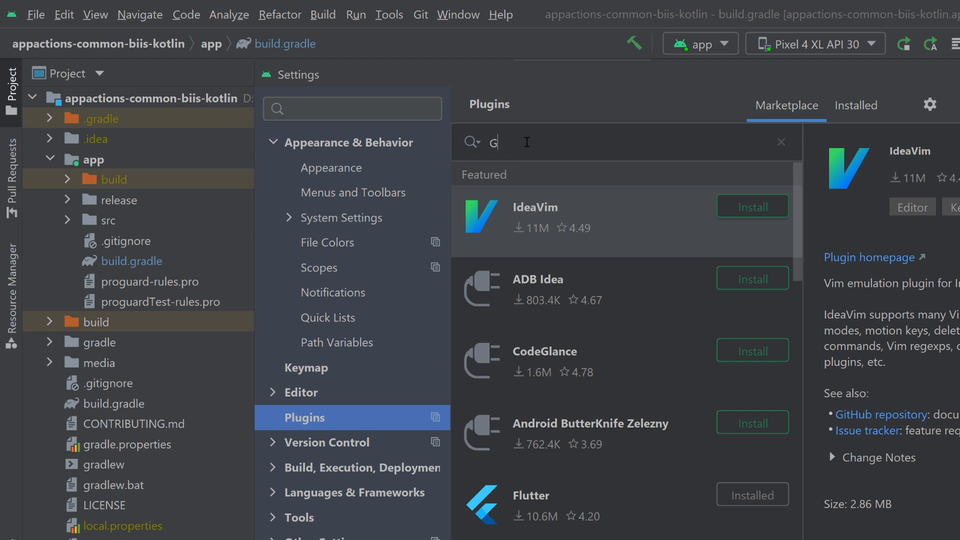
pyautogui.write('oogle Assistant')
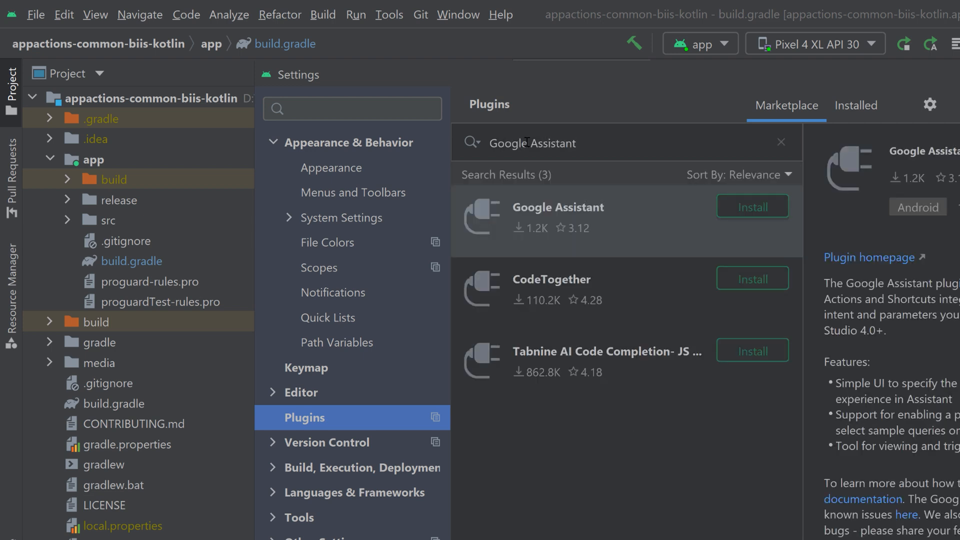
pyautogui.moveTo(597, 221)
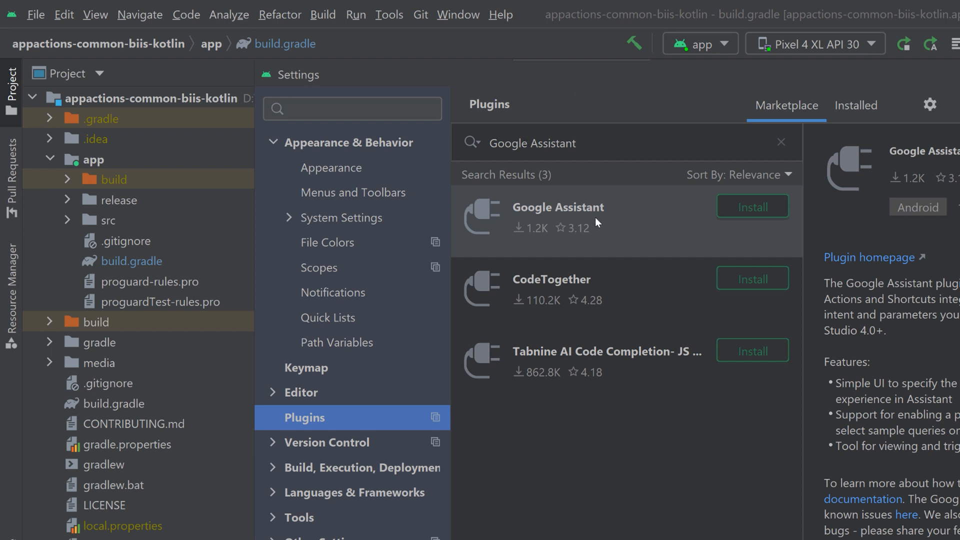
# - Install the Google Assistant plugin and restart Android Studio to load it
pyautogui.click(752, 206)
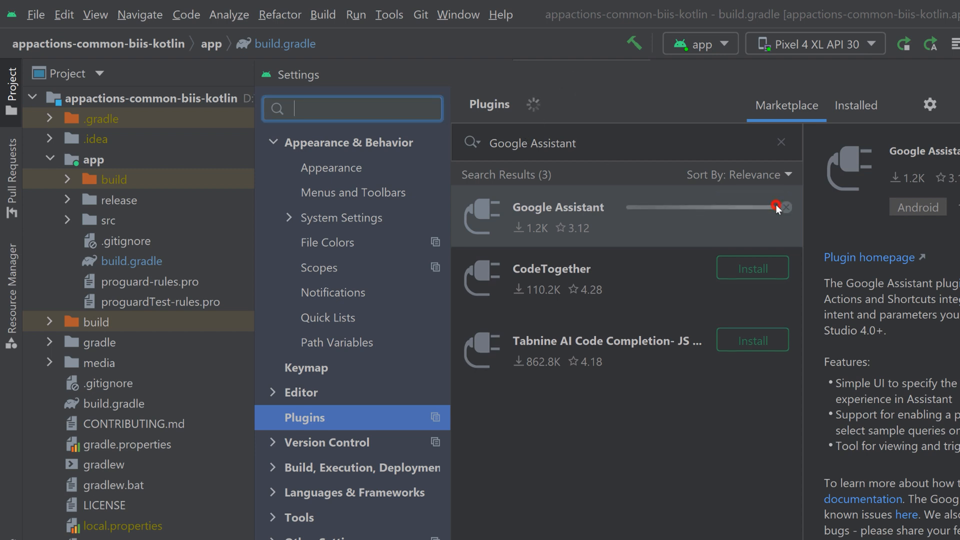
pyautogui.click(778, 206)
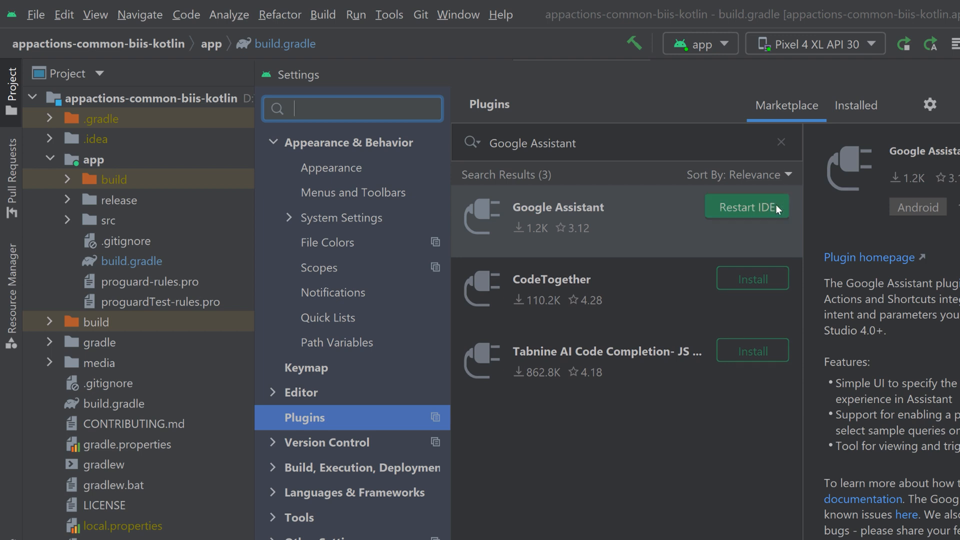
pyautogui.moveTo(775, 209)
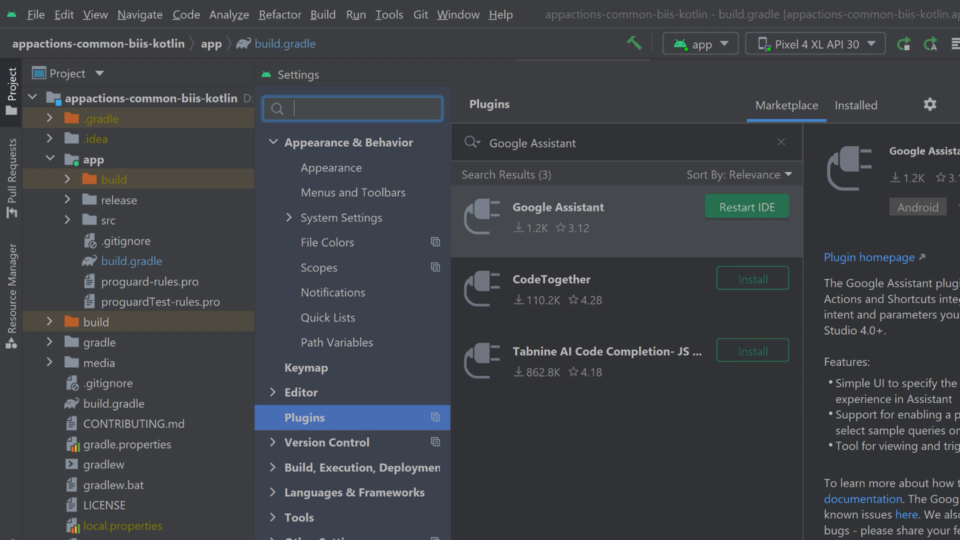
pyautogui.click(745, 205)
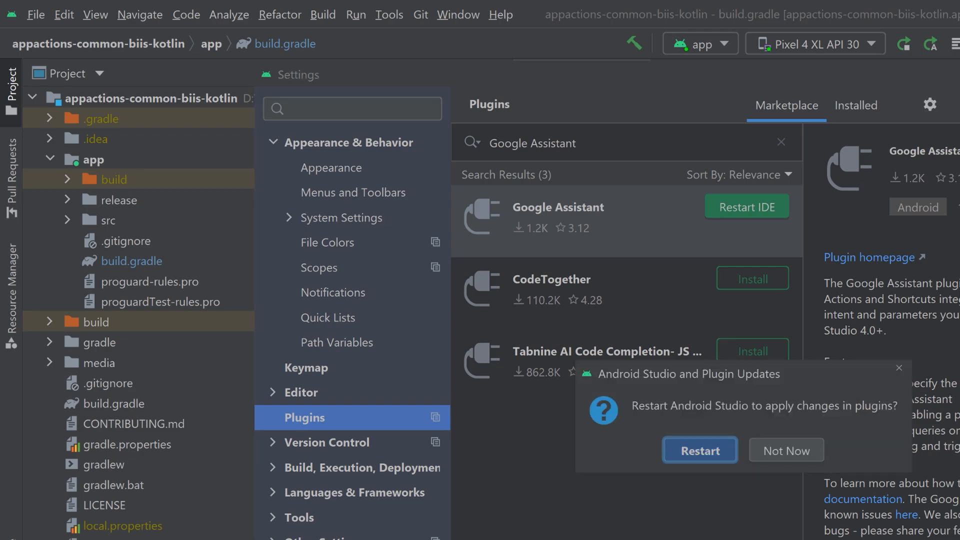
pyautogui.press('alt+tab')
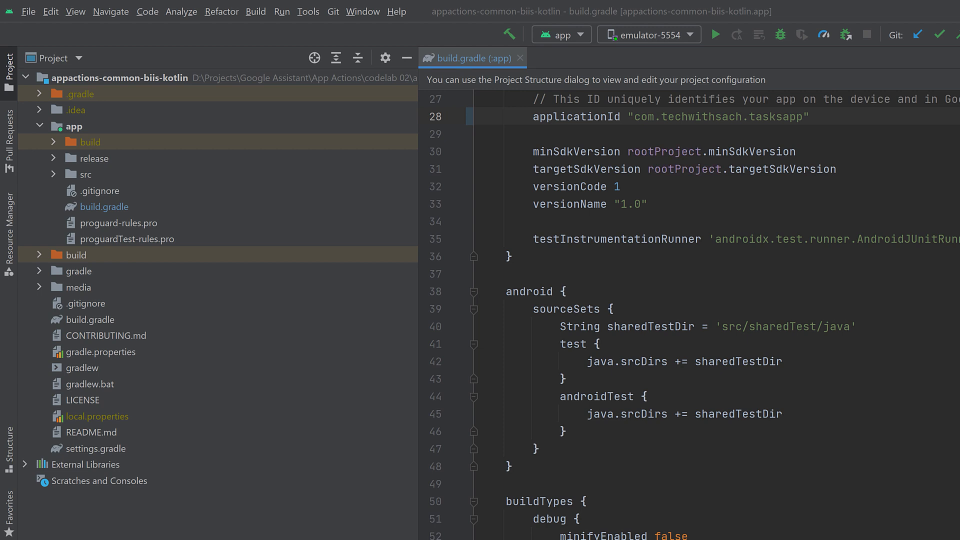
pyautogui.moveTo(24, 119)
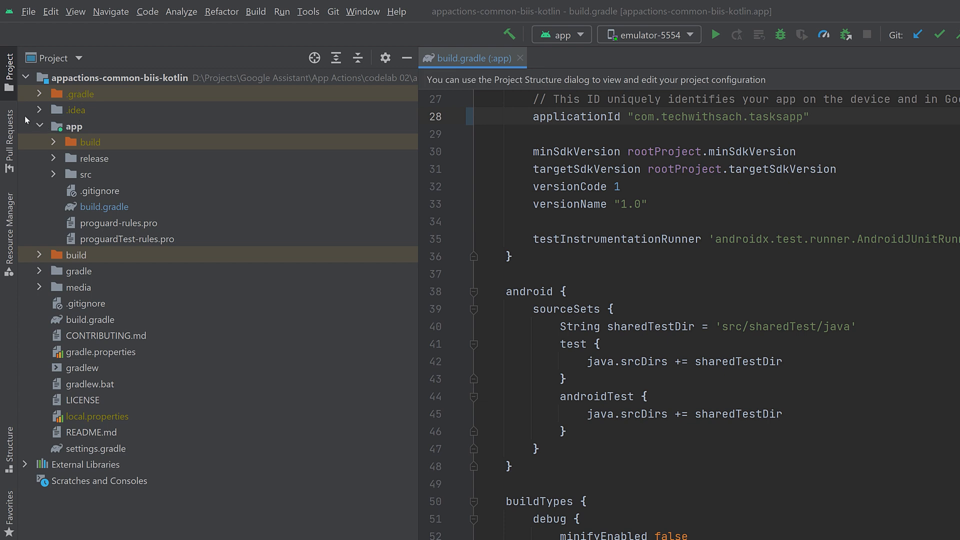
# - Switch the Project tree to the Android view and expand the res folder
pyautogui.click(61, 58)
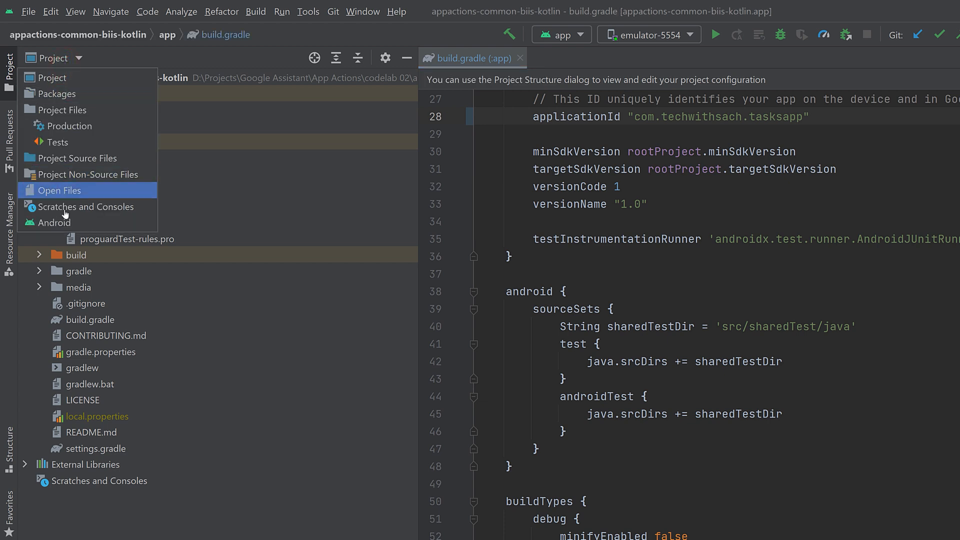
pyautogui.click(56, 222)
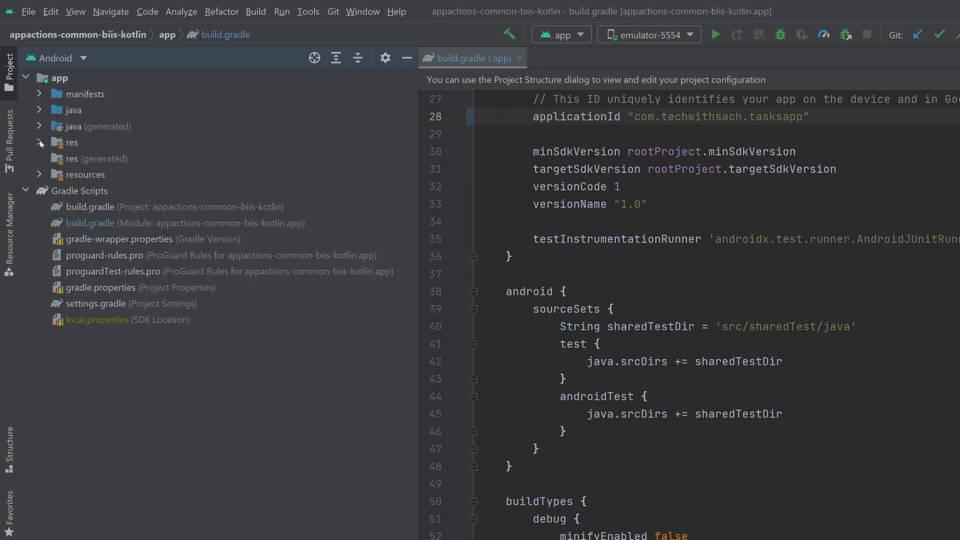
pyautogui.click(40, 142)
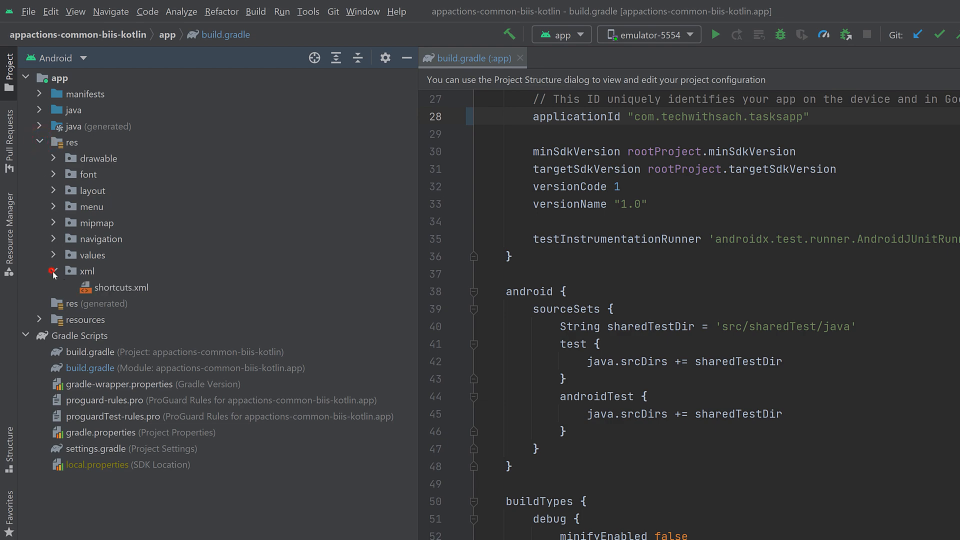
# - Open res/xml/shortcuts.xml and place the cursor after the GET THING comment
pyautogui.doubleClick(121, 288)
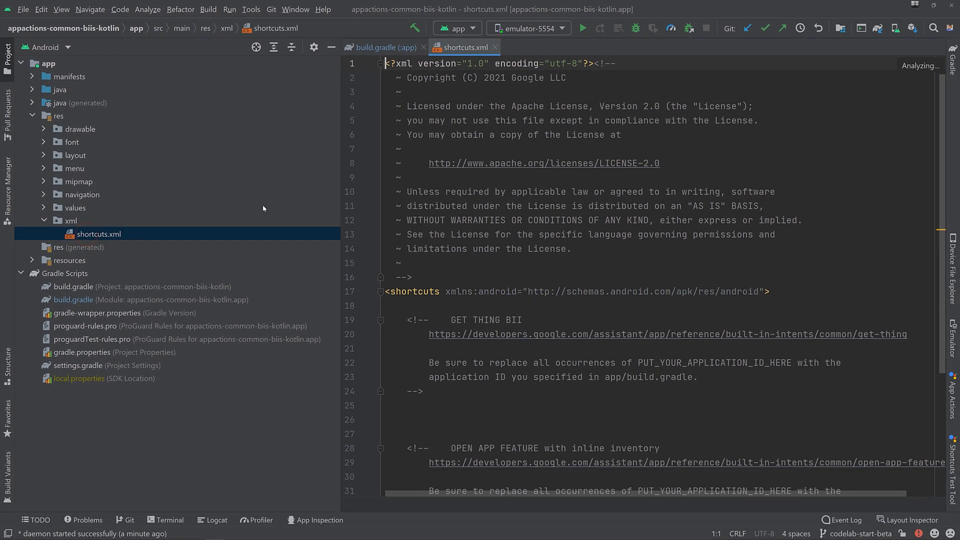
pyautogui.scroll(-3)
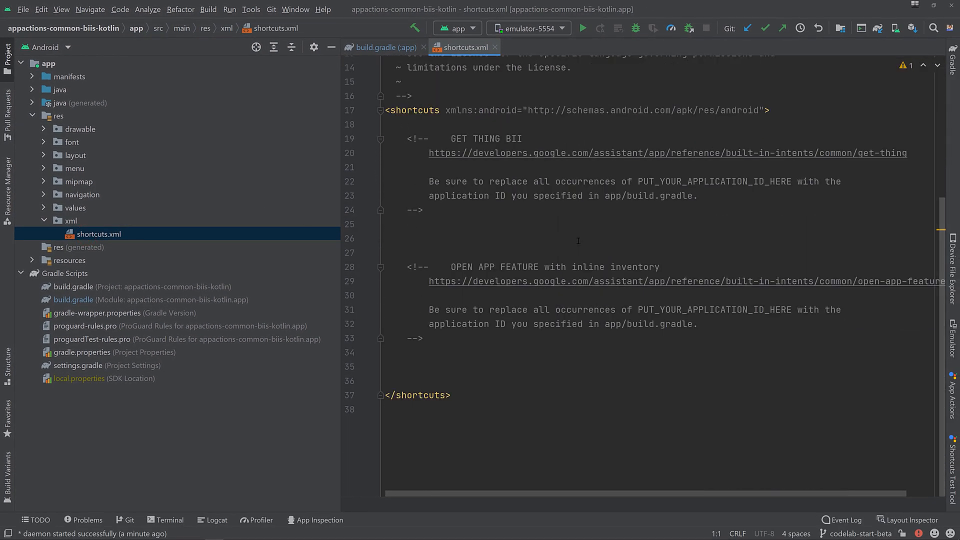
pyautogui.moveTo(445, 206)
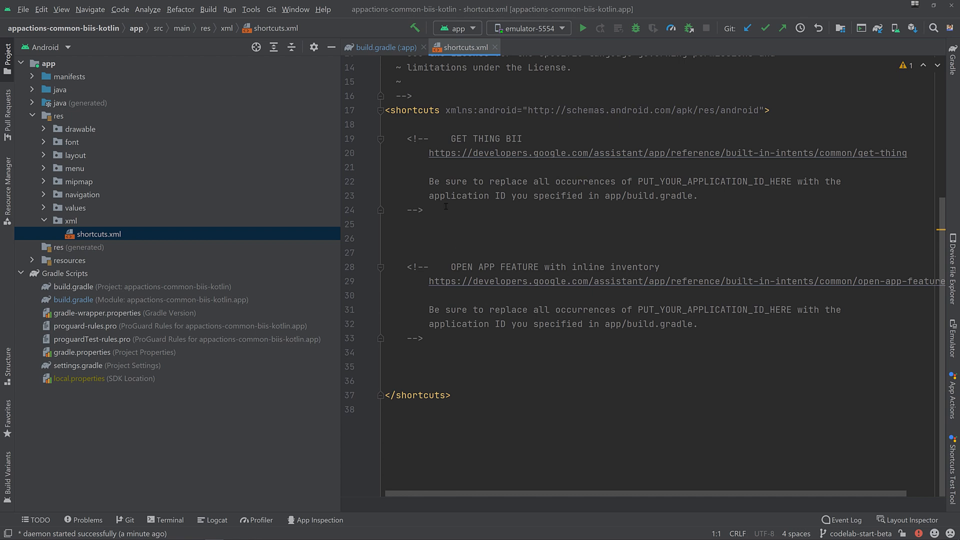
pyautogui.click(424, 210)
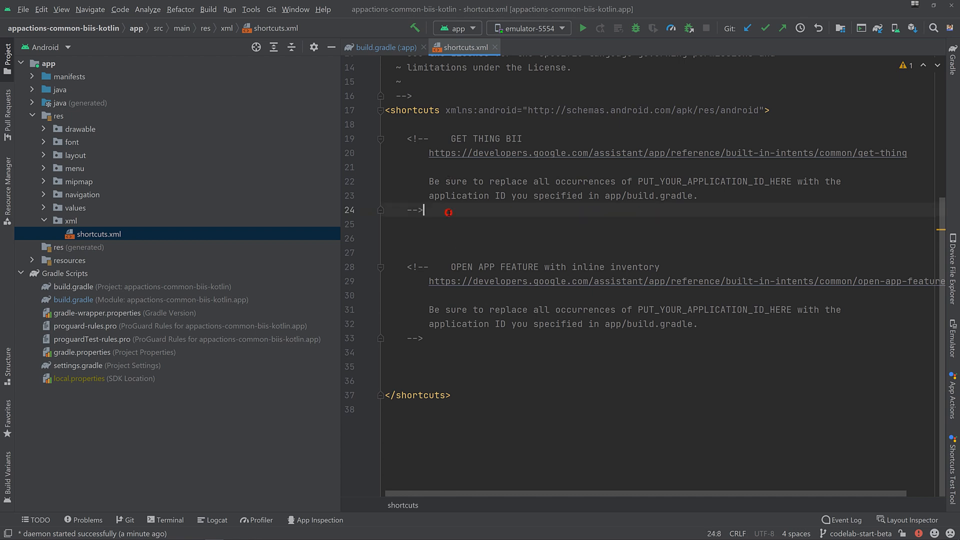
# - Paste the GET_THING capability block and begin replacing yourApplicationId in targetPackage with 'tech'
pyautogui.press('enter')
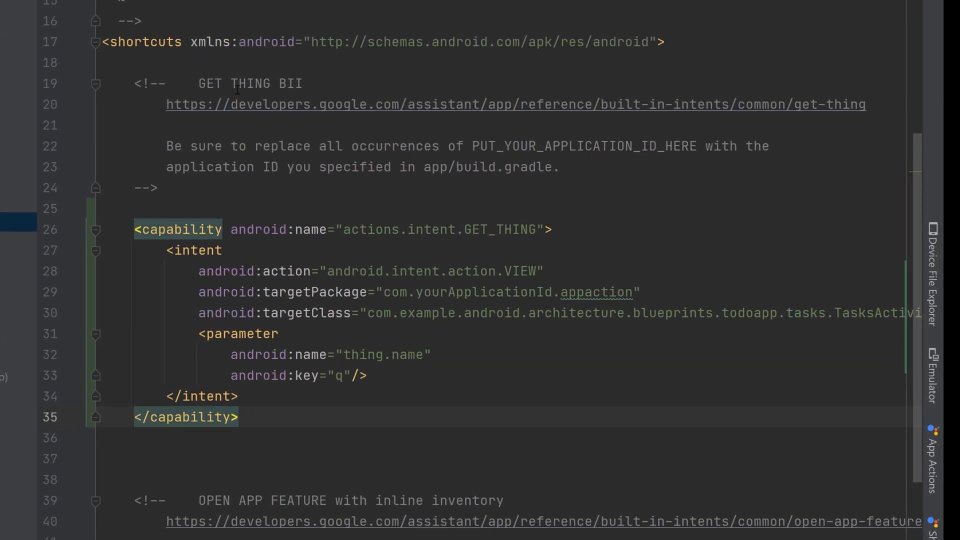
pyautogui.doubleClick(499, 230)
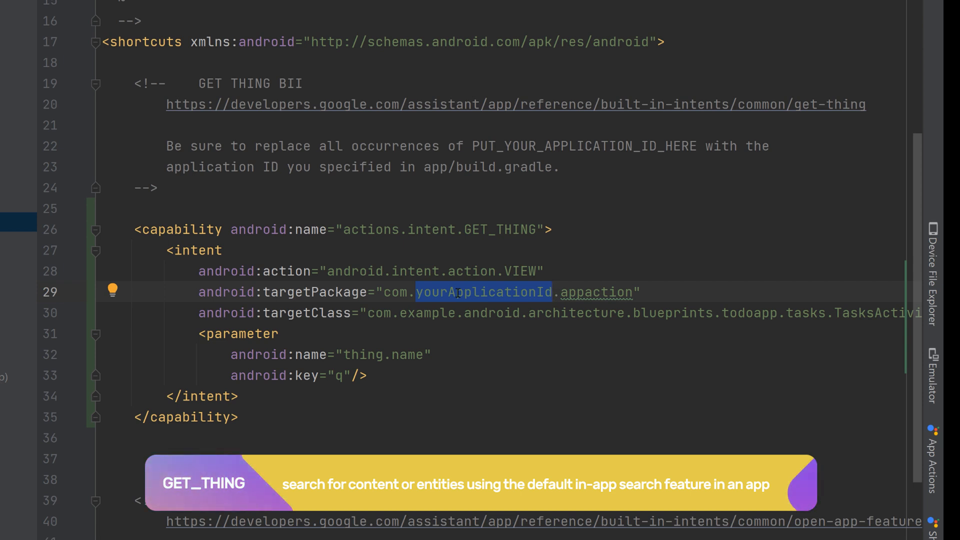
pyautogui.write('tech')
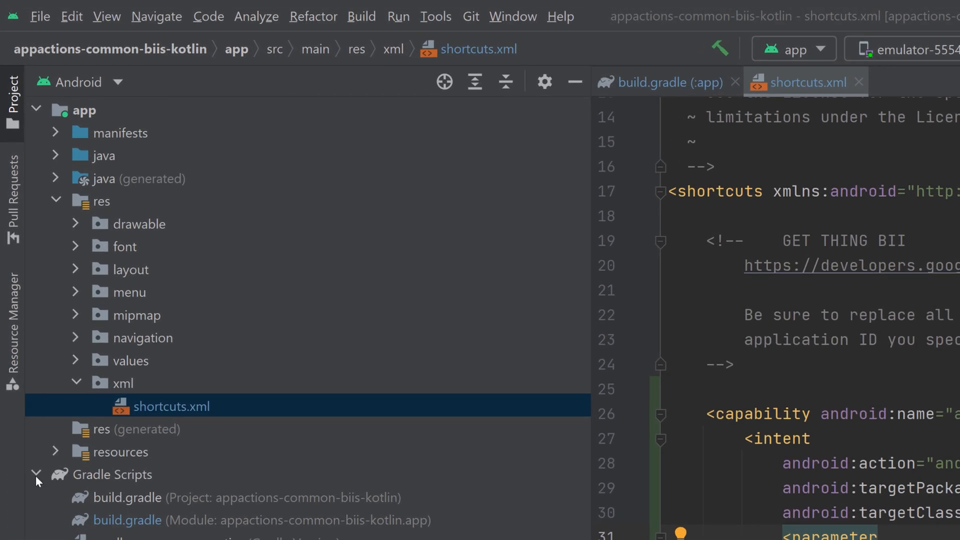
pyautogui.click(55, 133)
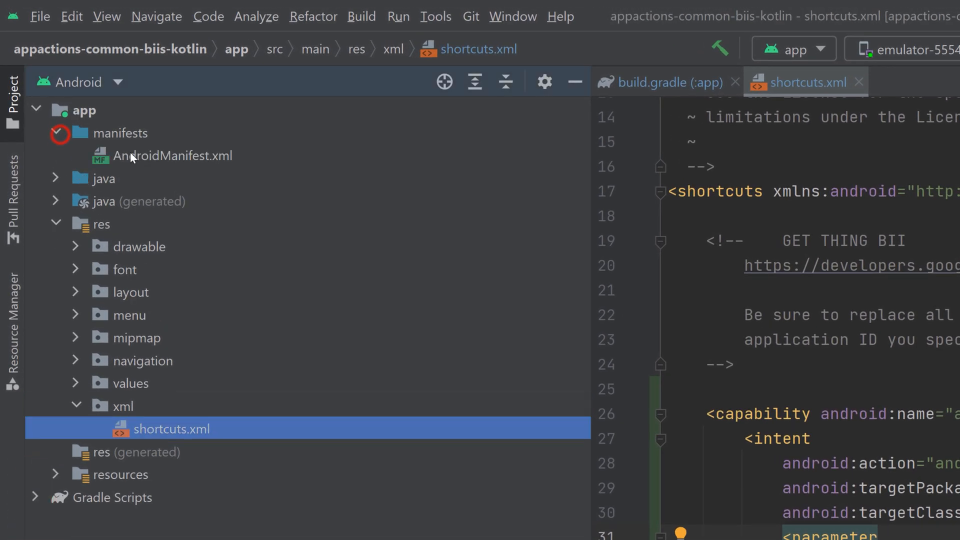
pyautogui.doubleClick(171, 156)
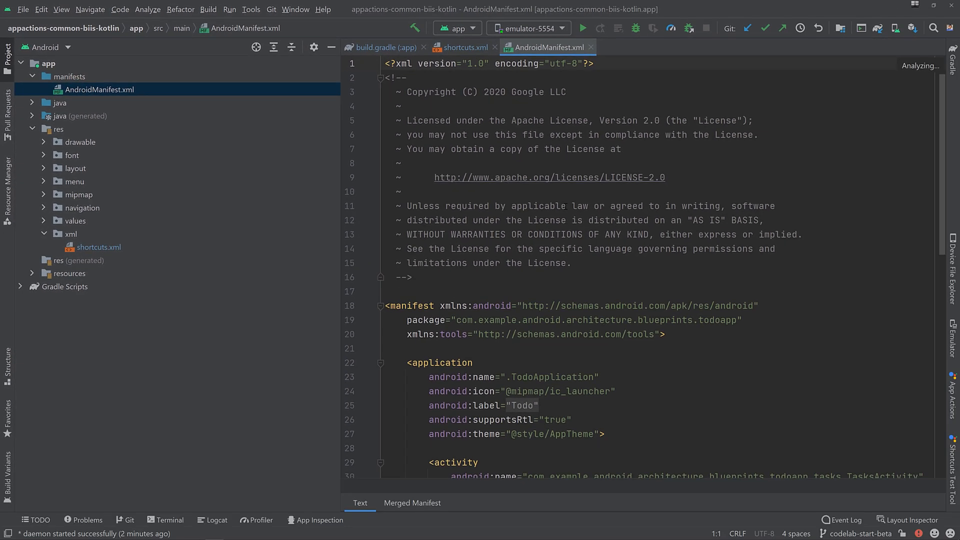
pyautogui.scroll(-3)
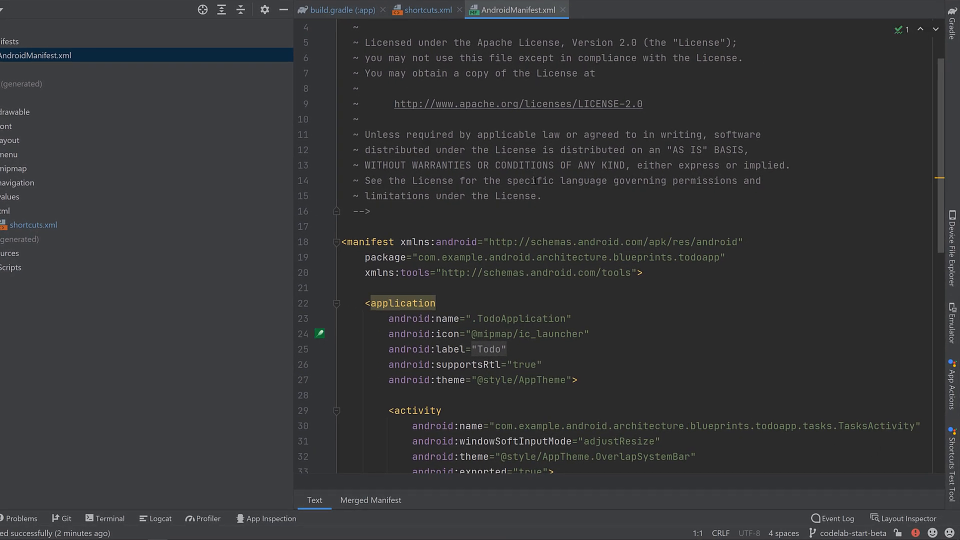
pyautogui.scroll(-3)
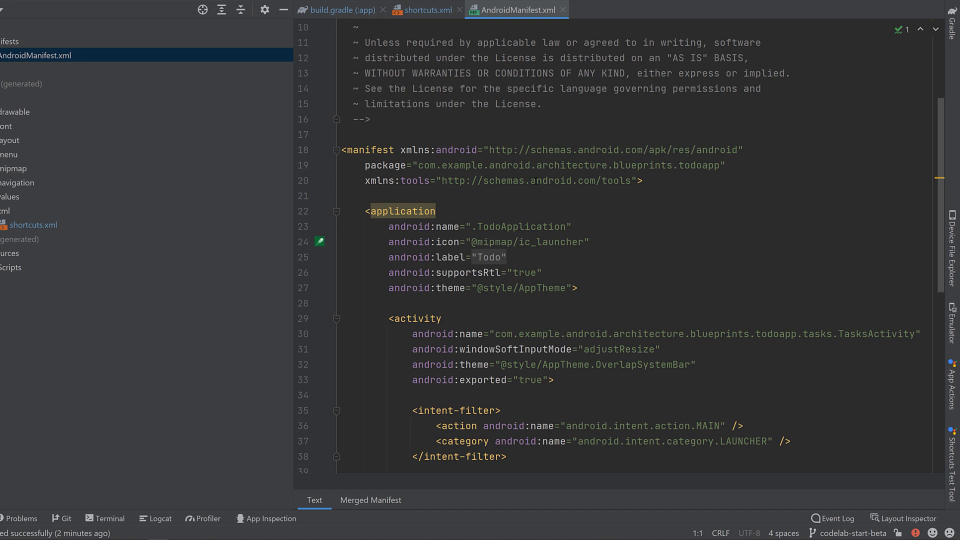
pyautogui.scroll(-3)
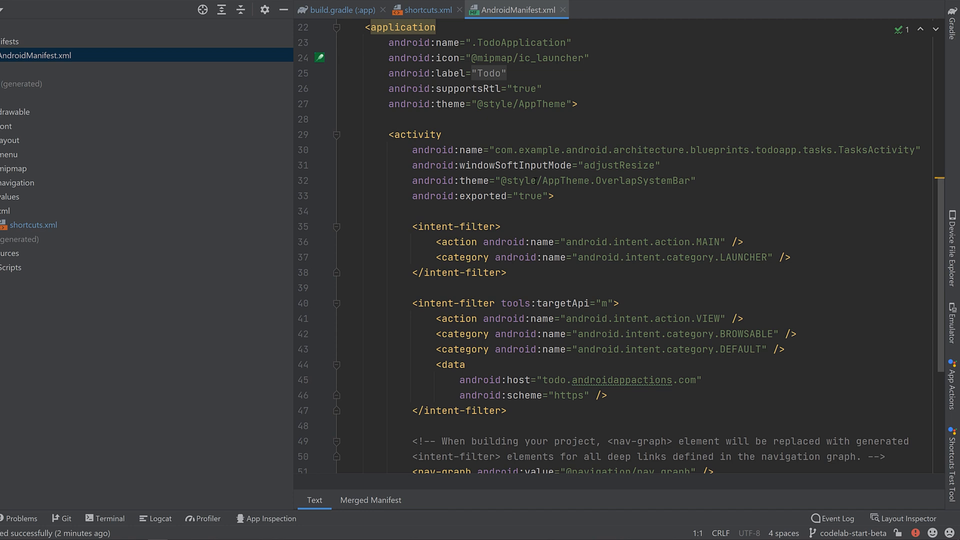
pyautogui.scroll(-3)
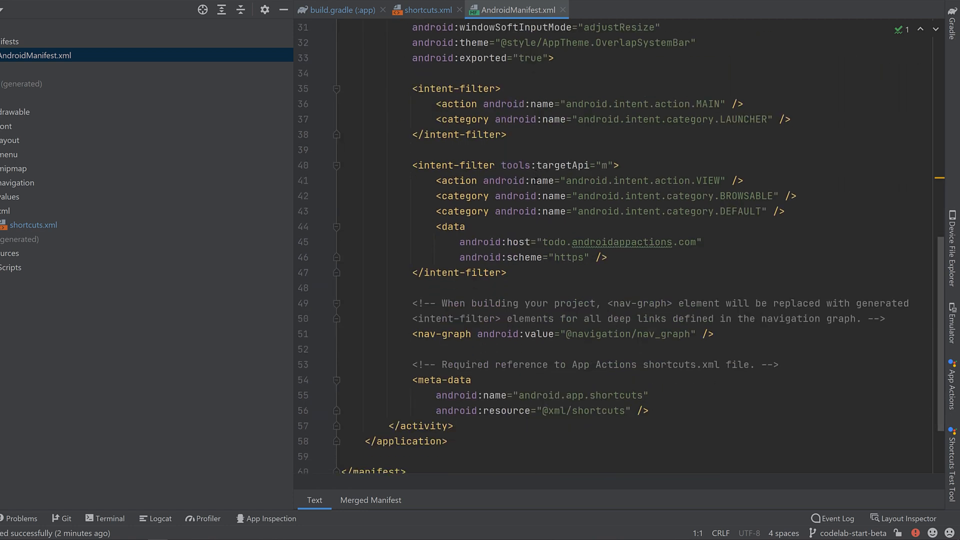
pyautogui.scroll(-3)
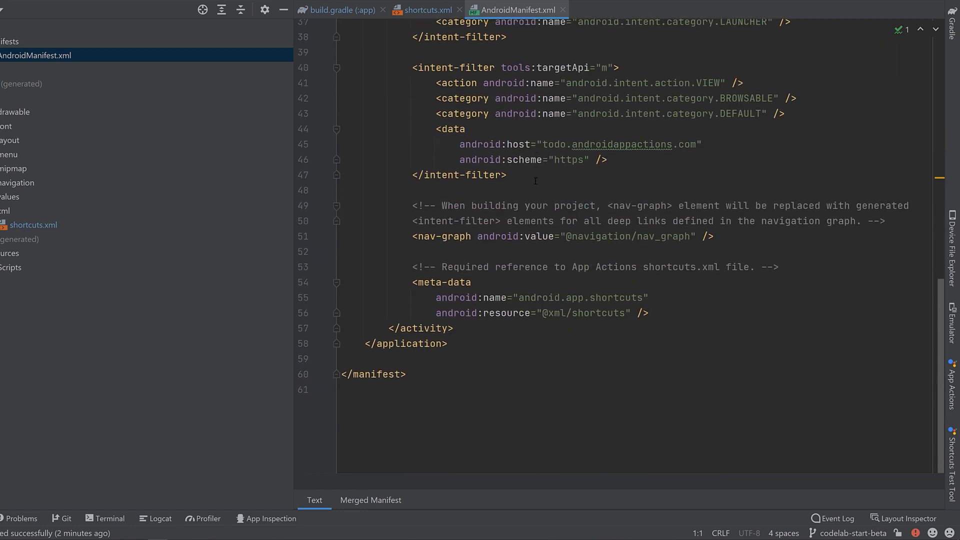
pyautogui.scroll(3)
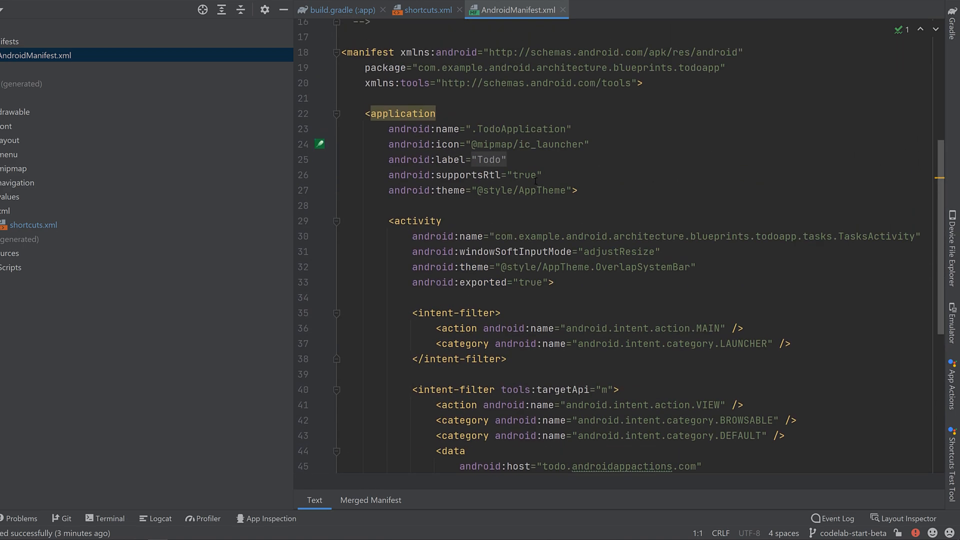
pyautogui.scroll(3)
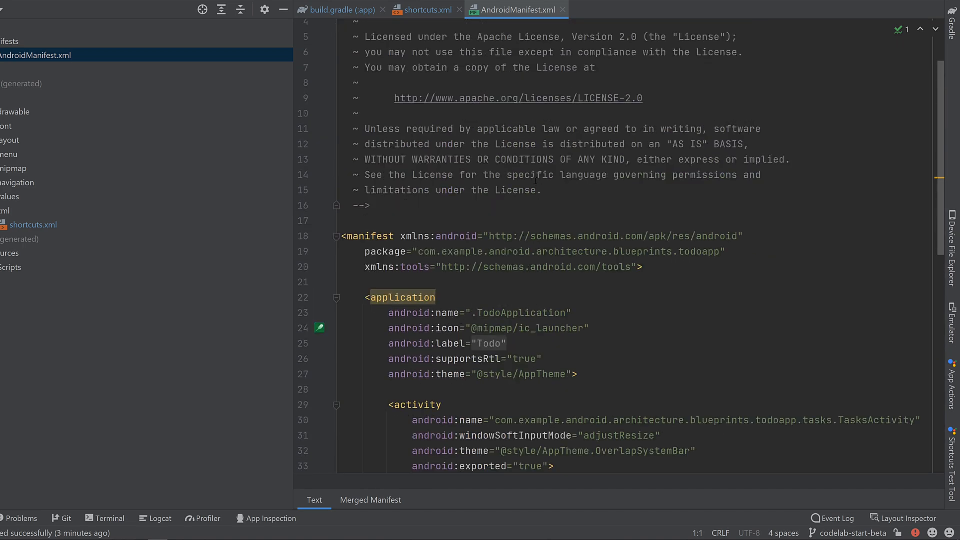
pyautogui.scroll(3)
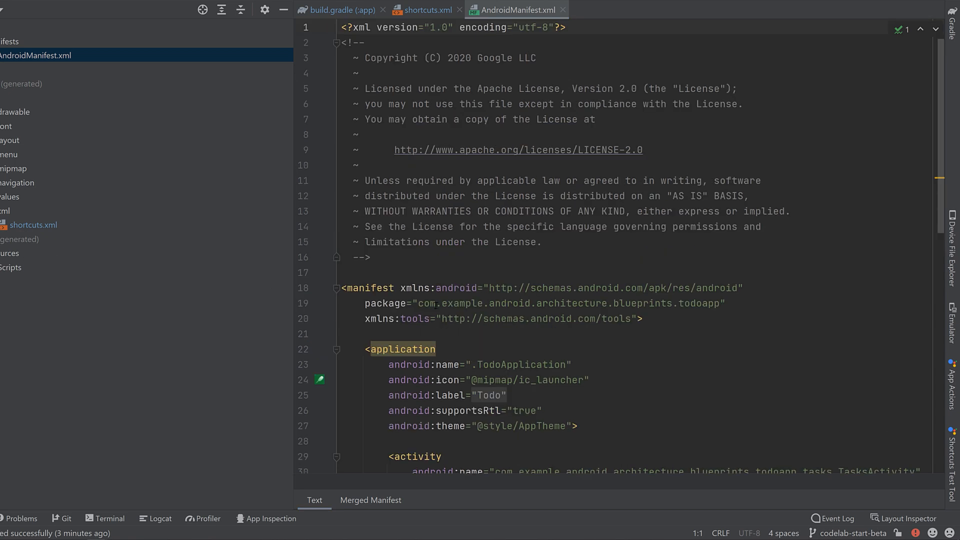
pyautogui.scroll(-3)
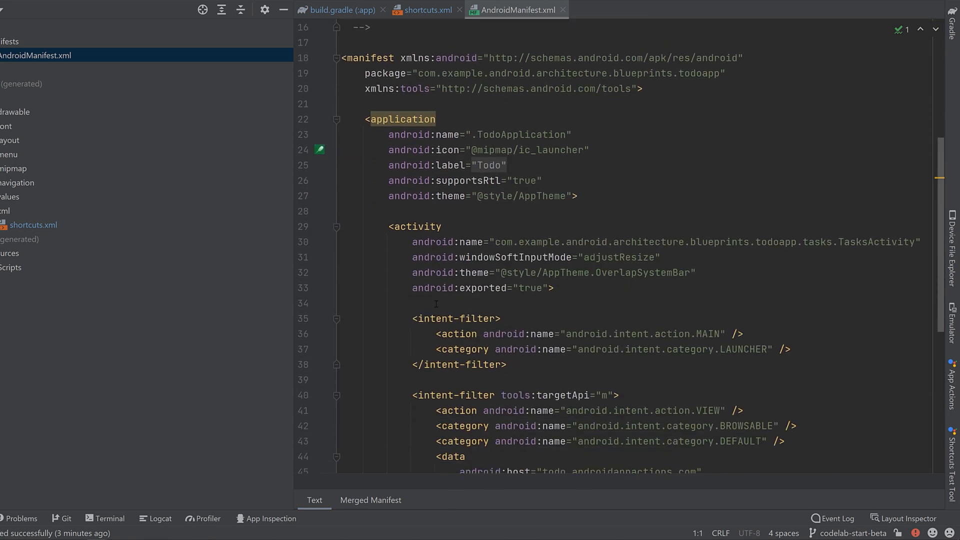
pyautogui.scroll(-3)
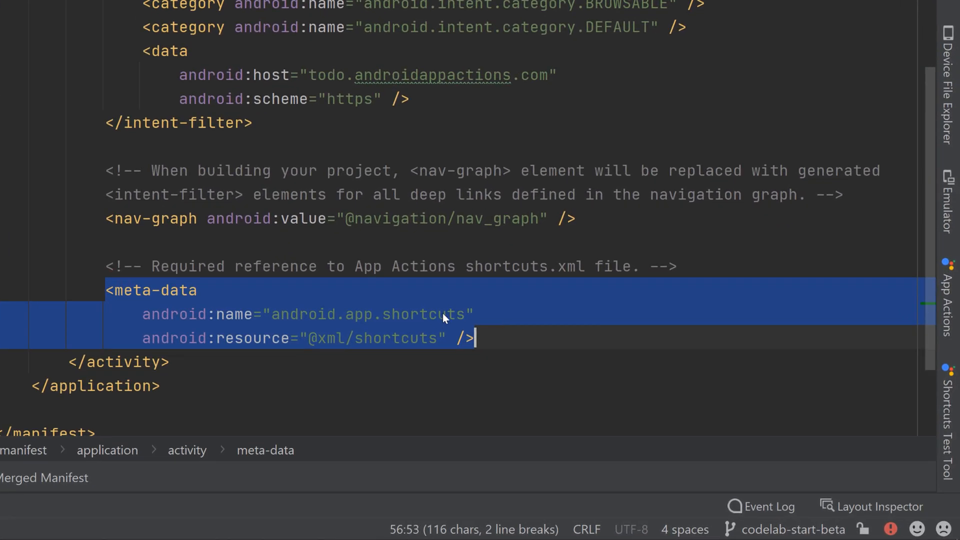
pyautogui.moveTo(444, 315)
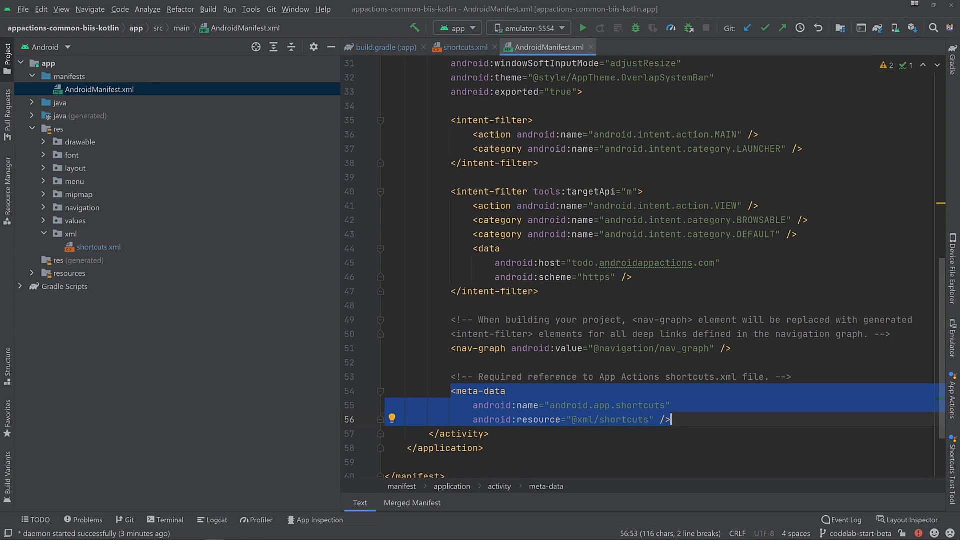
pyautogui.moveTo(274, 5)
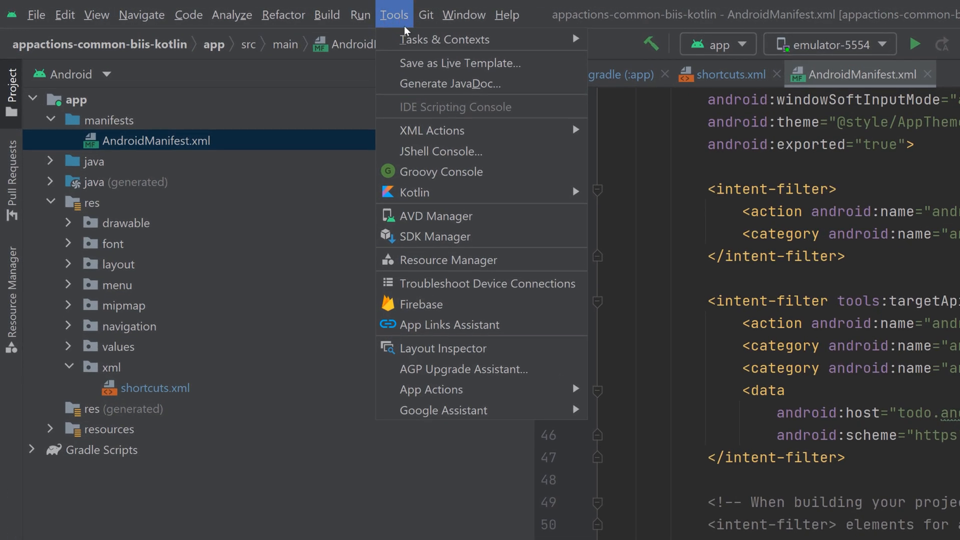
pyautogui.moveTo(442, 410)
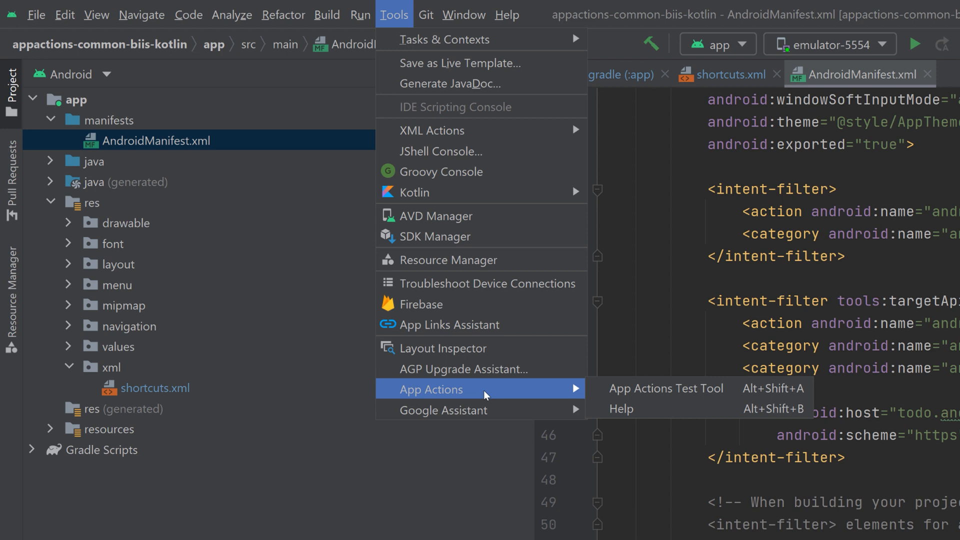
pyautogui.moveTo(442, 409)
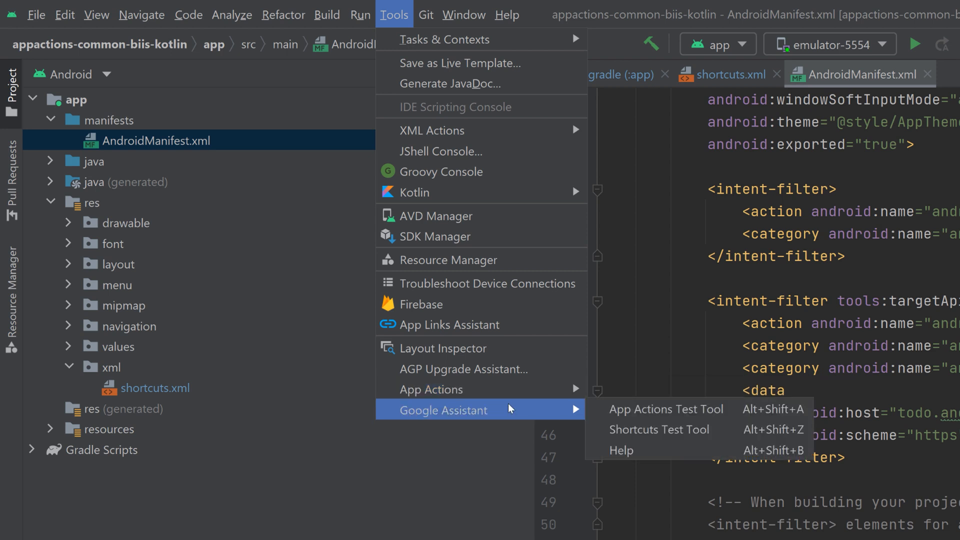
pyautogui.moveTo(680, 409)
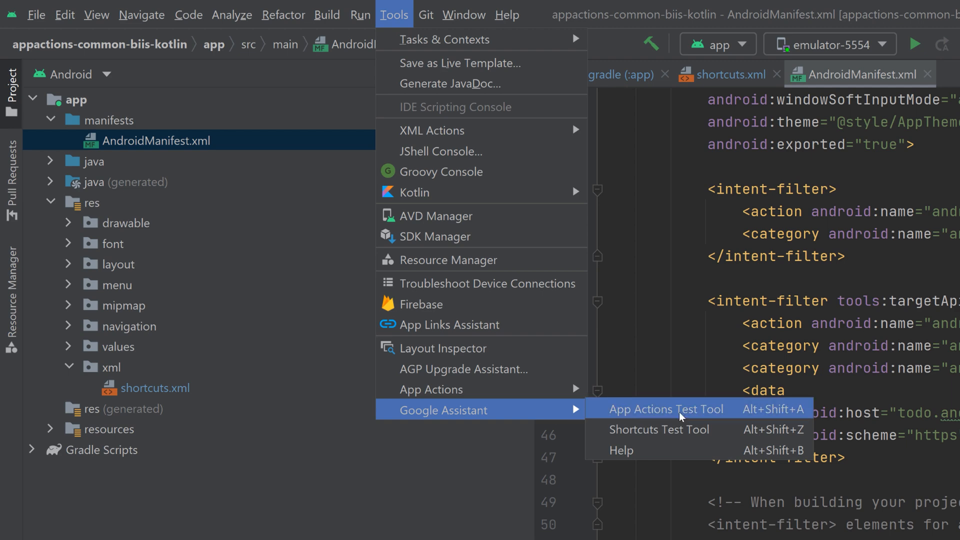
# - Launch the App Actions Test Tool and enter the app name 'Tasks App'
pyautogui.click(667, 409)
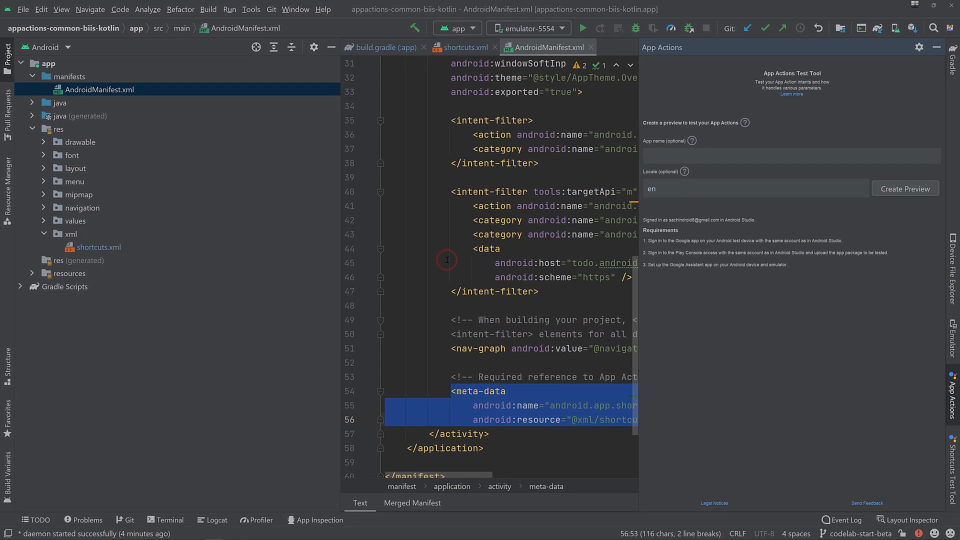
pyautogui.moveTo(723, 43)
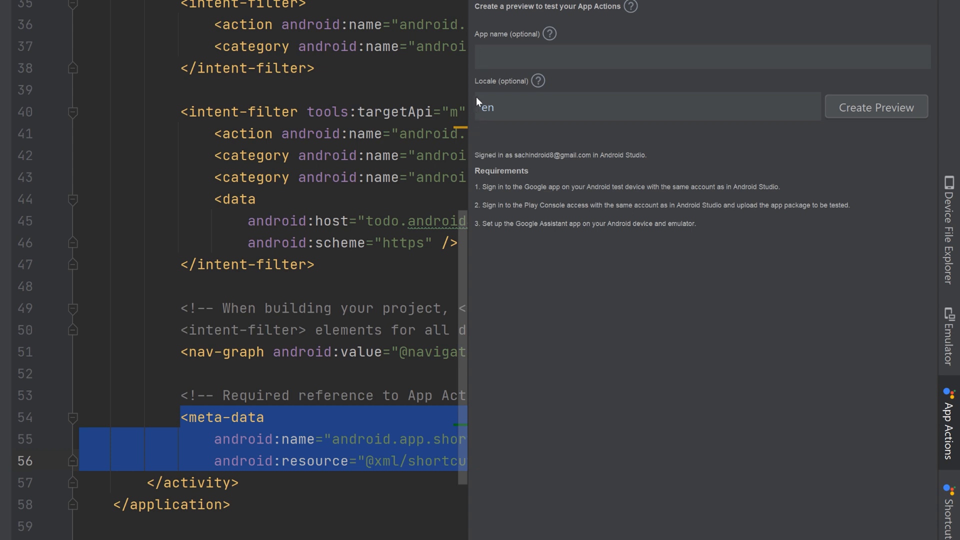
pyautogui.moveTo(510, 61)
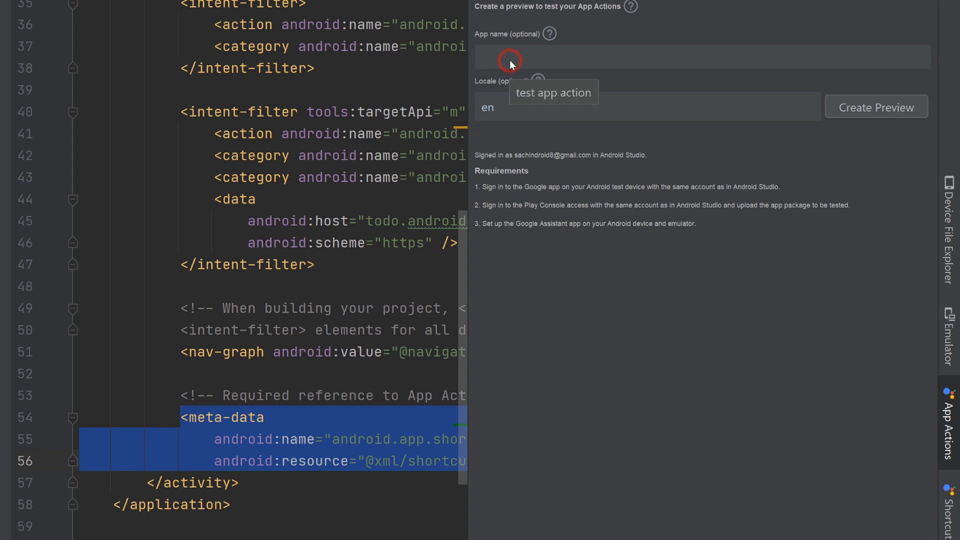
pyautogui.write('Ta')
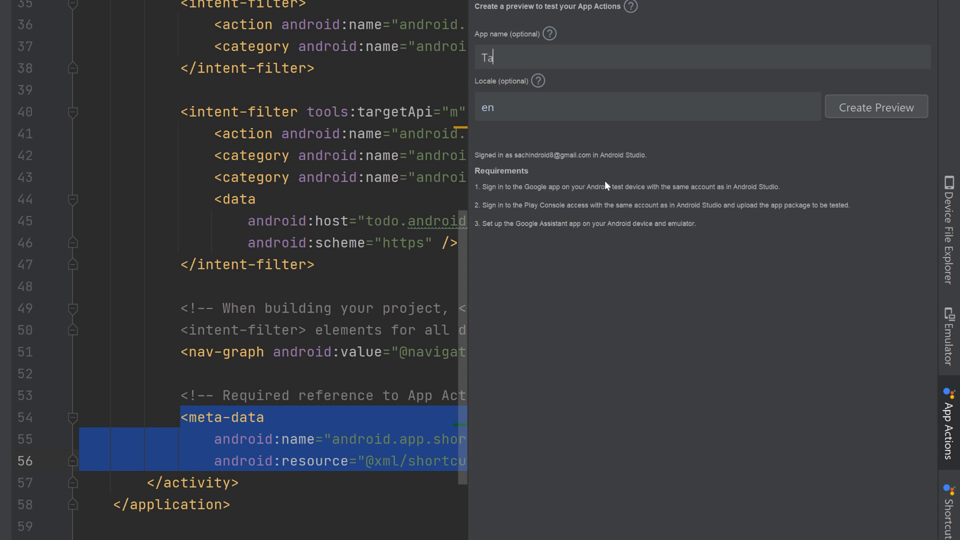
pyautogui.write('sks App')
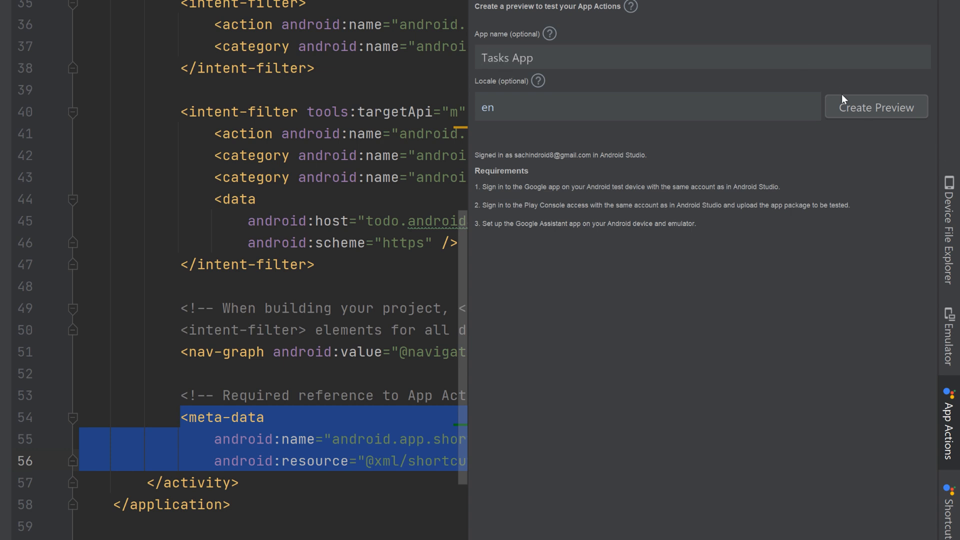
pyautogui.moveTo(849, 108)
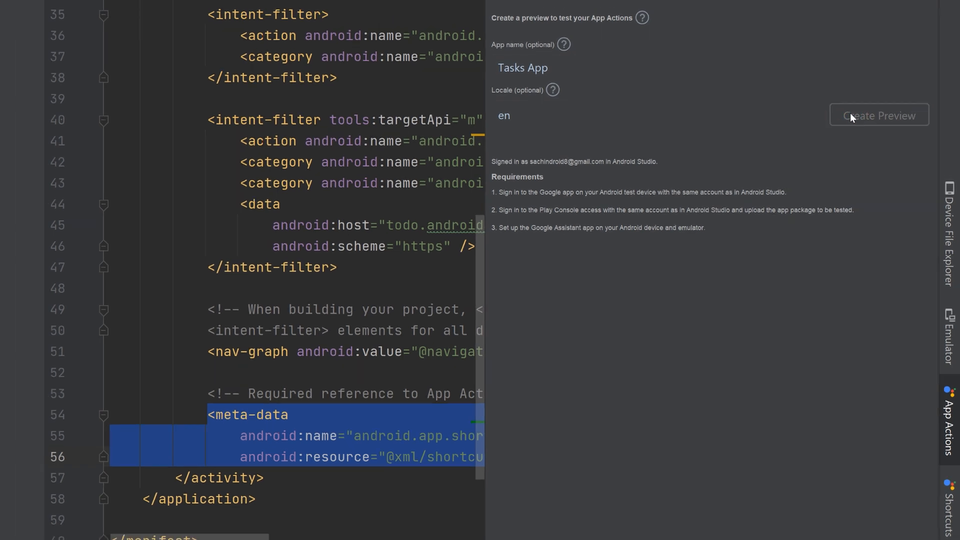
# - Create the preview with locale en and hide the App Actions testing panel
pyautogui.click(879, 115)
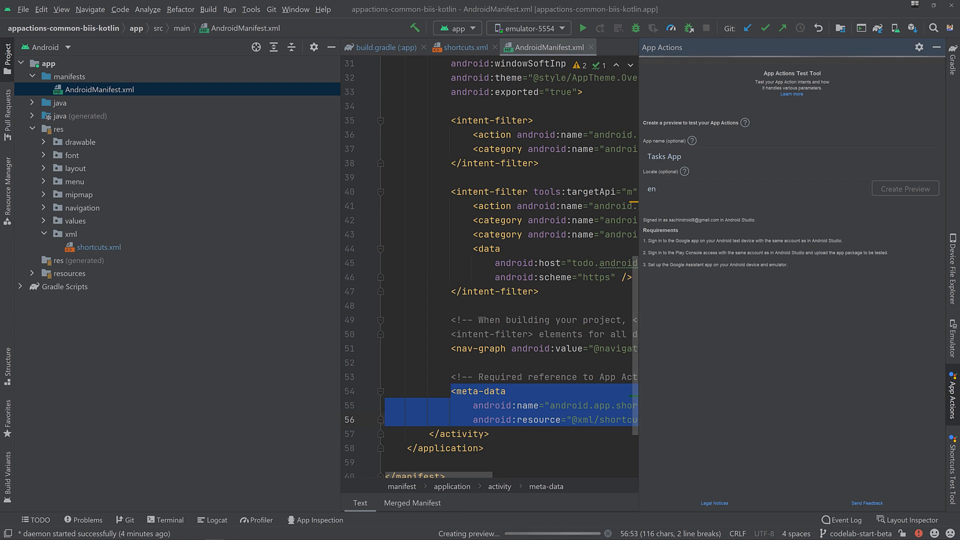
pyautogui.click(905, 188)
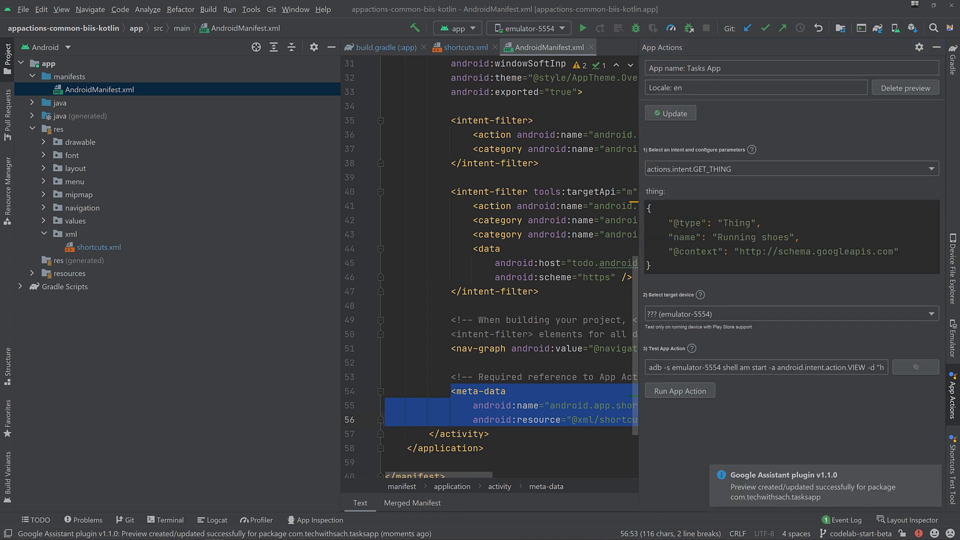
pyautogui.click(585, 263)
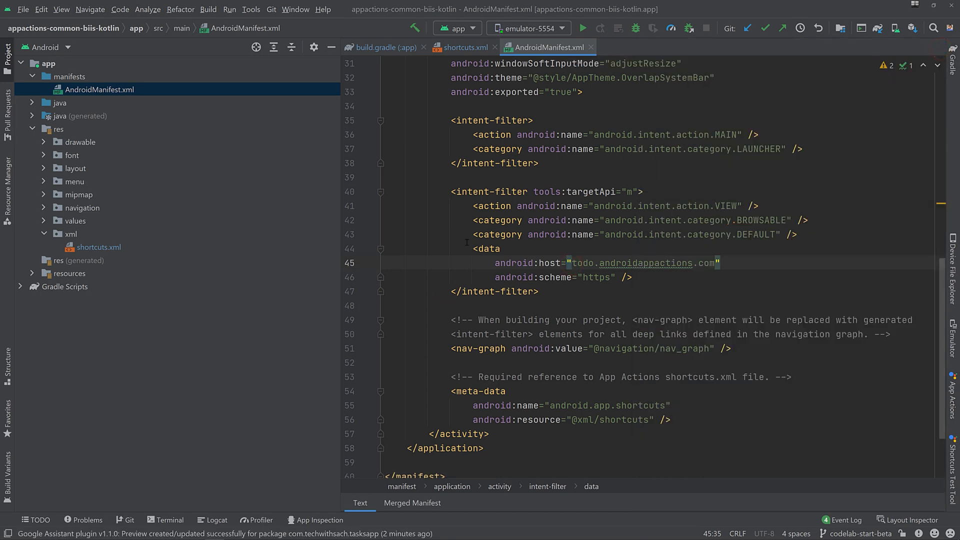
# - Switch to shortcuts.xml to check the GET_THING intent's targetPackage value
pyautogui.click(463, 47)
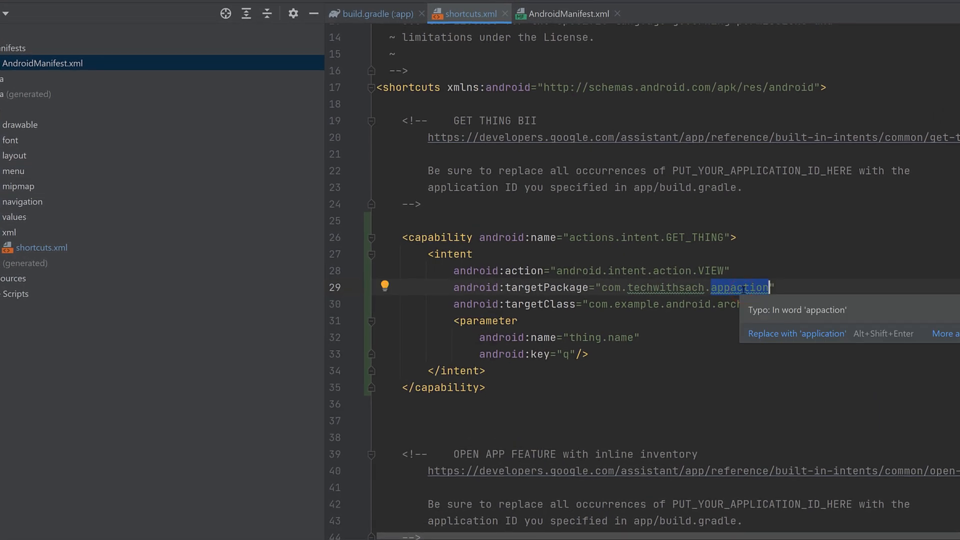
pyautogui.moveTo(742, 296)
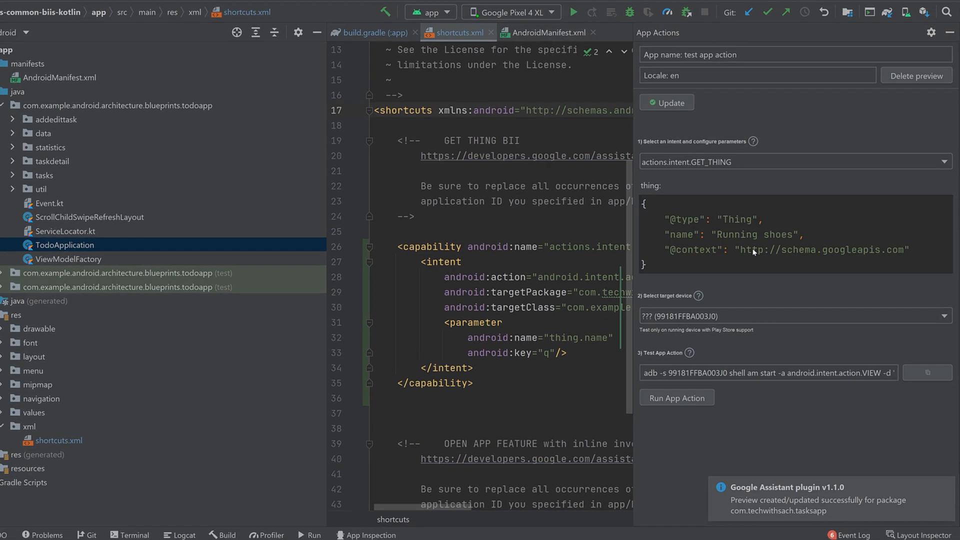
# - Replace 'Running shoes' with milk, target the connected Pixel 4 XL and run the GET_THING App Action
pyautogui.doubleClick(756, 231)
pyautogui.write('milk')
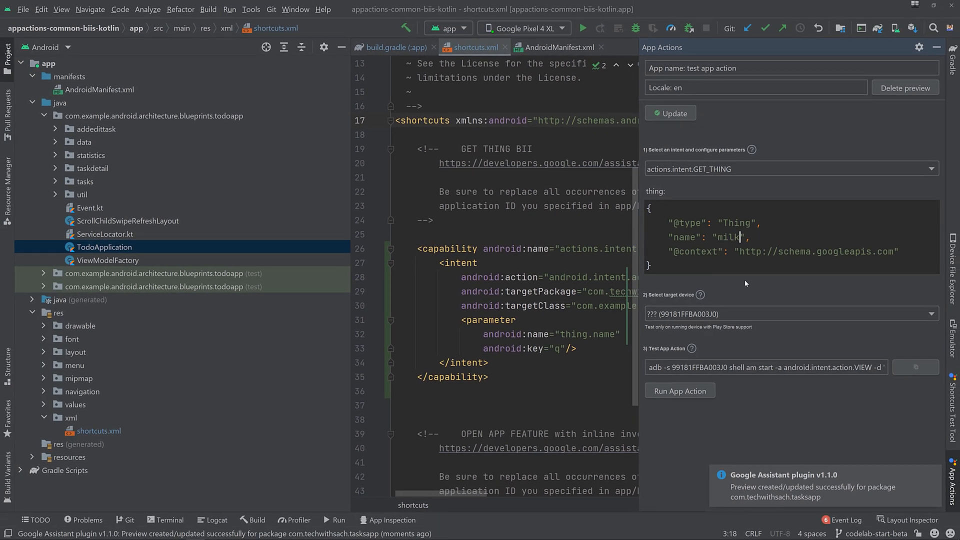
pyautogui.click(789, 313)
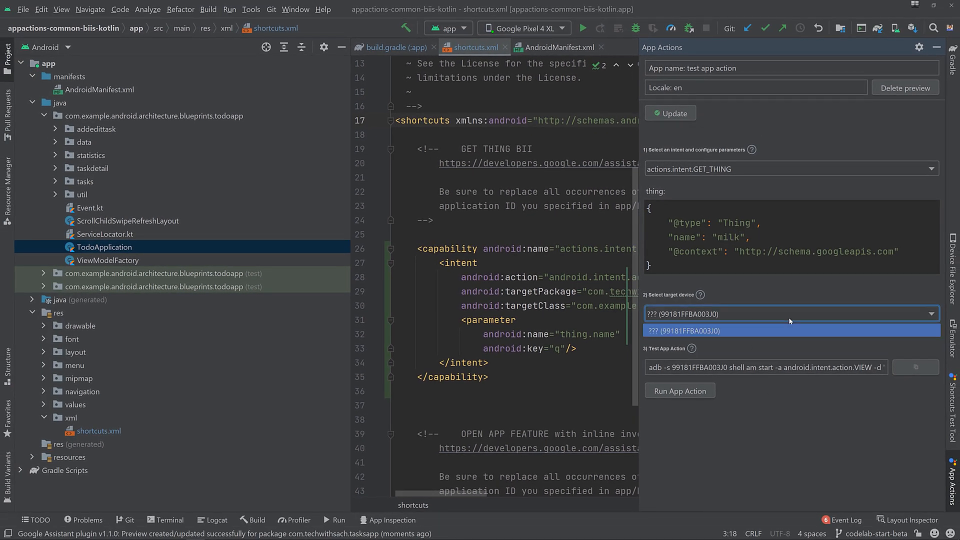
pyautogui.click(790, 331)
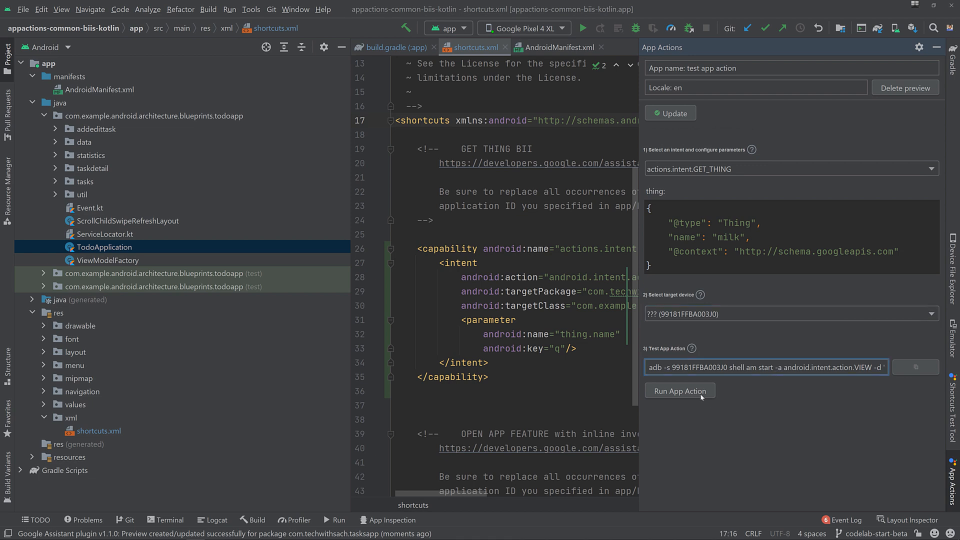
pyautogui.click(680, 391)
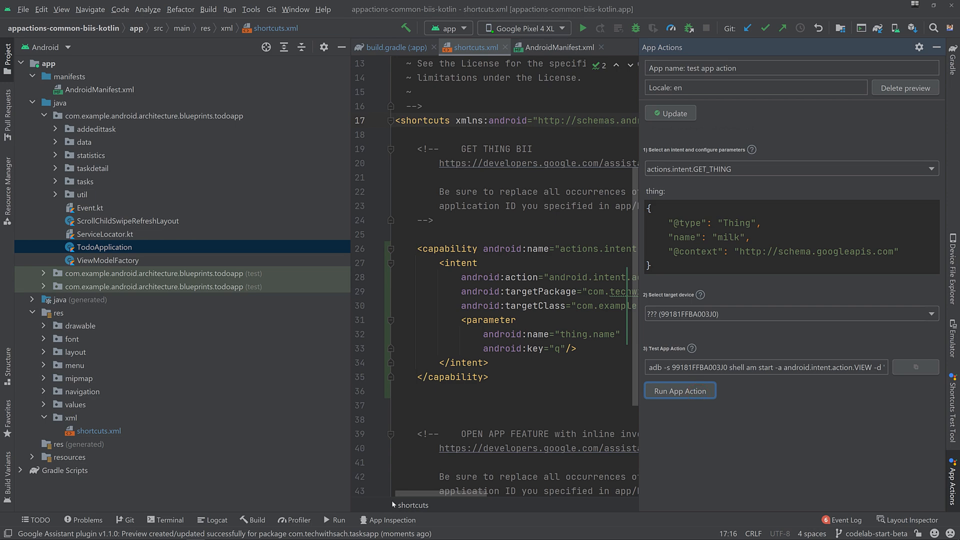
pyautogui.click(680, 391)
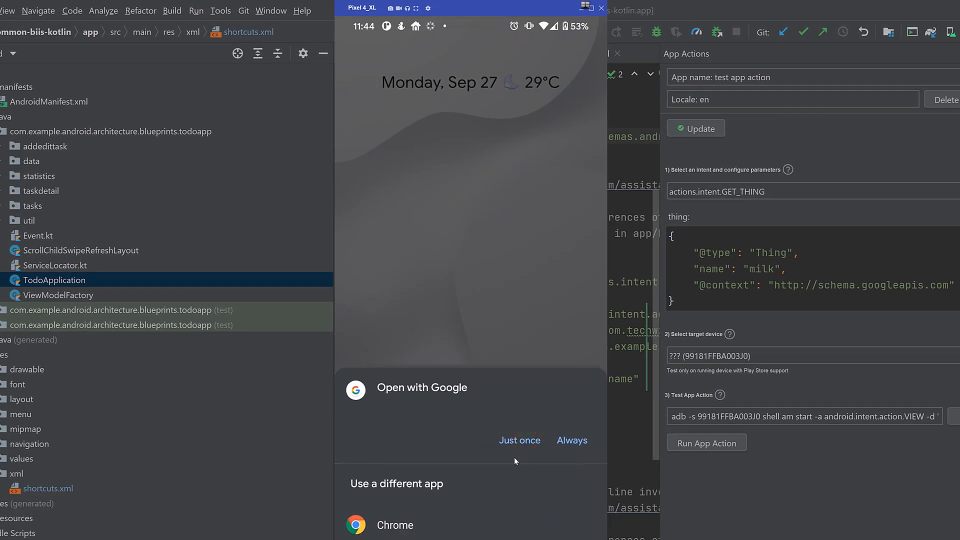
# - Choose Open with Google 'Just once', see the Tasks app list the Milk task, then hide the mirrored phone
pyautogui.click(508, 442)
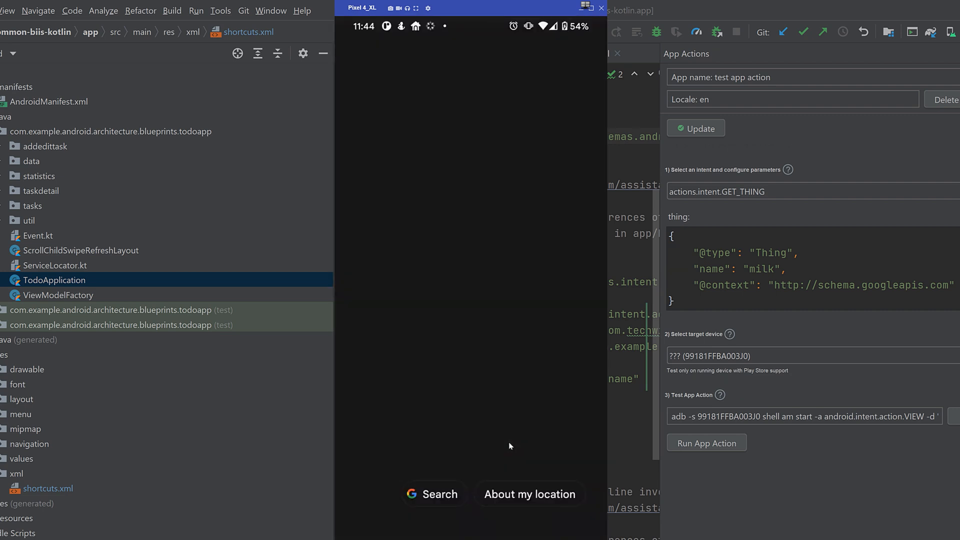
pyautogui.click(706, 442)
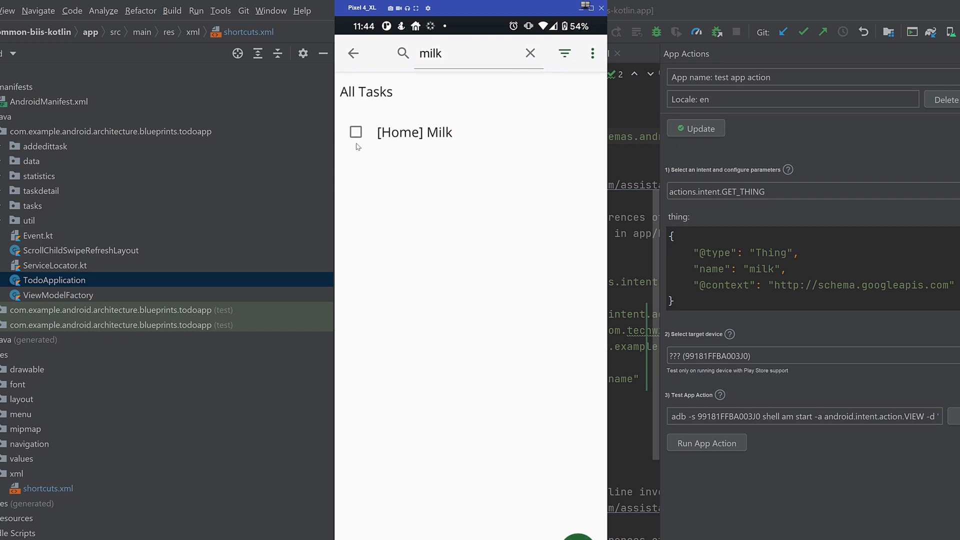
pyautogui.moveTo(370, 143)
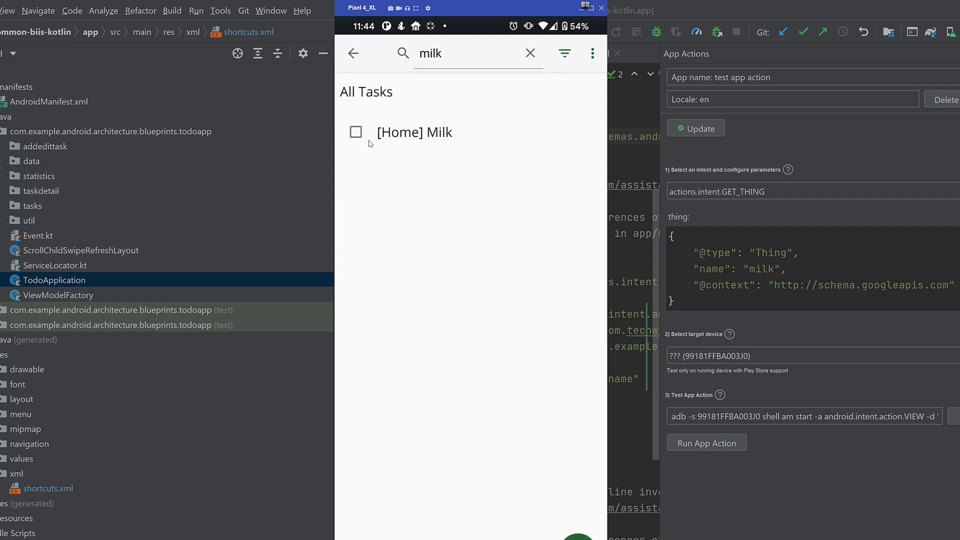
pyautogui.click(356, 132)
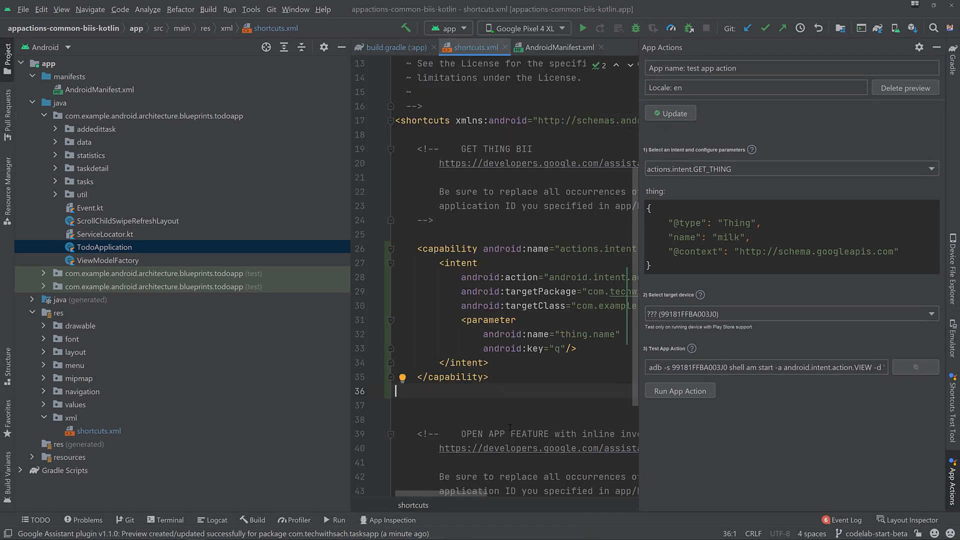
# - In the OPEN_APP_FEATURE capability, start replacing yourApplicationId with the real package ID via autocomplete
pyautogui.scroll(-3)
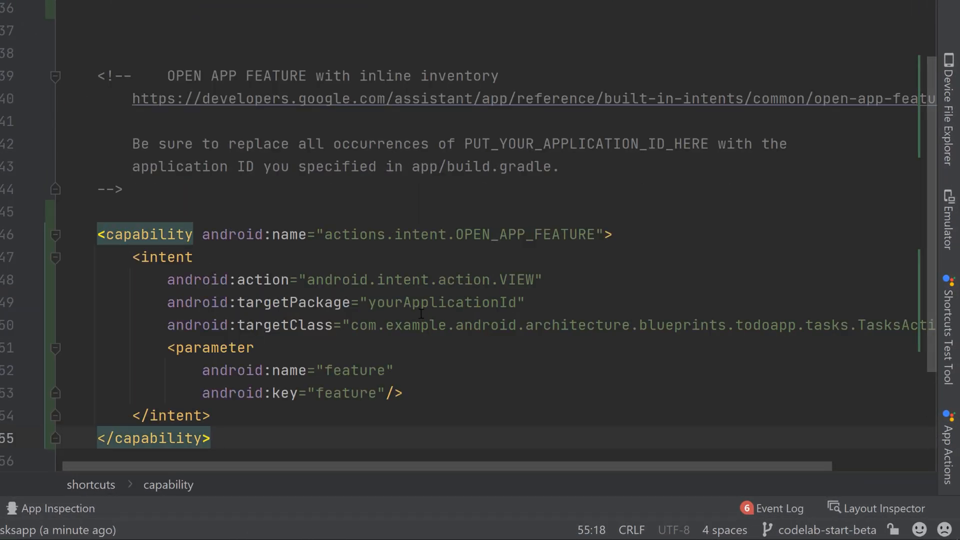
pyautogui.doubleClick(443, 302)
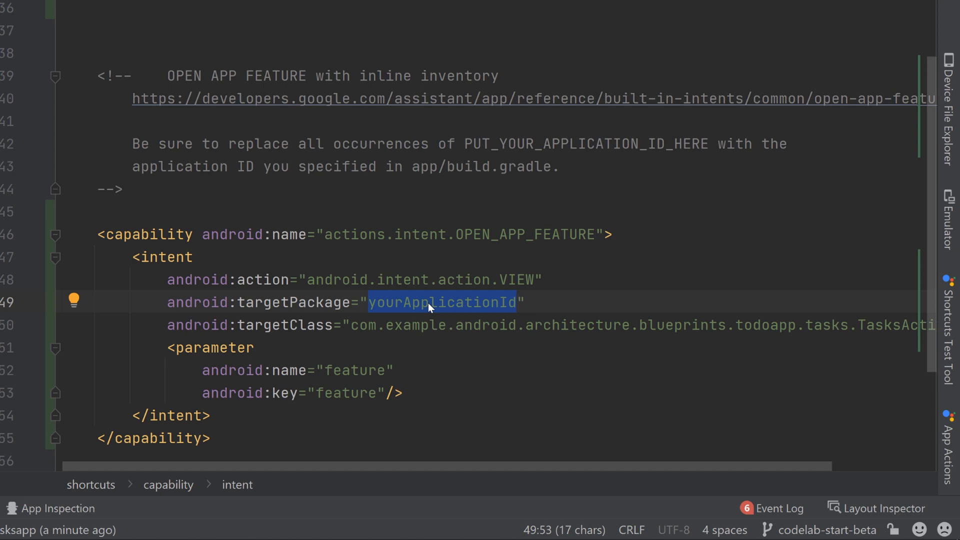
pyautogui.write('tem>completed</item>')
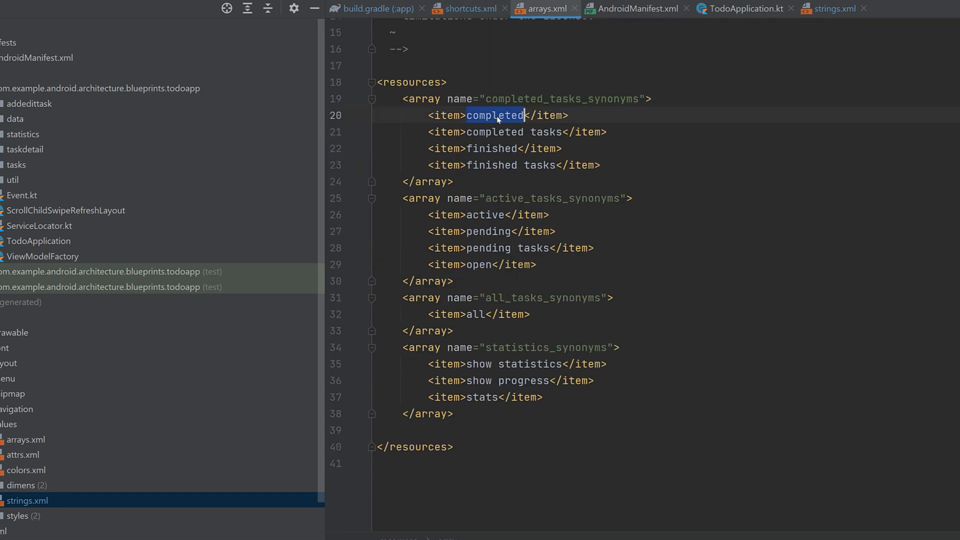
# - Highlight the completed and active synonym entries and the completed_tasks_synonyms array name in arrays.xml
pyautogui.doubleClick(562, 99)
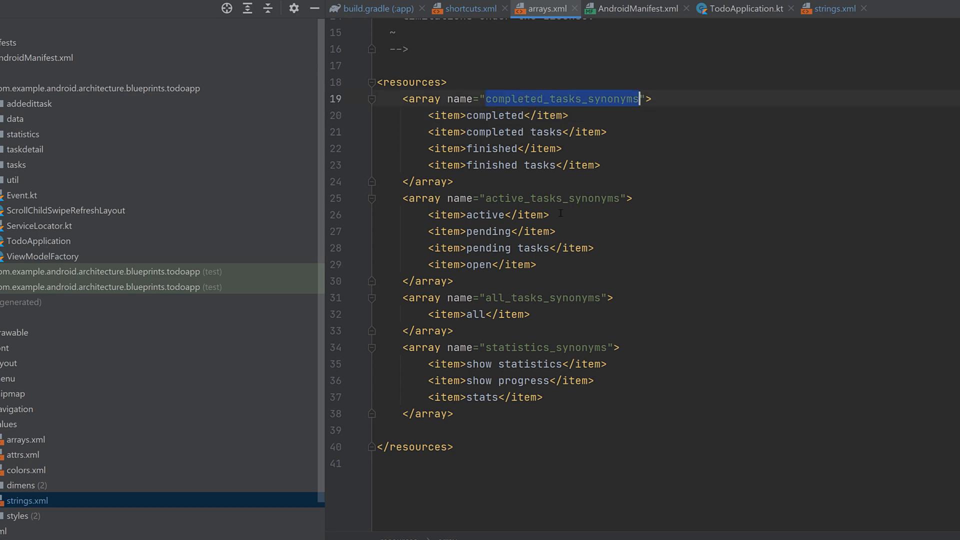
pyautogui.doubleClick(484, 214)
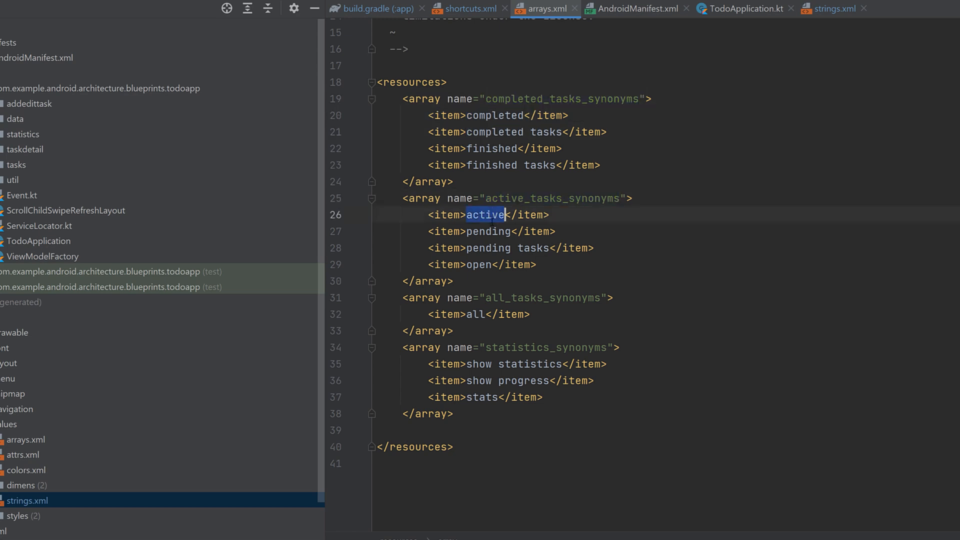
pyautogui.doubleClick(488, 231)
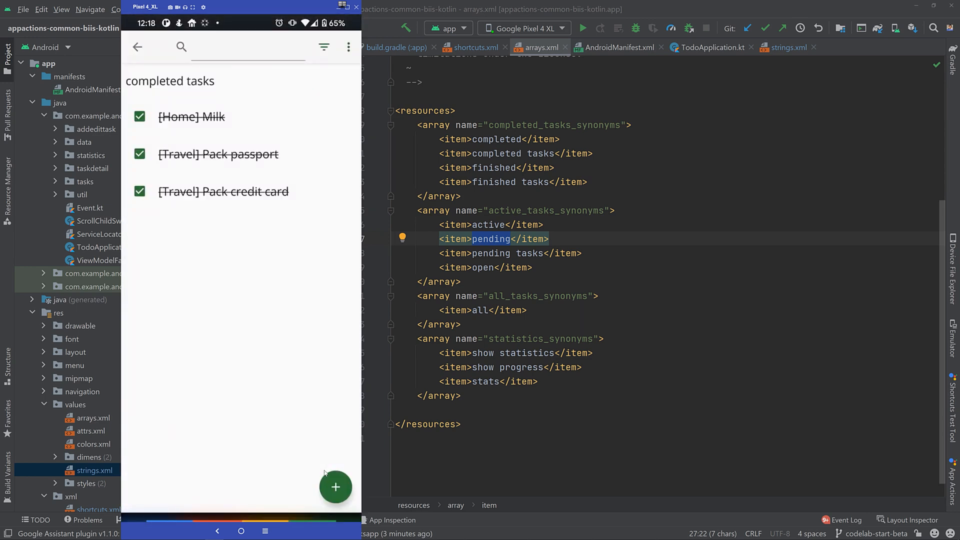
# - Return the phone to its home screen and summon Google Assistant, which asks "Hi, how can I help?"
pyautogui.click(241, 531)
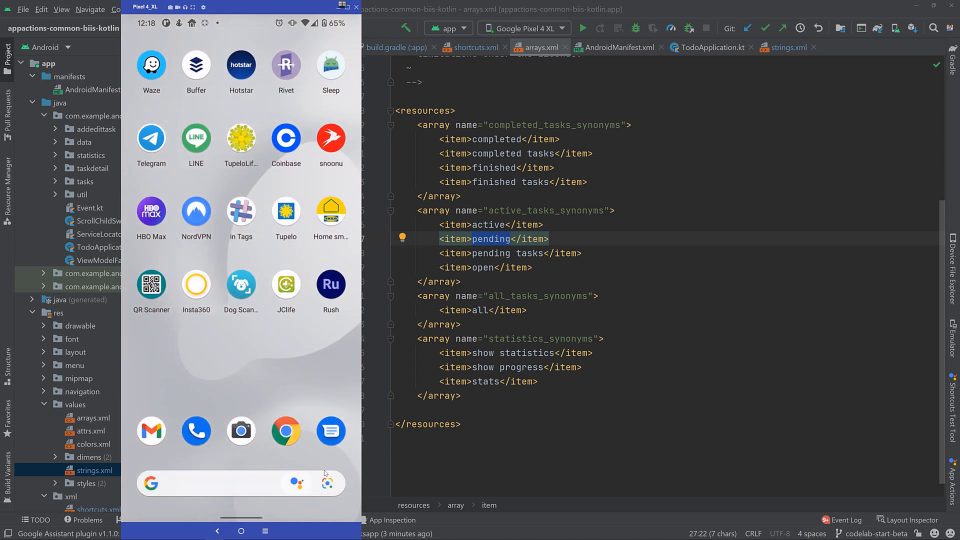
pyautogui.click(295, 483)
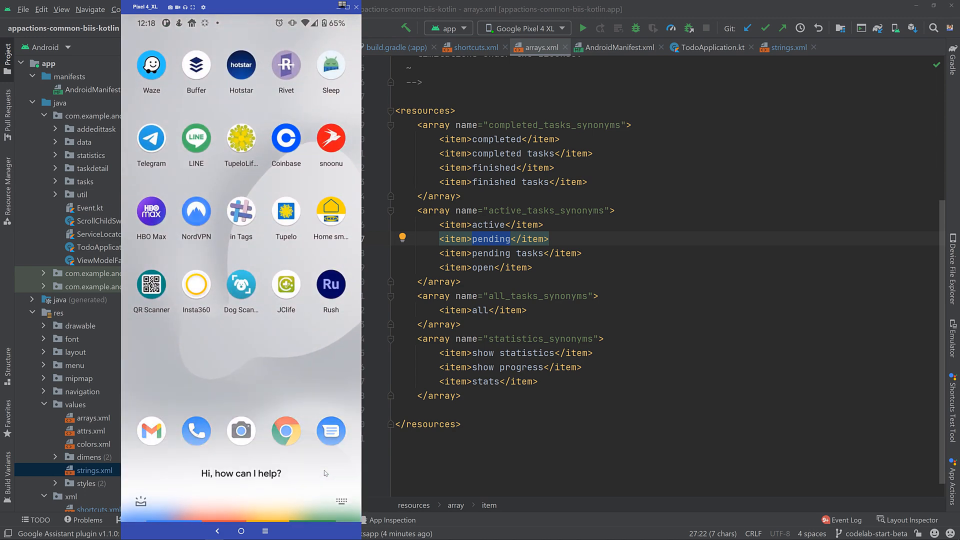